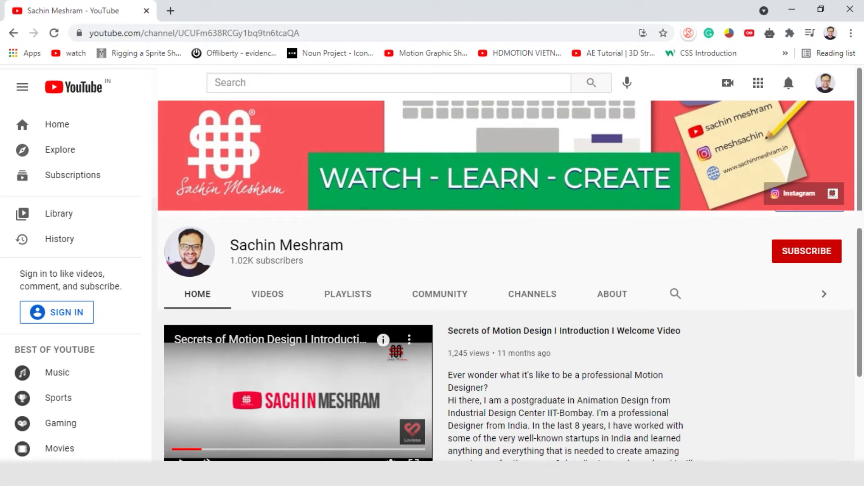
Step: From After Effects, save a new MAXON Cinema 4D file as LoopInfinite in Tut_24
scroll("down", 3)
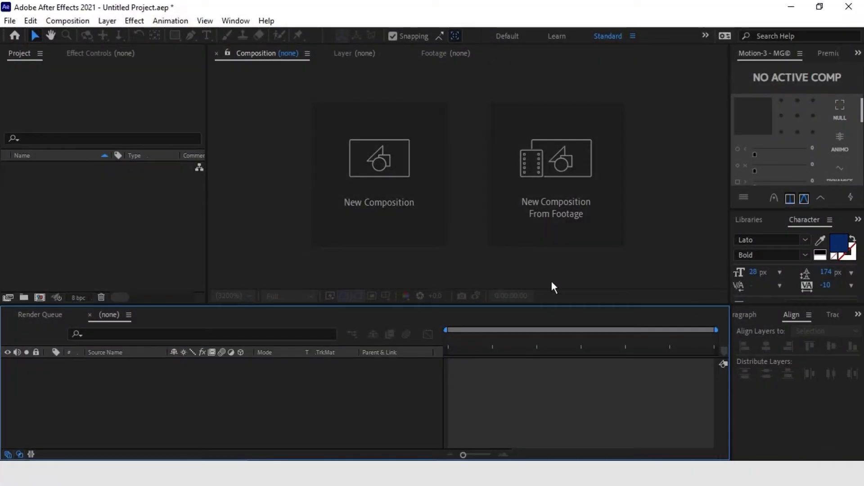
mouse_move(186, 229)
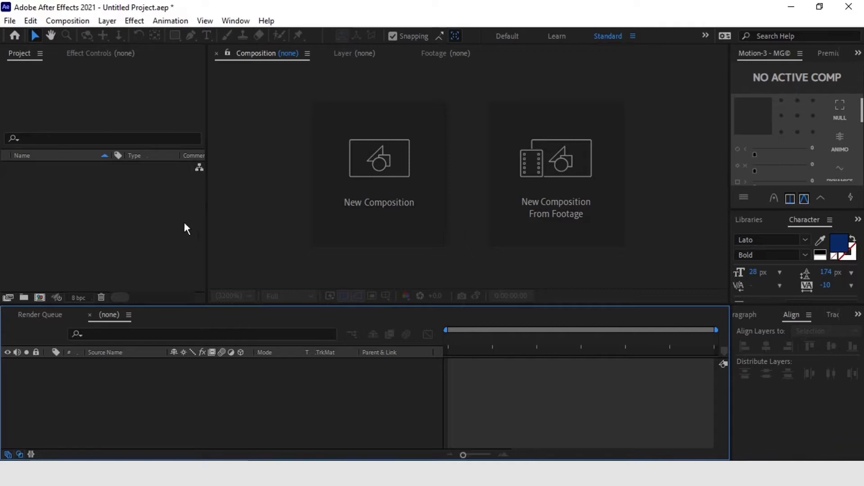
left_click(9, 20)
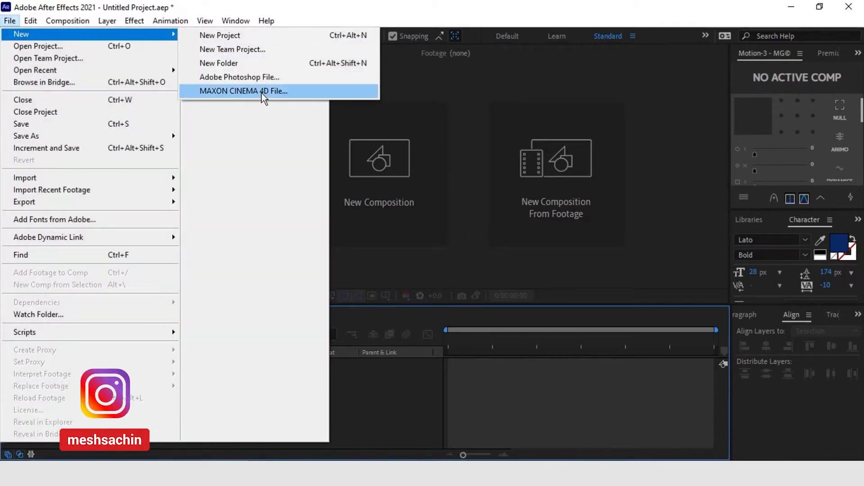
left_click(243, 91)
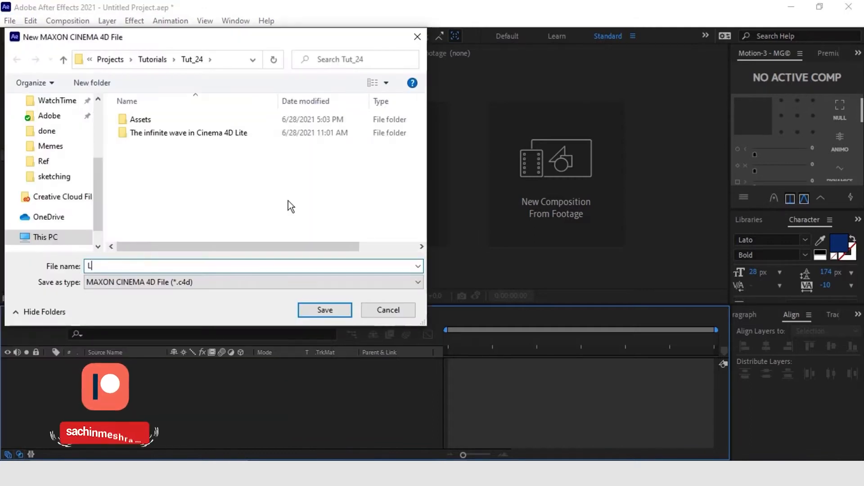
type("oopInfinite")
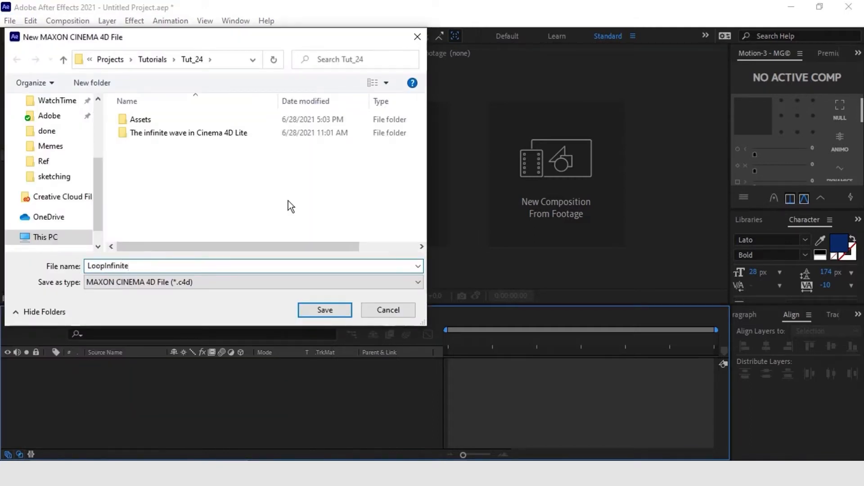
left_click(324, 310)
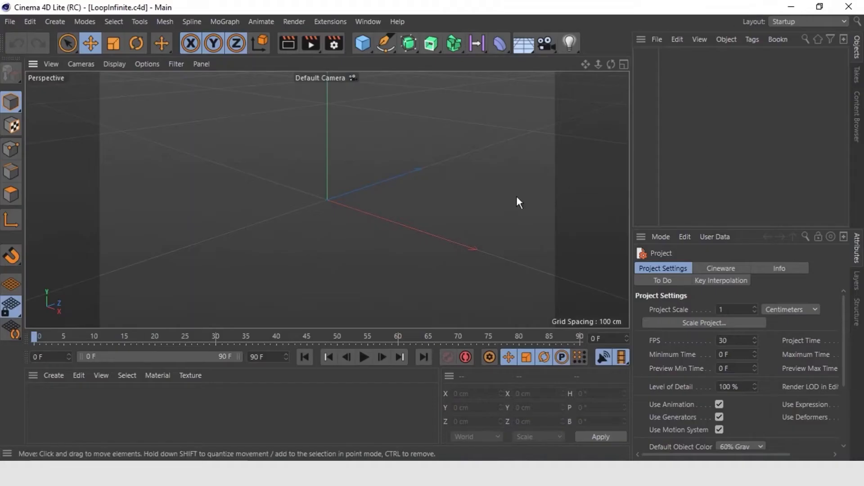
mouse_move(469, 201)
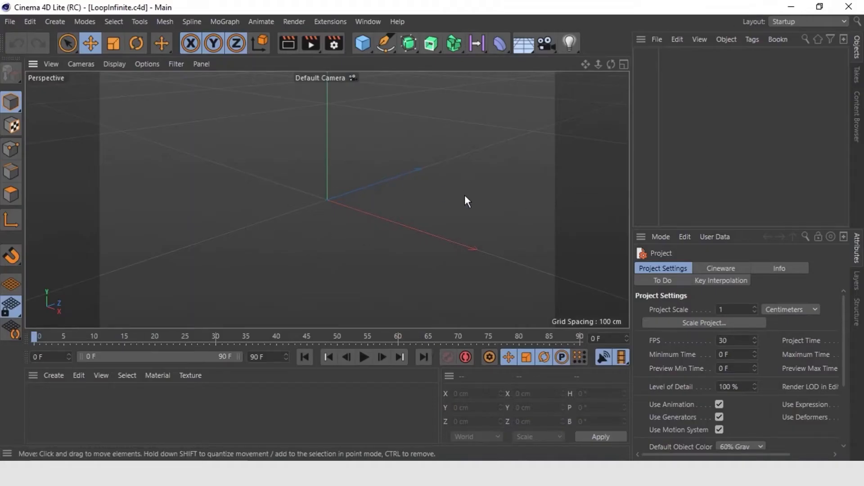
mouse_move(506, 224)
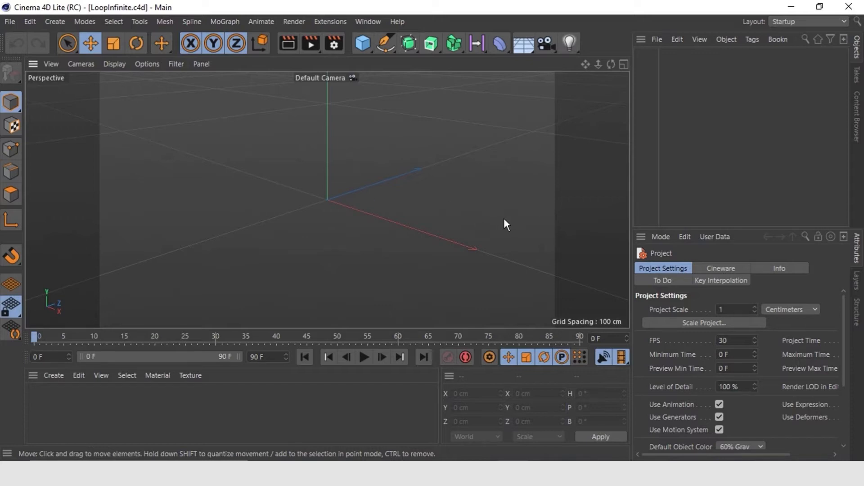
mouse_move(560, 159)
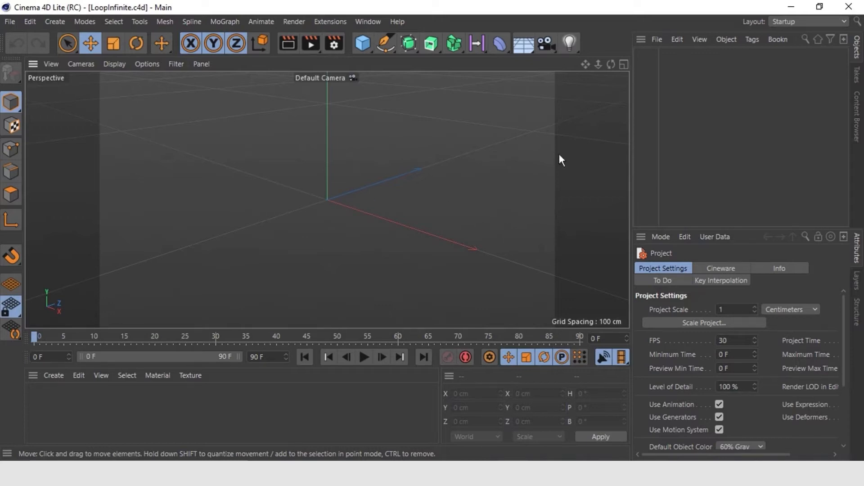
mouse_move(497, 150)
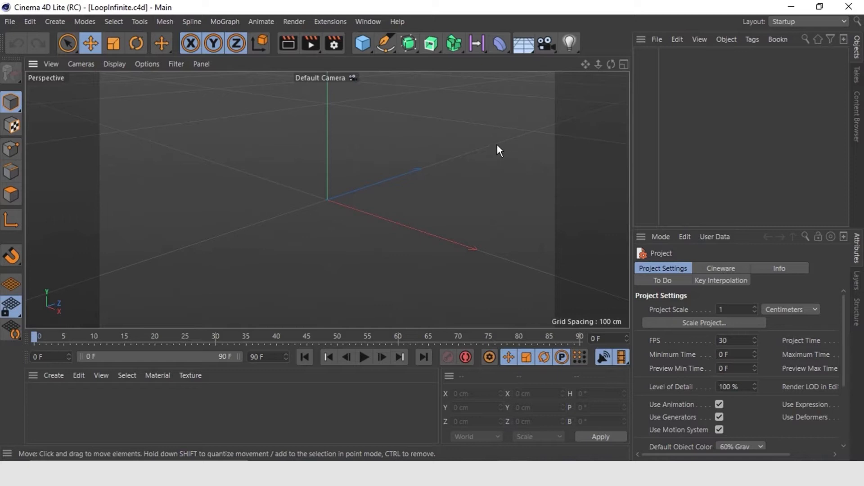
mouse_move(386, 43)
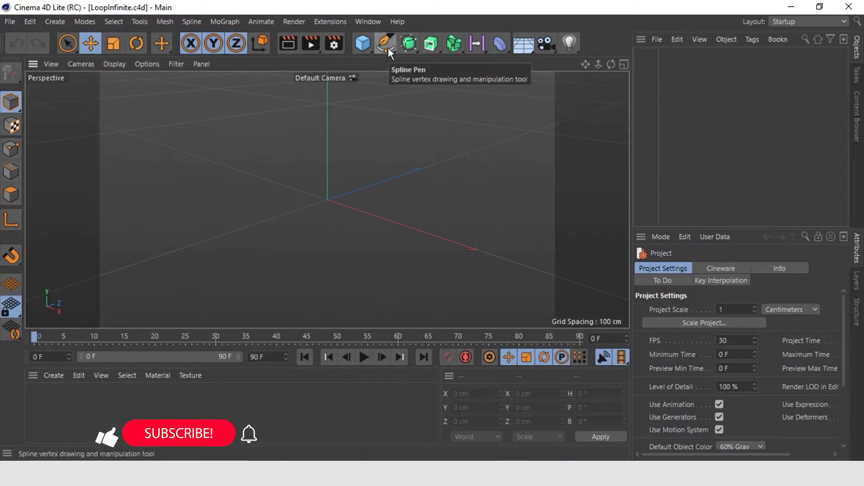
Step: Add a Text spline from the Spline palette and set its Align to Middle
left_click(385, 44)
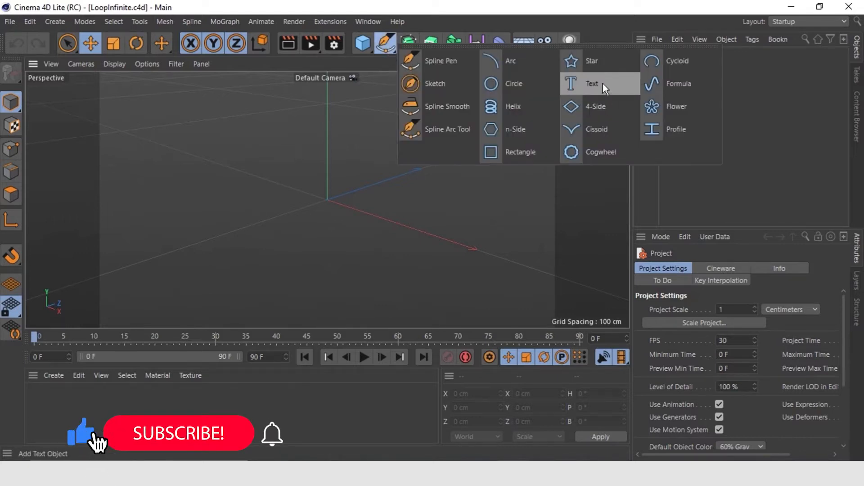
left_click(592, 84)
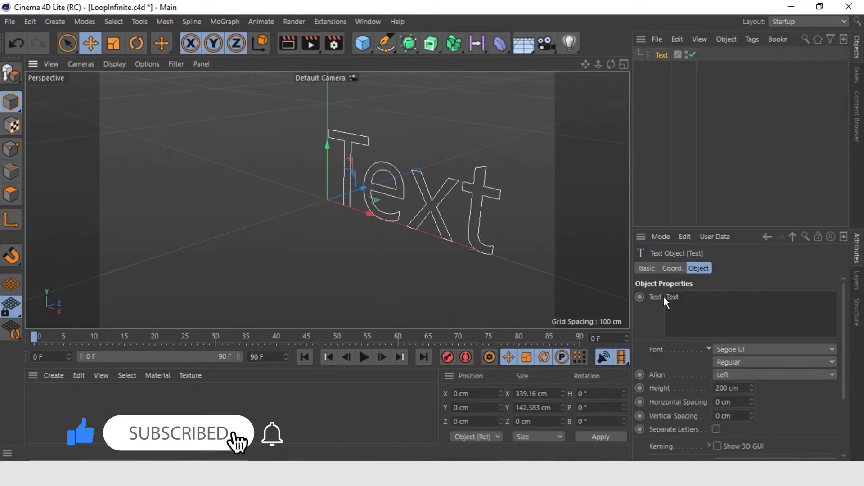
mouse_move(749, 383)
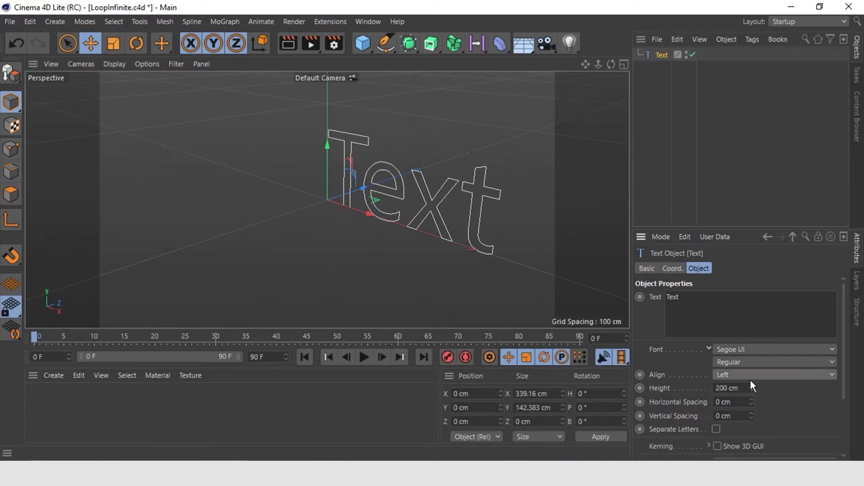
left_click(771, 374)
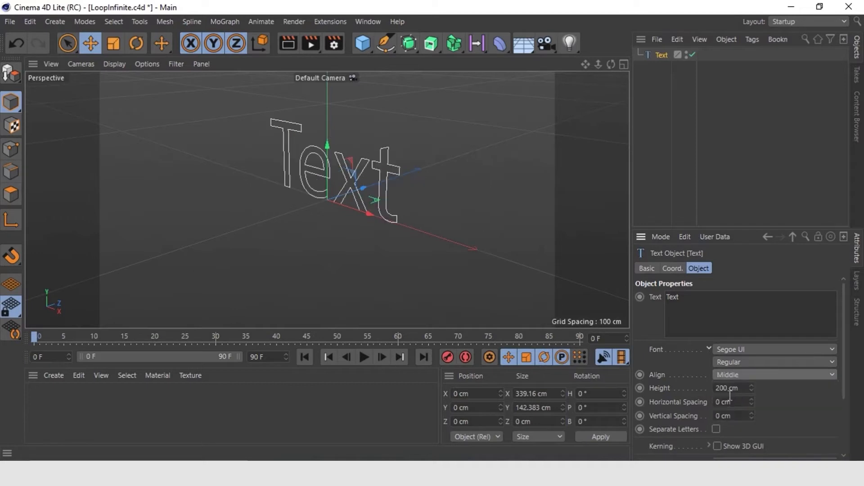
mouse_move(639, 230)
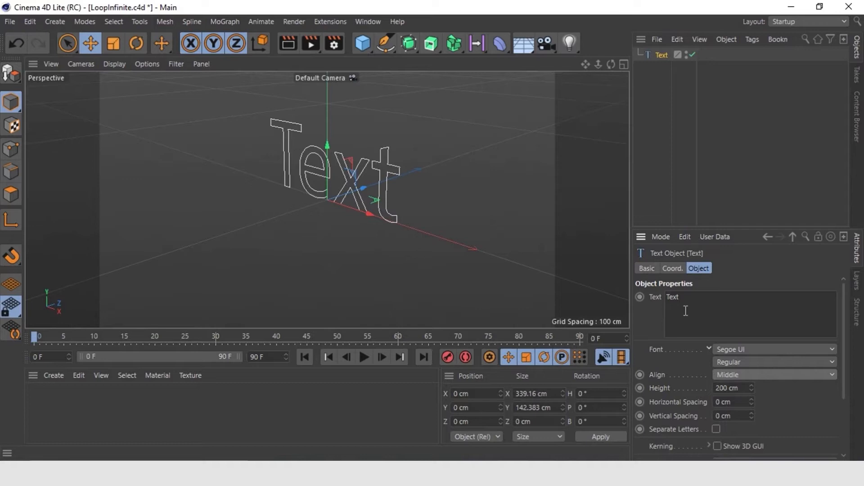
Step: Replace the placeholder text with LOOP, in Montserrat SemiBold with Italic style
double_click(672, 297)
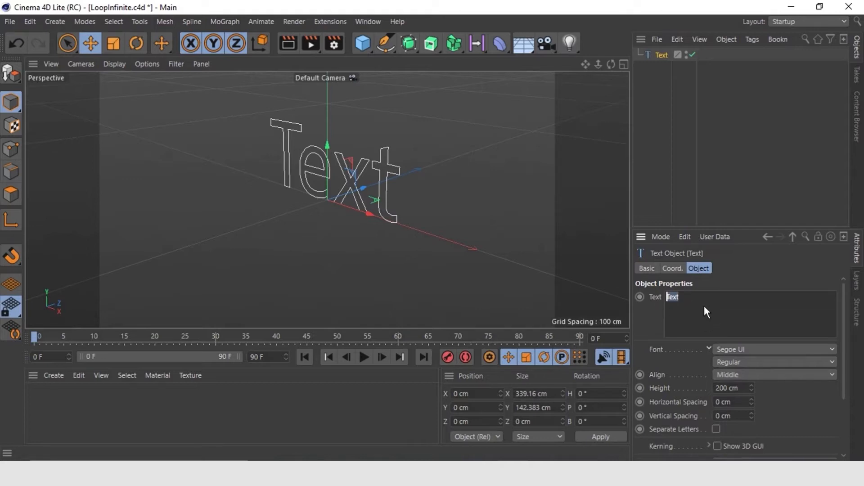
type("LOOP")
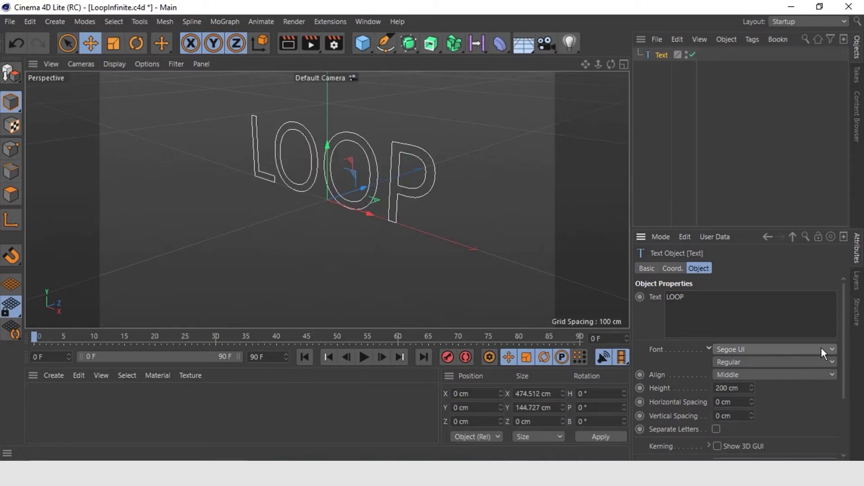
left_click(832, 349)
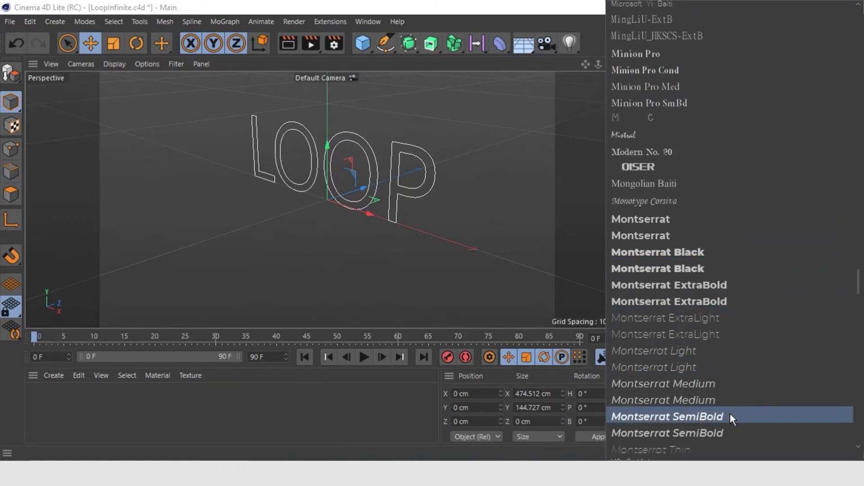
left_click(667, 417)
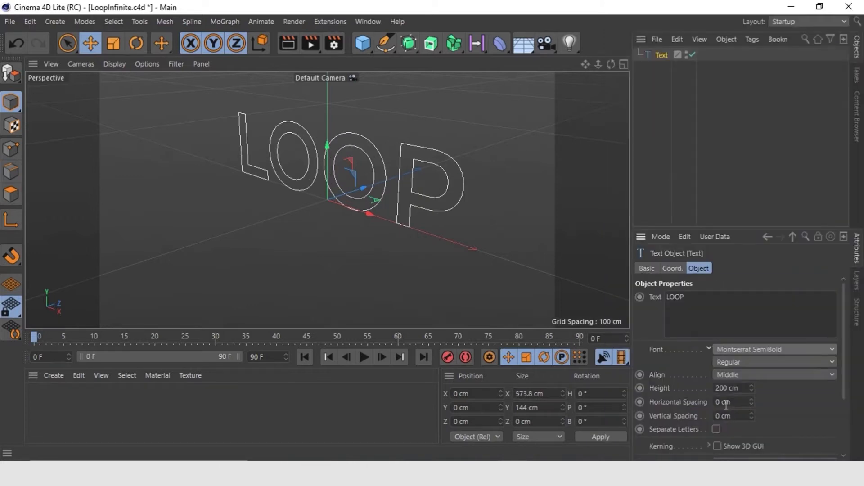
left_click(771, 362)
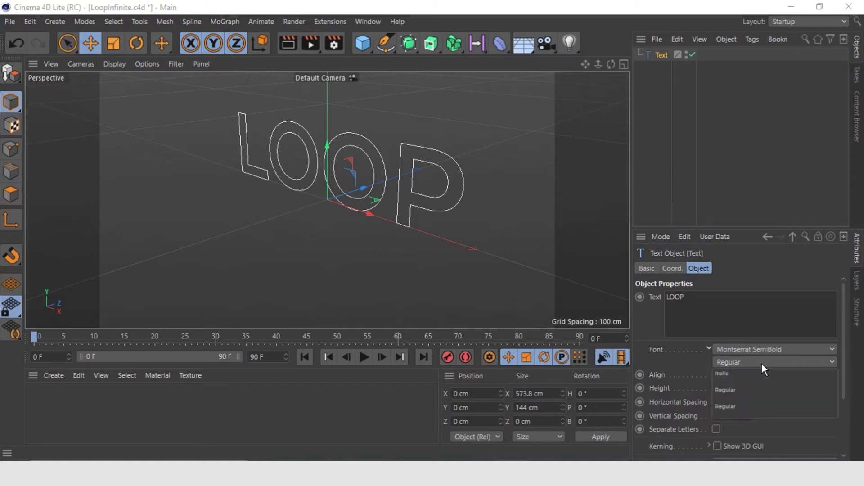
left_click(721, 374)
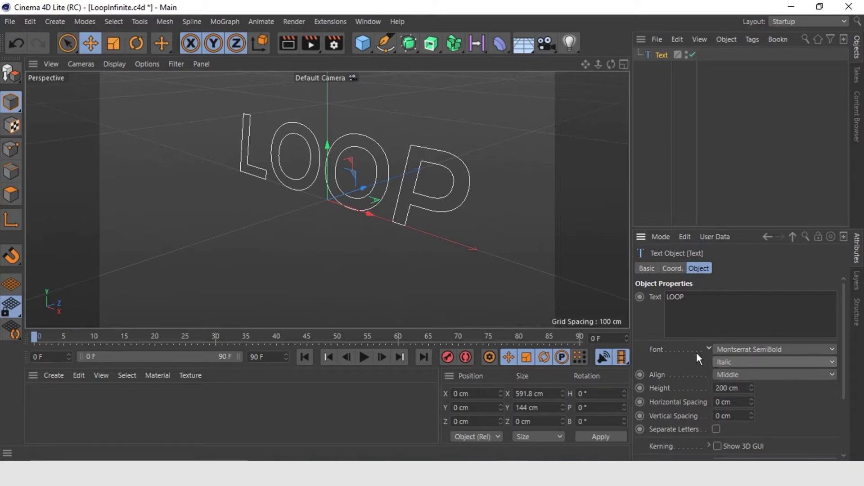
Step: Expand the kerning and tracking settings and reset Tracking to 0%
scroll("down", 3)
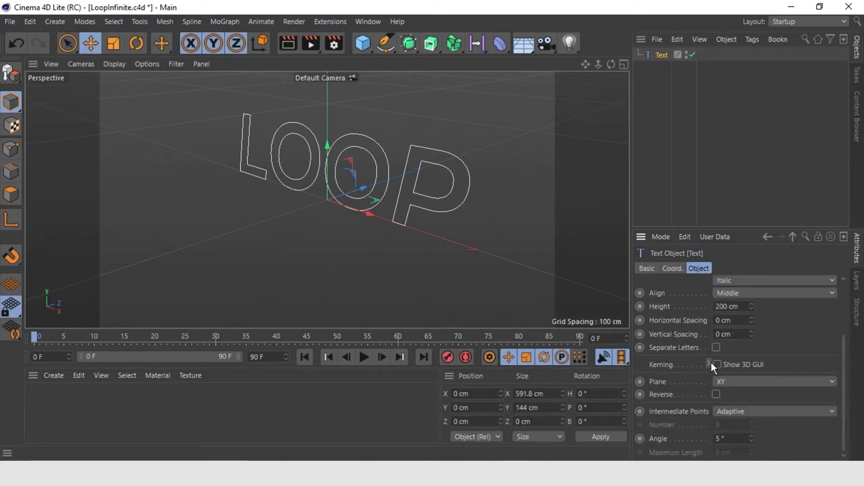
left_click(717, 368)
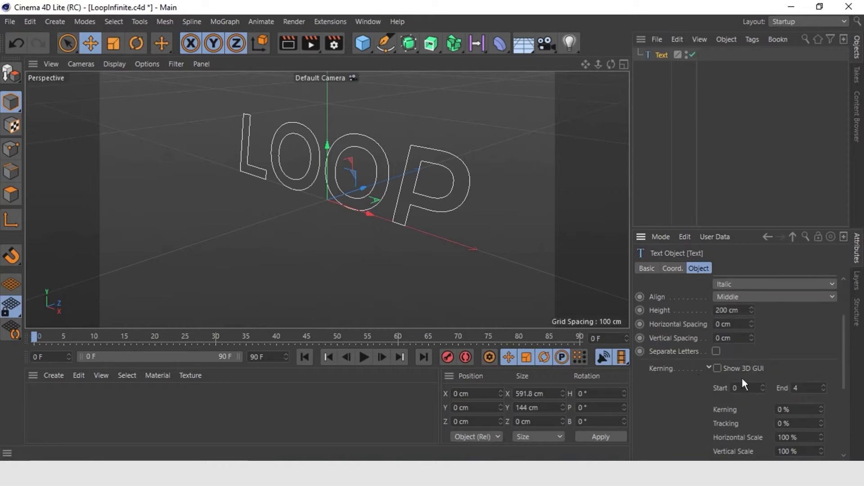
mouse_move(746, 384)
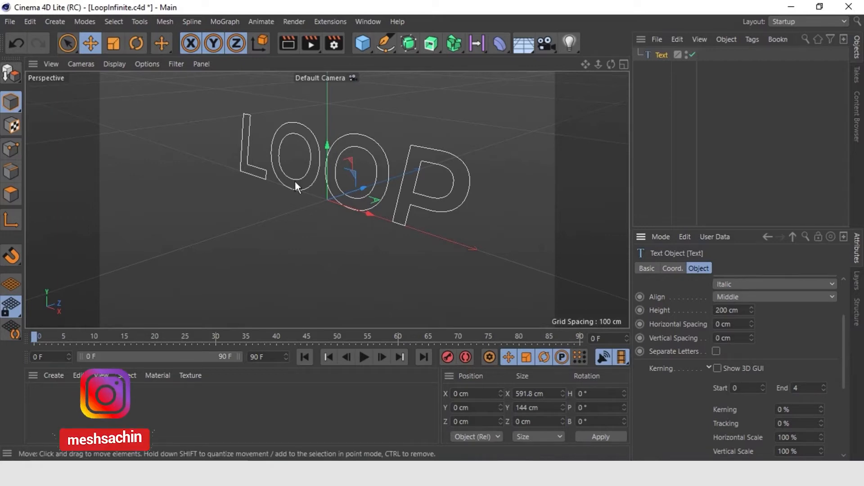
mouse_move(347, 176)
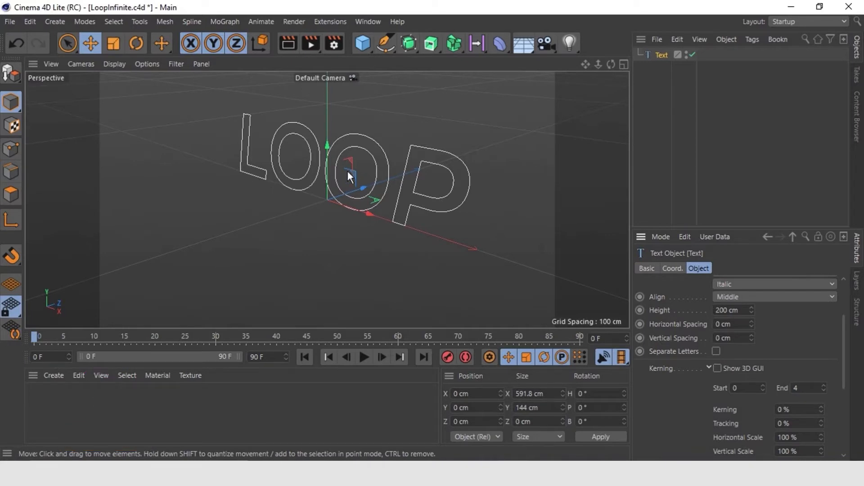
mouse_move(285, 170)
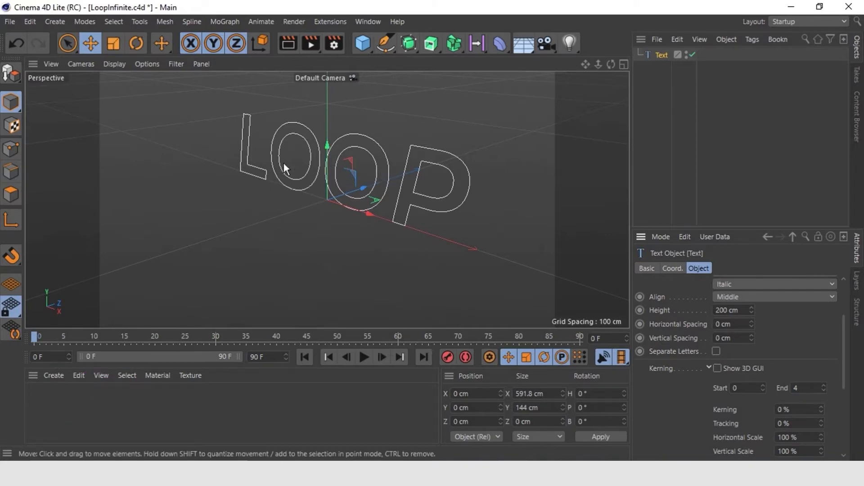
mouse_move(375, 199)
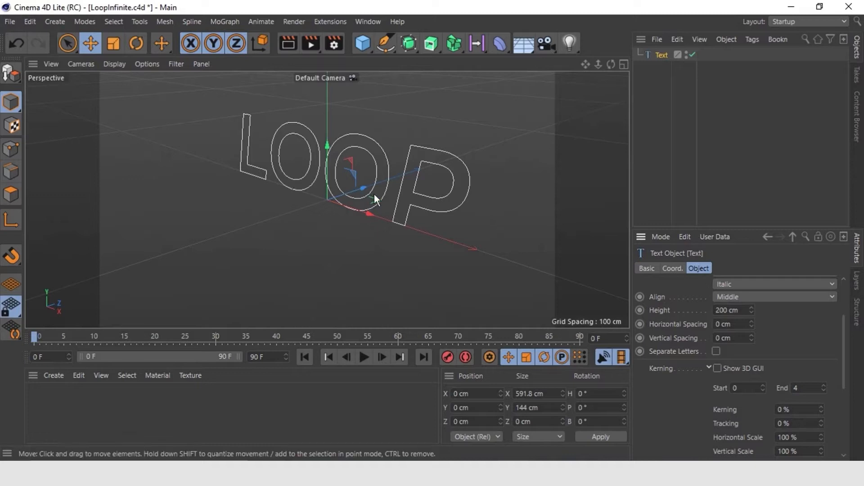
mouse_move(505, 218)
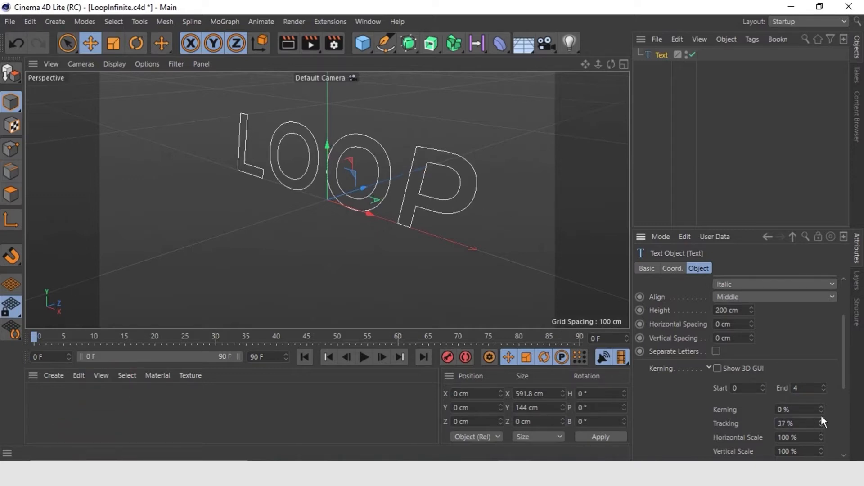
left_click(821, 421)
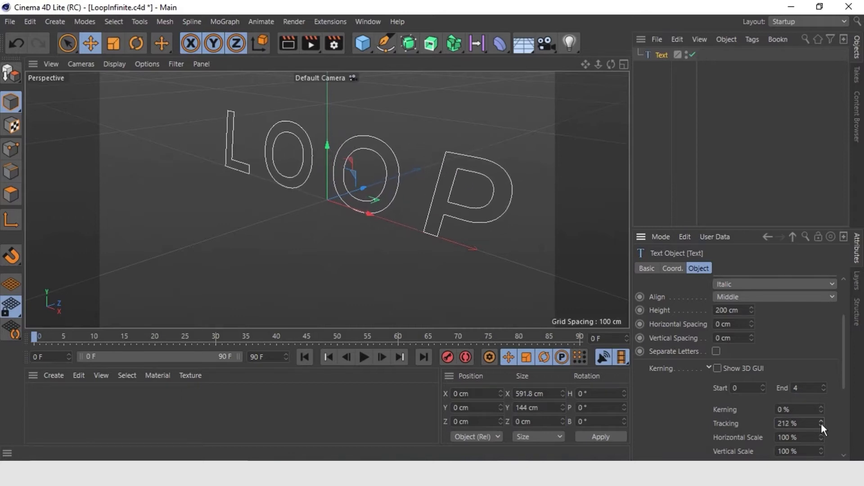
triple_click(795, 423)
type("0")
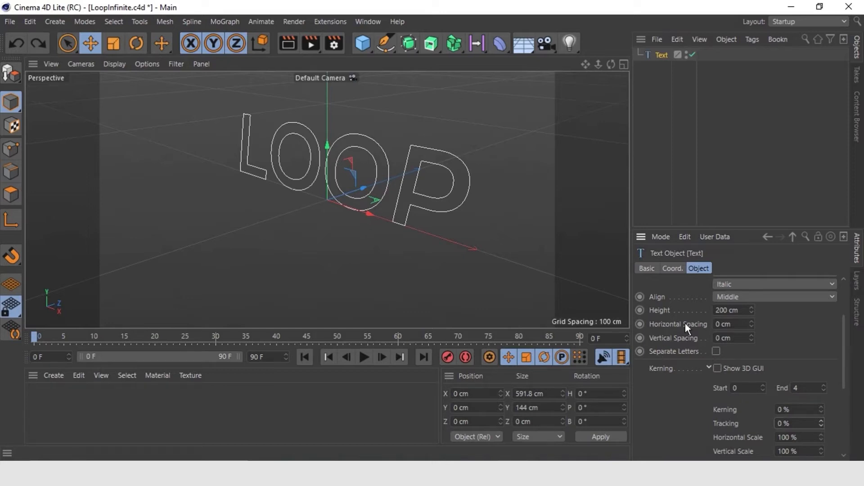
mouse_move(753, 337)
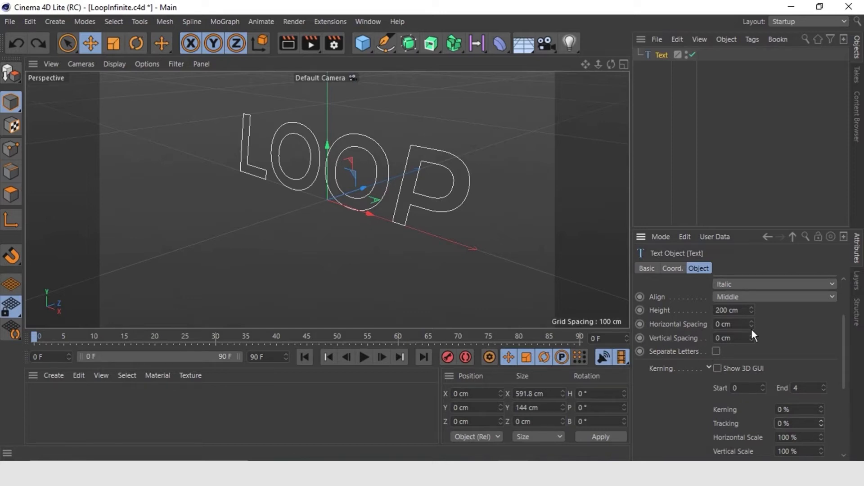
mouse_move(753, 330)
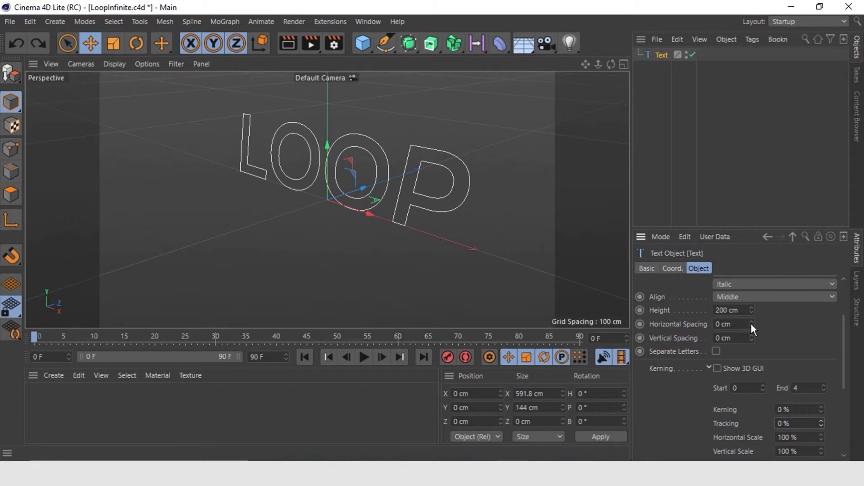
Step: Adjust the Horizontal Spacing with its arrows, settling at 2 cm
left_click(752, 321)
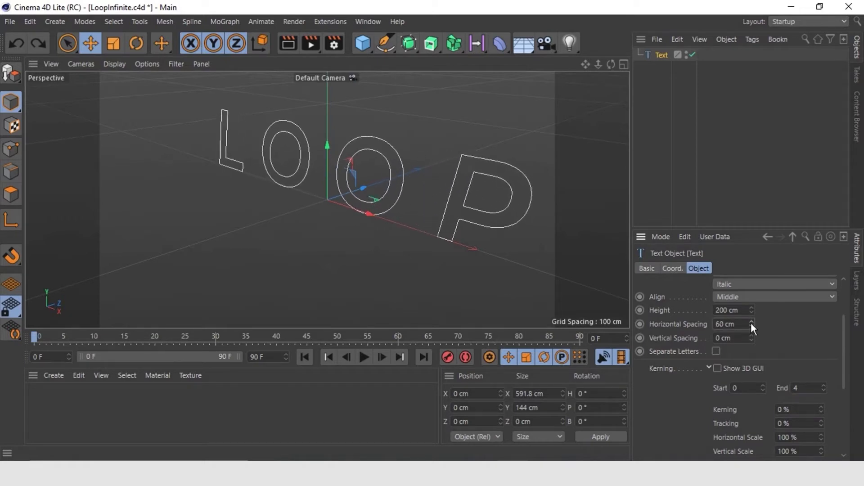
left_click(750, 326)
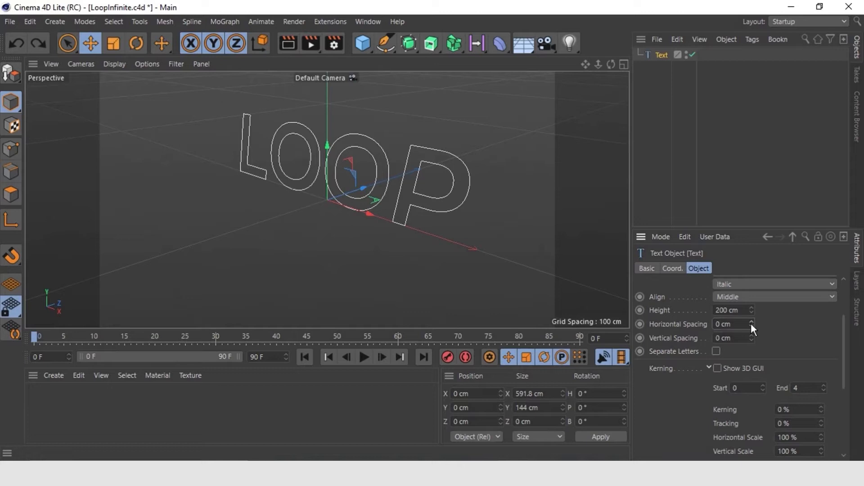
mouse_move(806, 343)
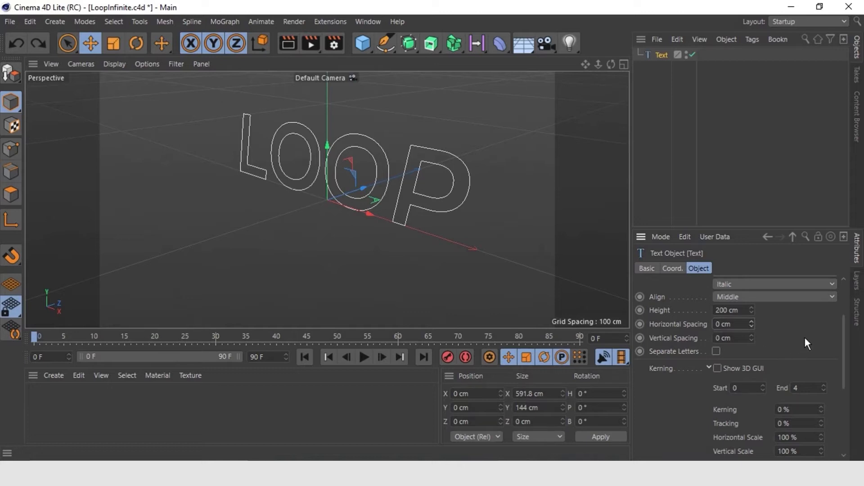
mouse_move(765, 331)
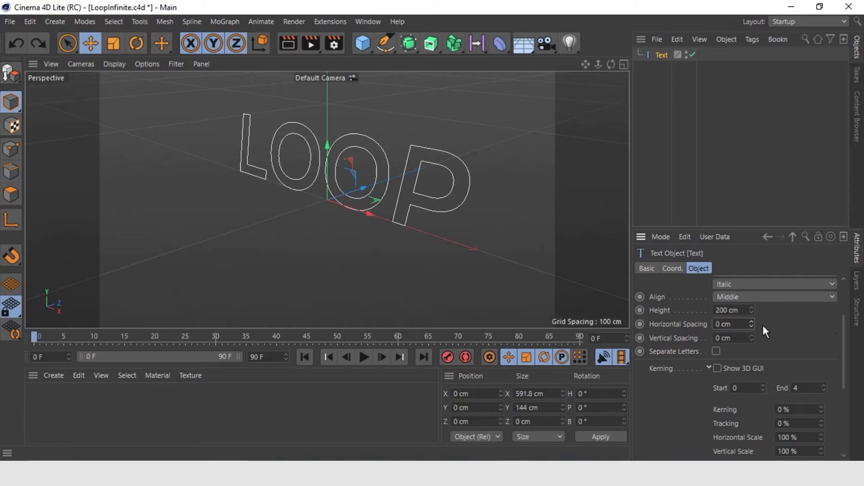
left_click(752, 322)
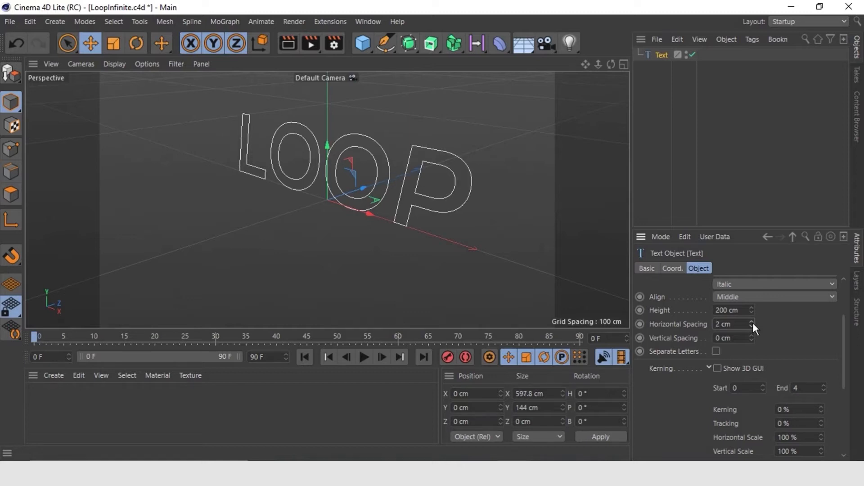
mouse_move(825, 417)
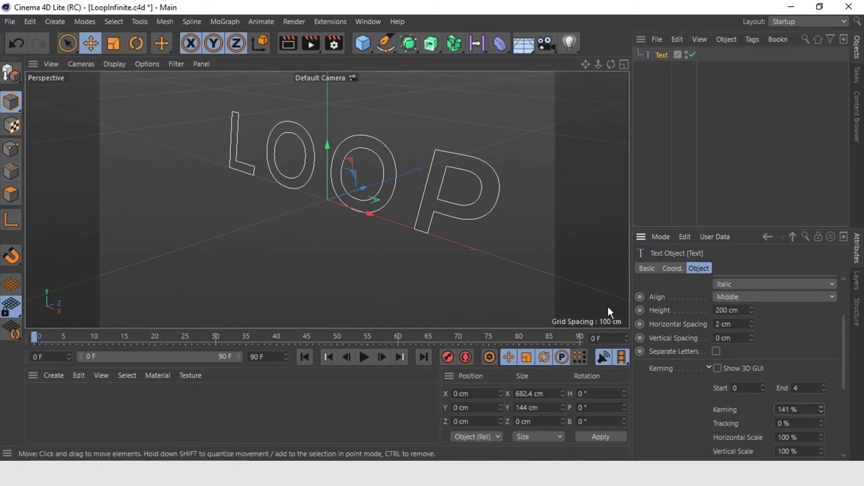
Step: Target kerning at letters 2–3 and adjust their Kerning and Tracking values
left_click(764, 386)
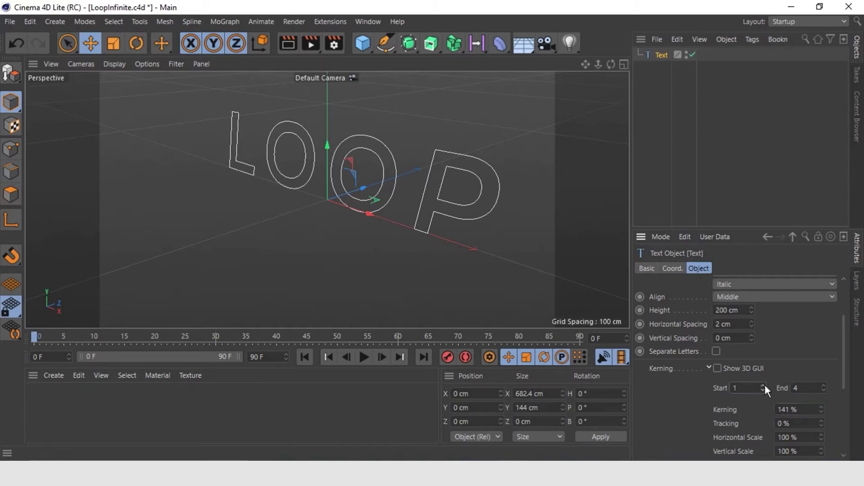
left_click(762, 385)
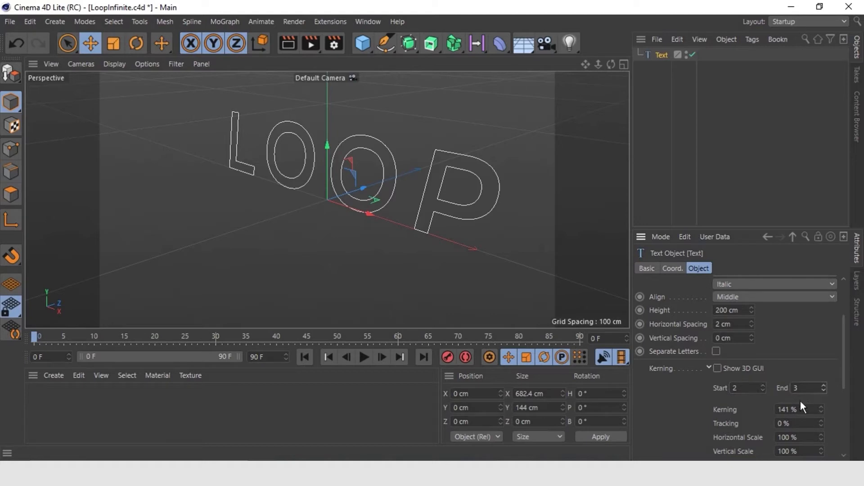
mouse_move(739, 413)
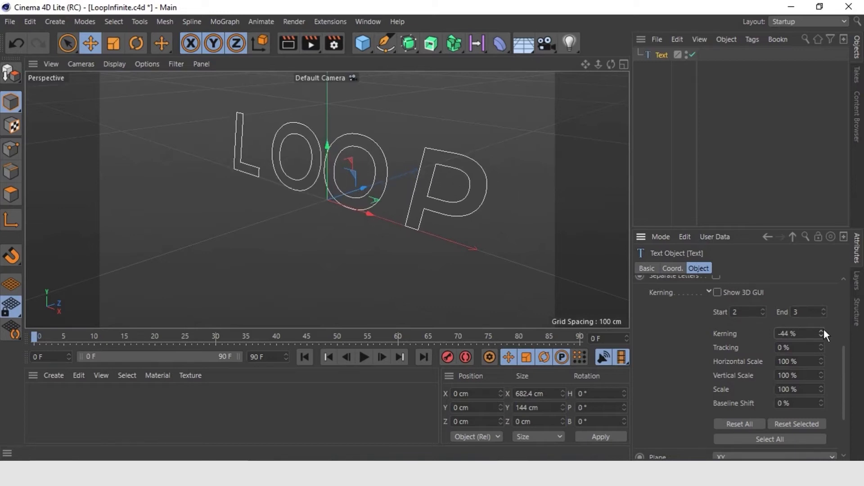
left_click(796, 333)
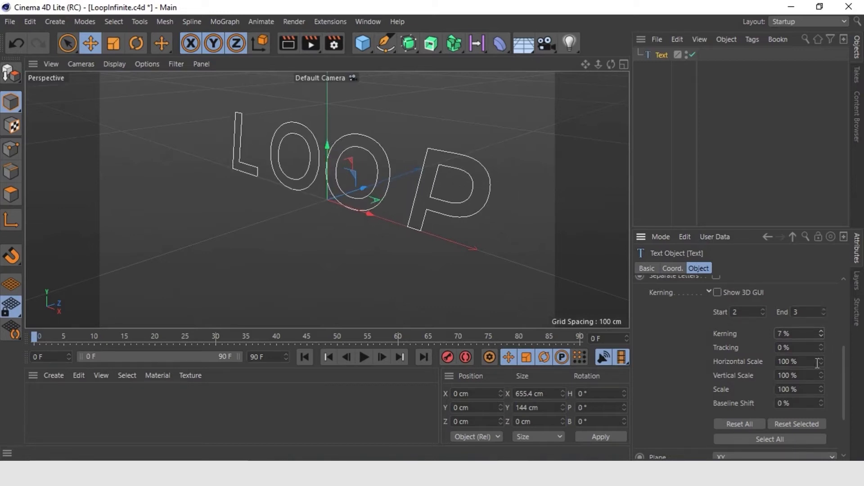
scroll("up", 3)
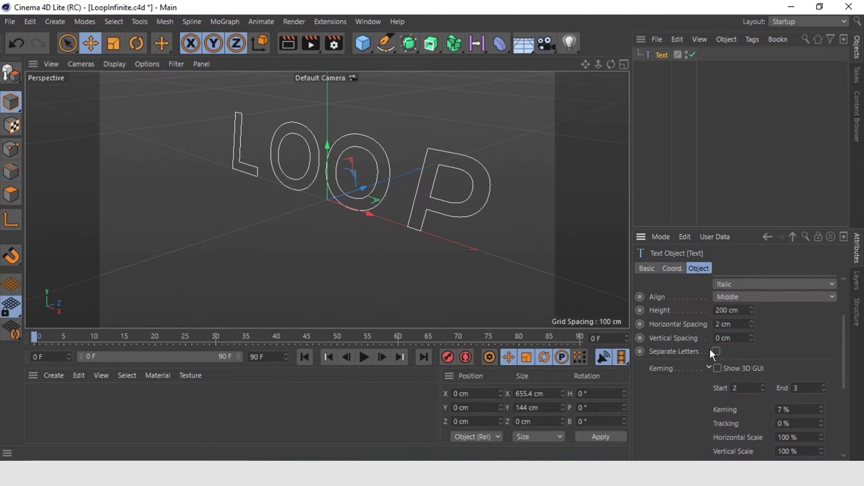
mouse_move(719, 374)
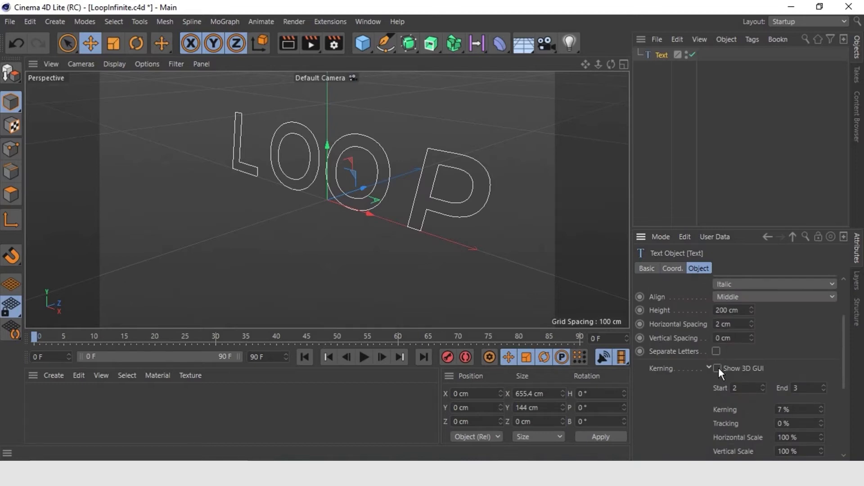
mouse_move(826, 374)
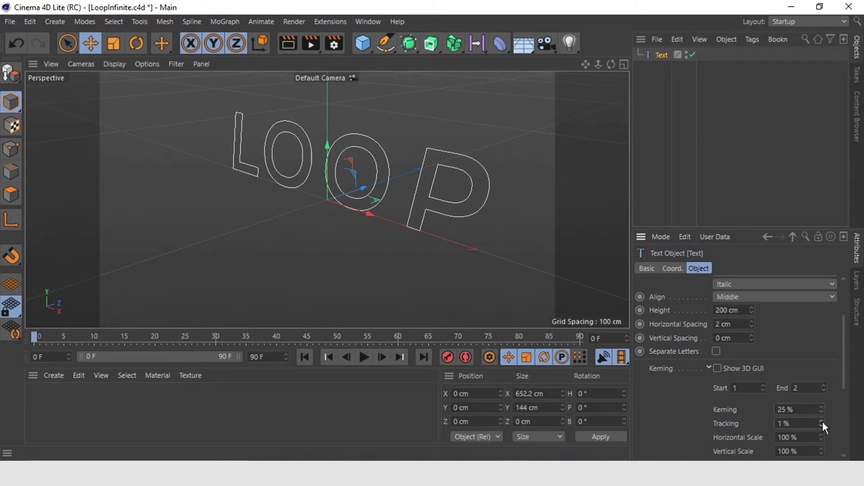
left_click(820, 426)
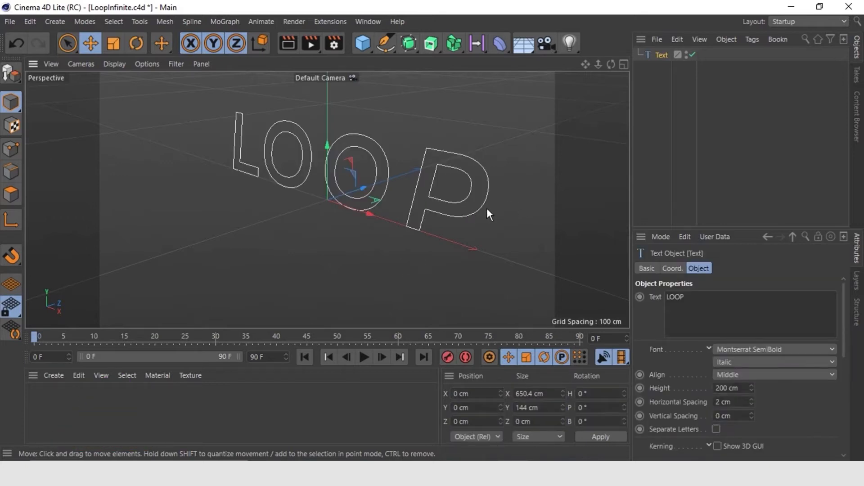
mouse_move(502, 217)
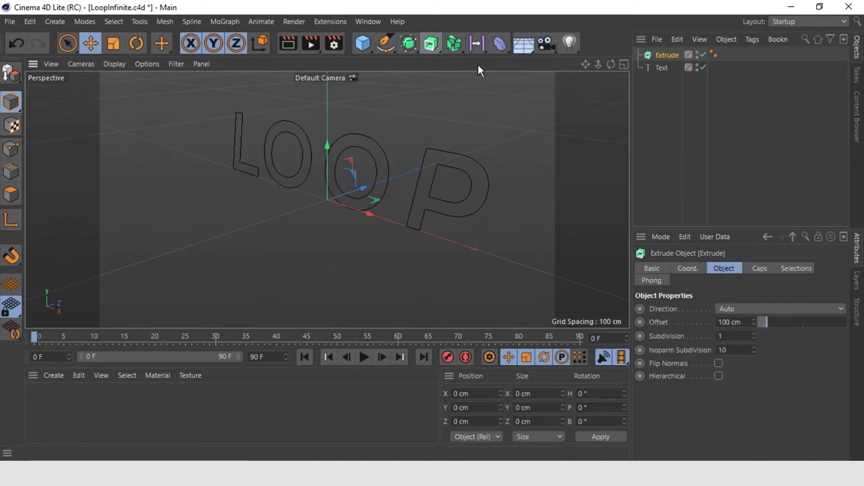
mouse_move(667, 55)
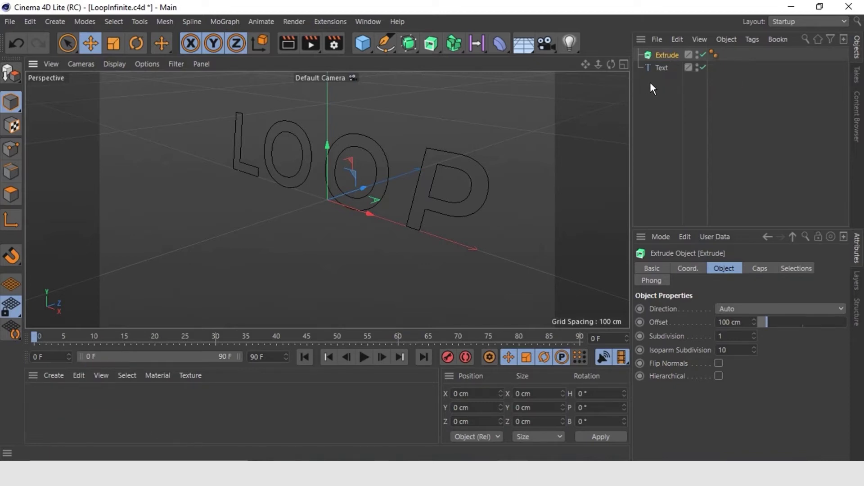
mouse_move(651, 81)
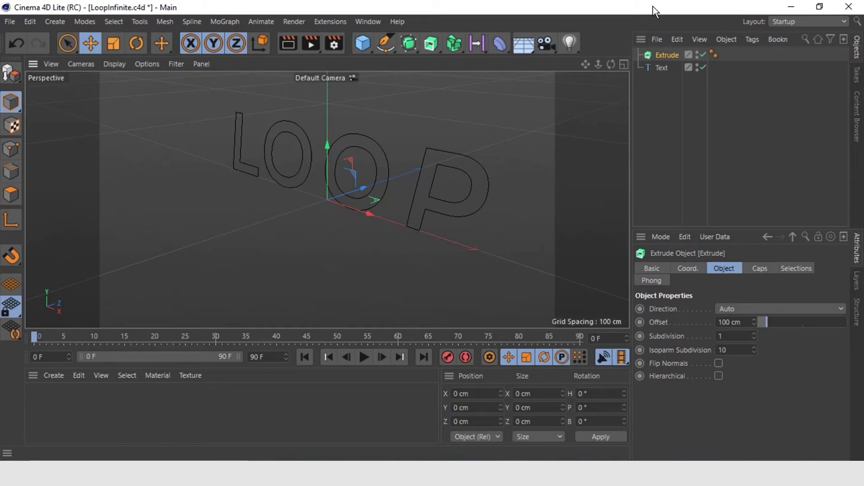
Step: Place the LOOP Text object under the Extrude generator
left_click(662, 67)
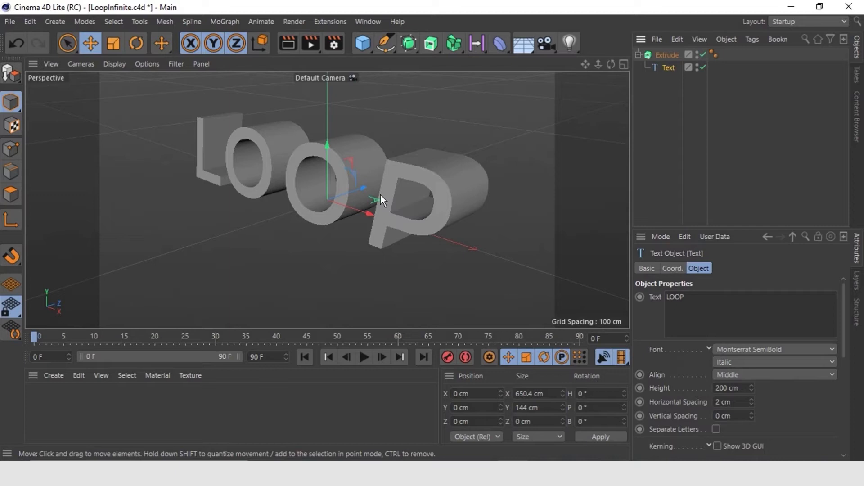
mouse_move(383, 199)
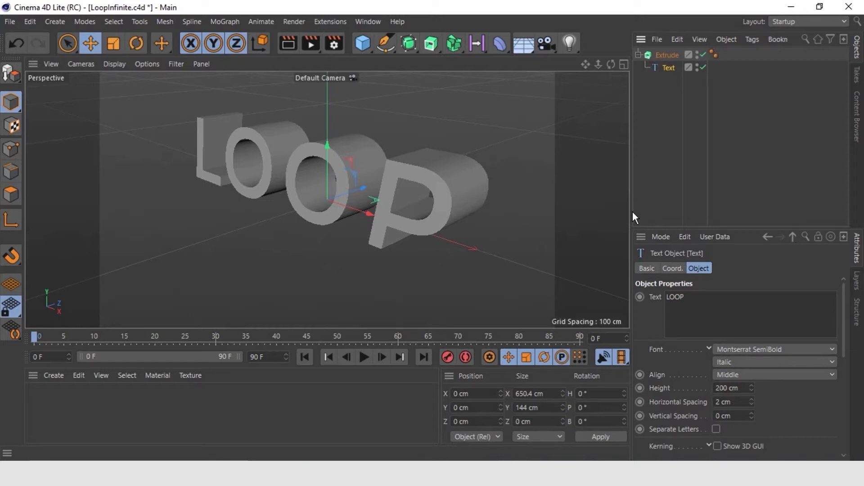
mouse_move(449, 217)
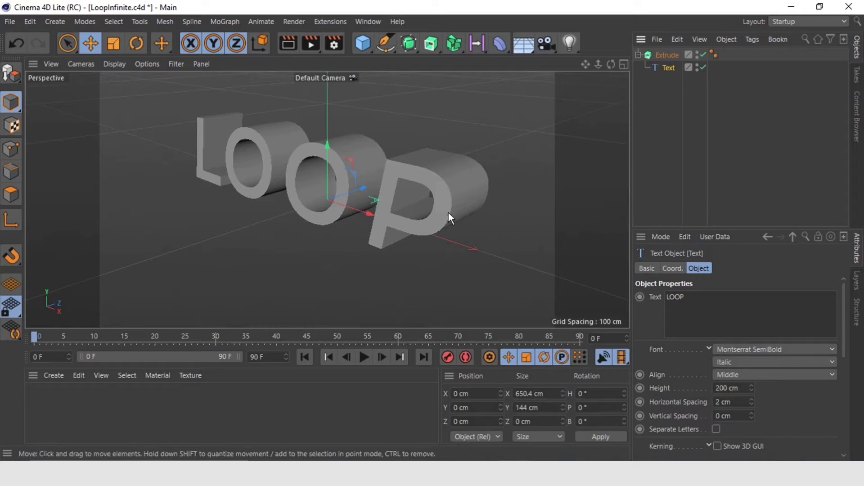
mouse_move(395, 187)
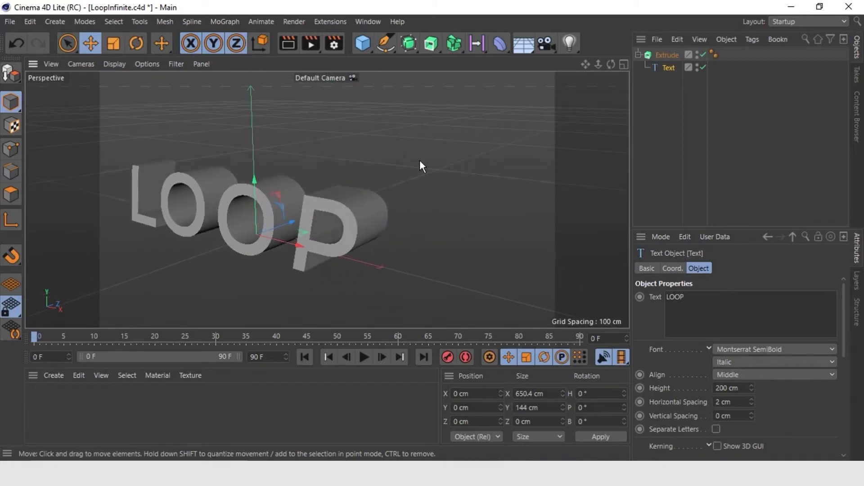
mouse_move(478, 145)
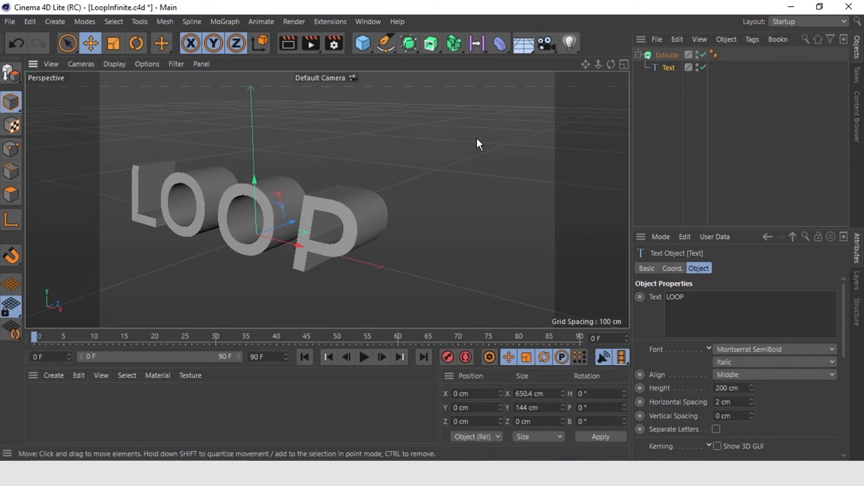
mouse_move(504, 137)
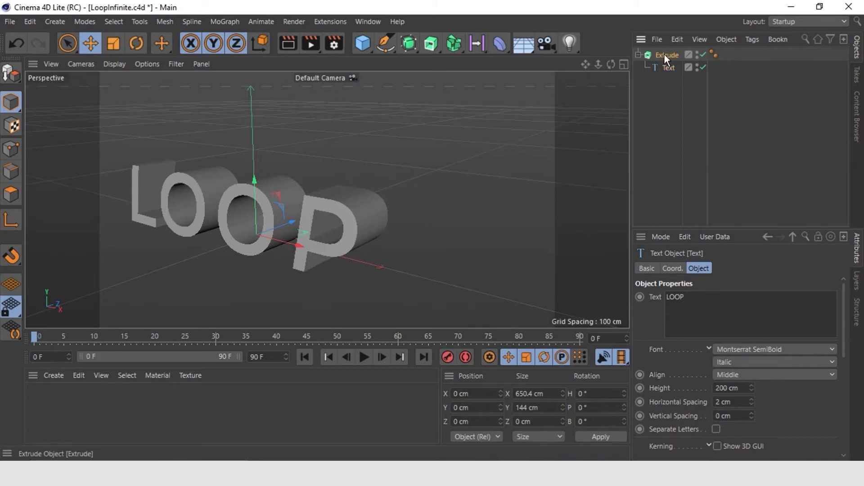
Step: Select the Extrude and set its Z offset to 2318 cm
left_click(667, 55)
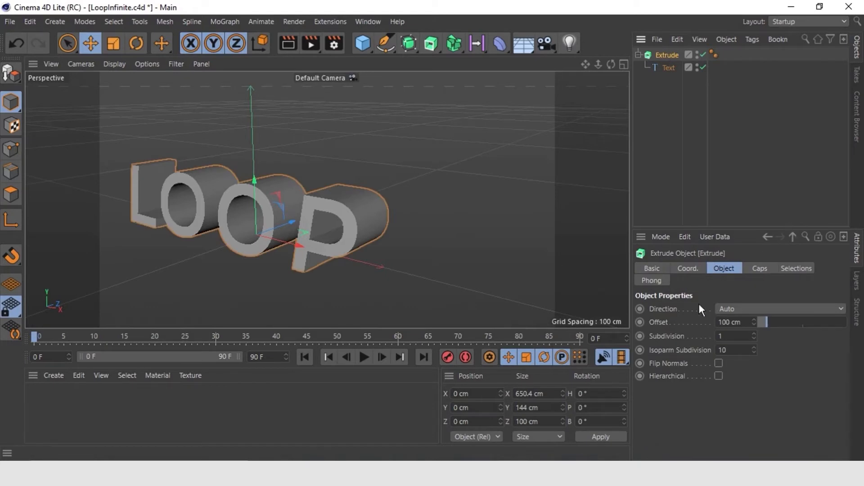
mouse_move(749, 315)
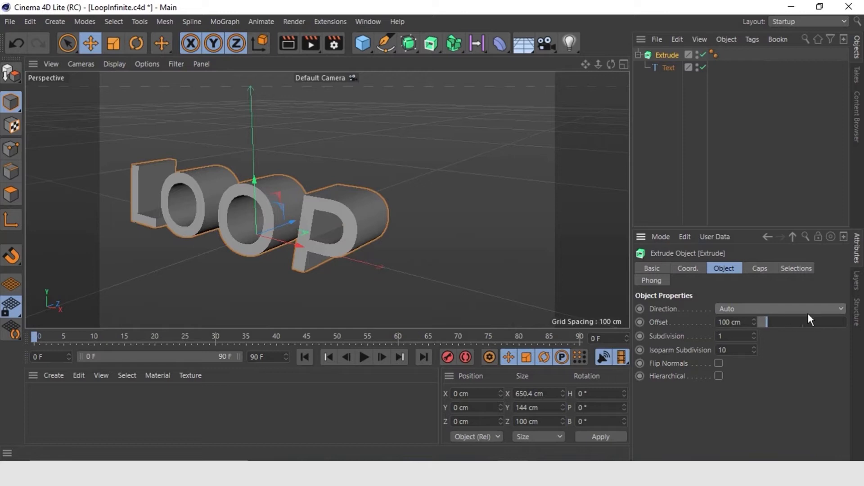
mouse_move(842, 317)
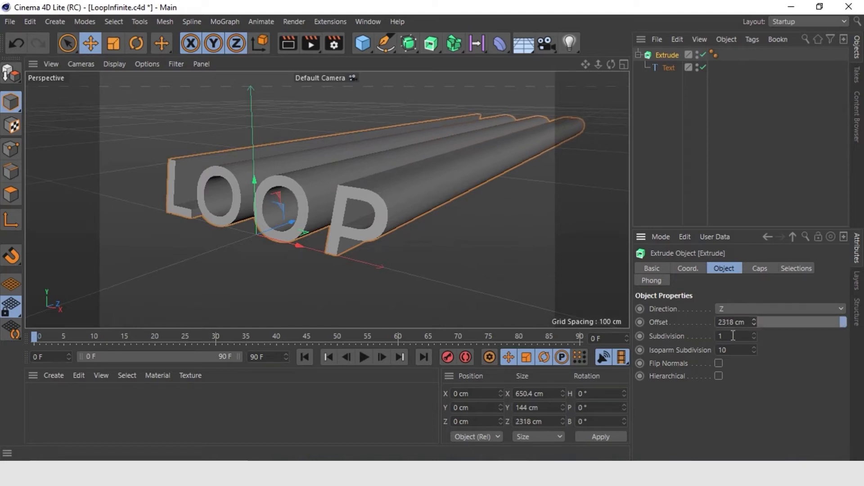
left_click(753, 320)
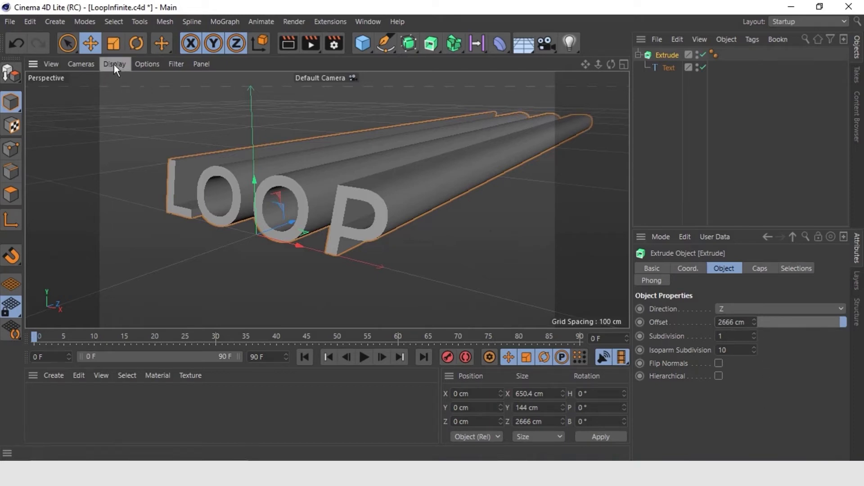
Step: Switch the viewport to Quick Shading (Lines) and set Extrude subdivisions to 48
left_click(114, 64)
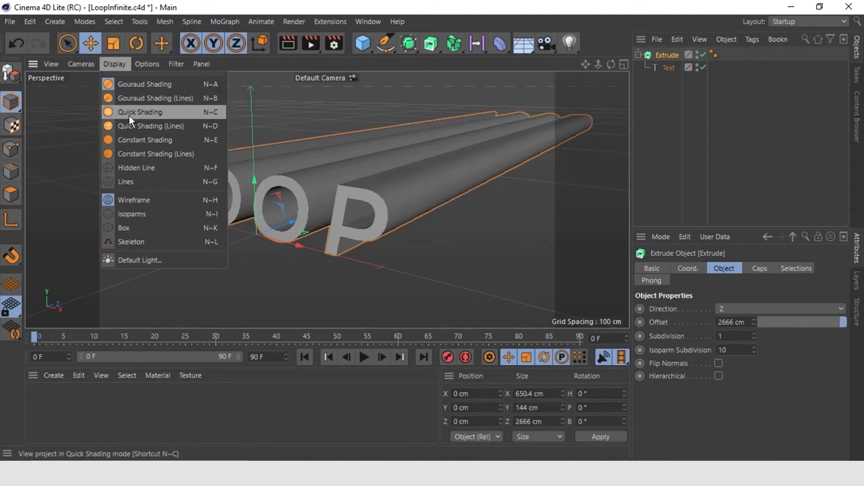
mouse_move(149, 126)
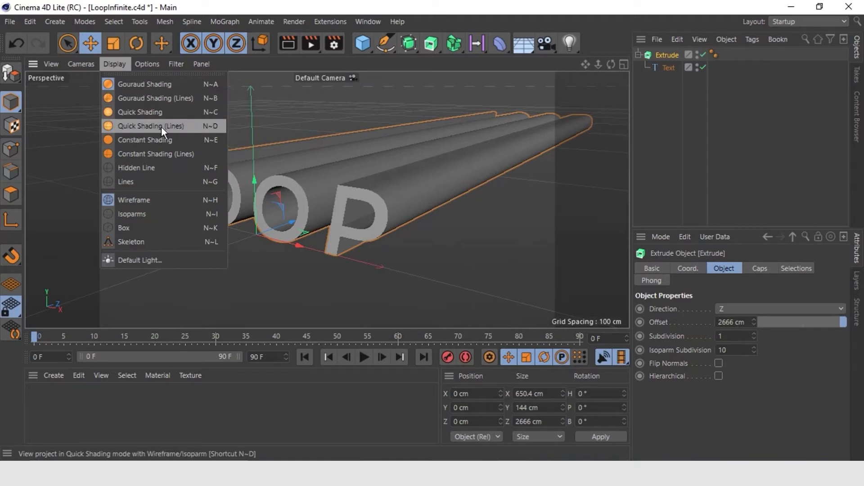
left_click(150, 126)
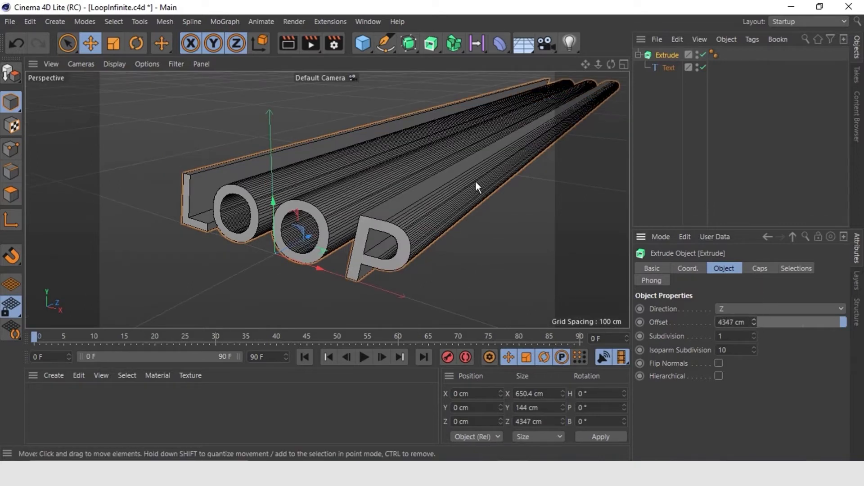
left_click(753, 334)
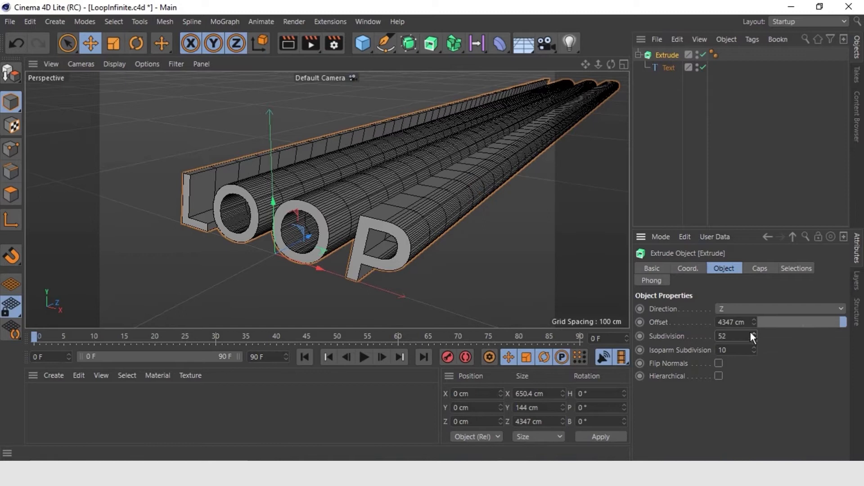
left_click(754, 340)
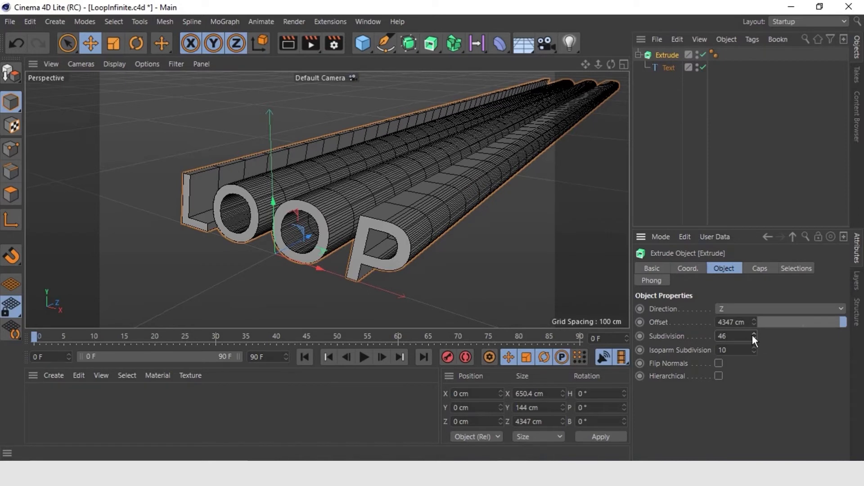
left_click(754, 334)
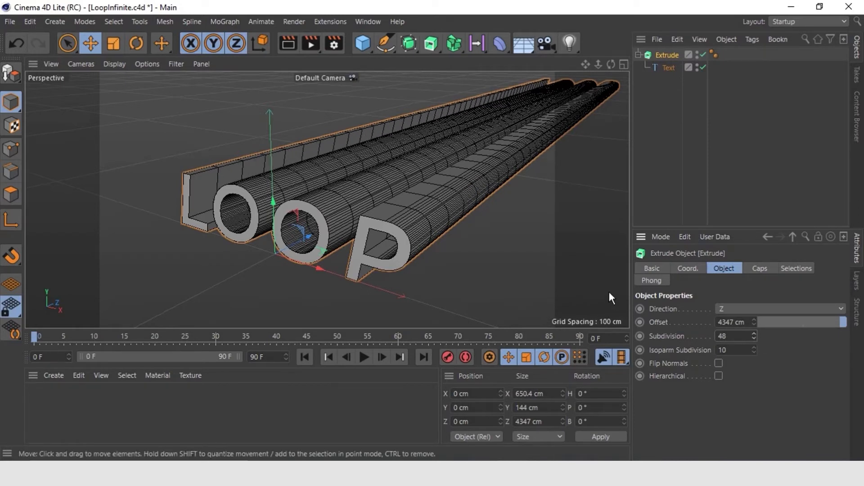
mouse_move(582, 247)
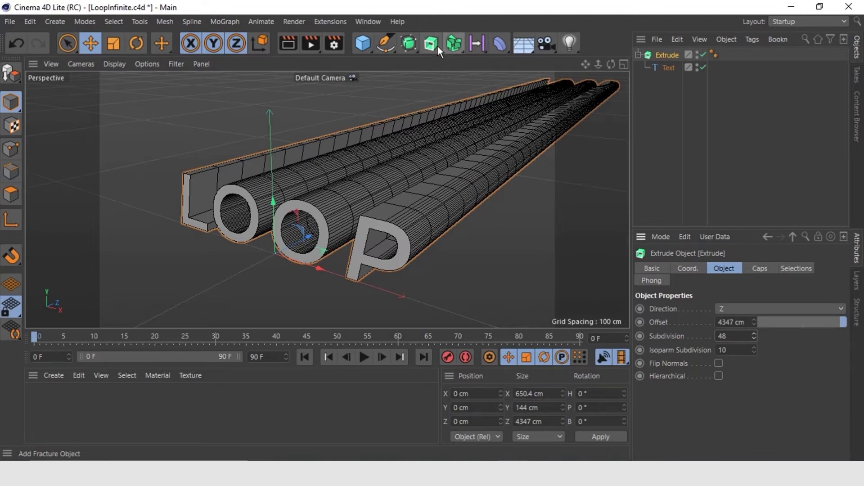
Step: Add a Wind deformer from the Deformer palette
left_click(497, 43)
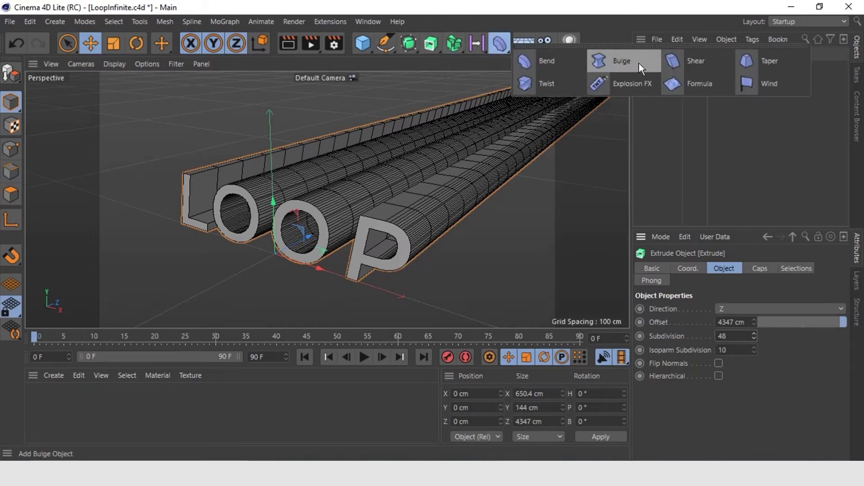
left_click(769, 83)
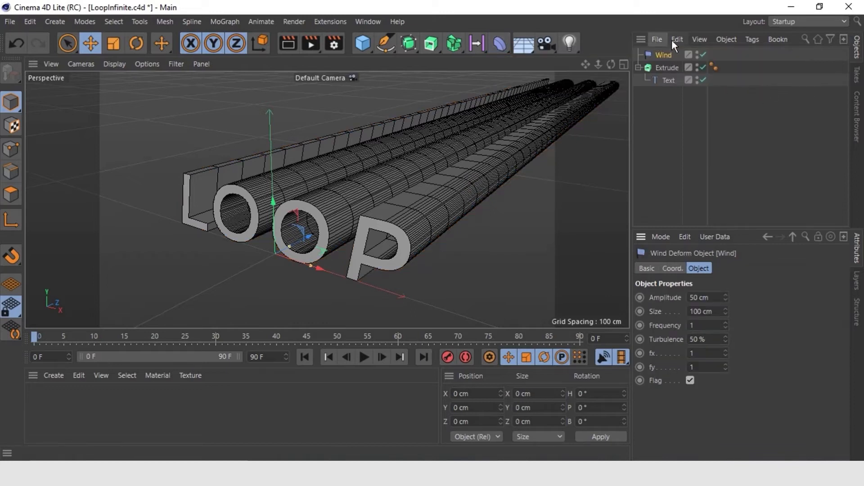
mouse_move(663, 55)
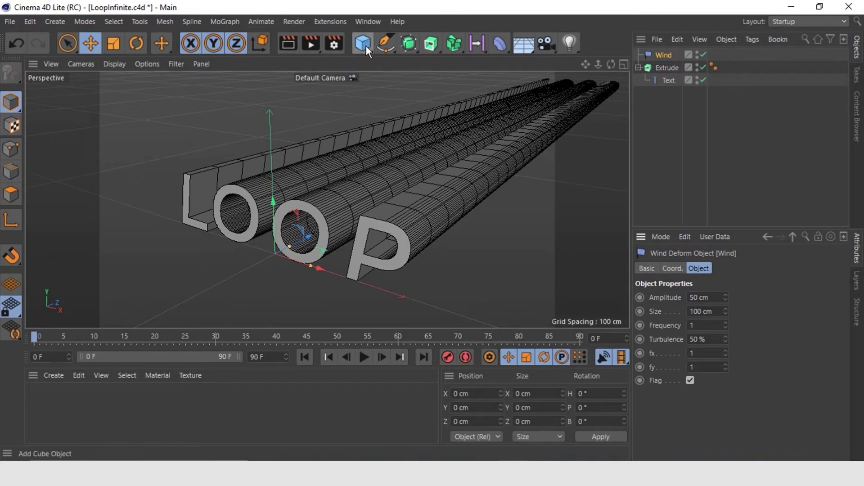
Step: Add a Cube, raise it about 240 cm above LOOP, and flatten it to roughly 200×99×80 cm
left_click(361, 43)
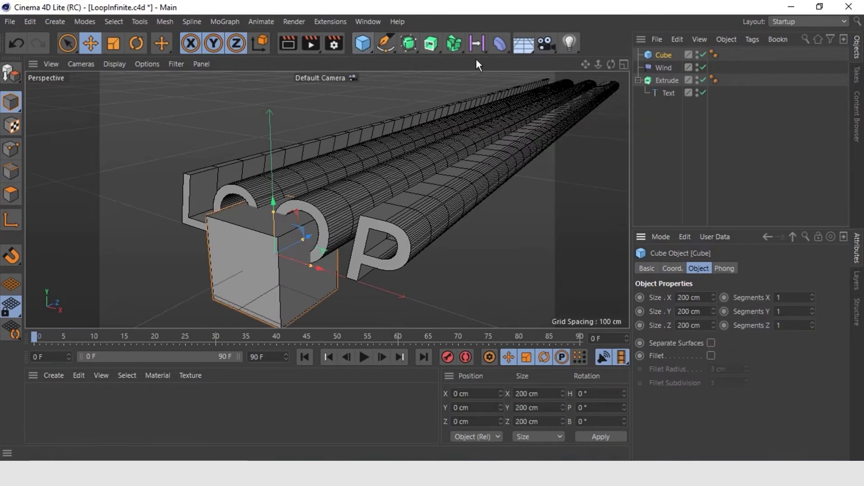
left_click_drag(270, 198, 270, 89)
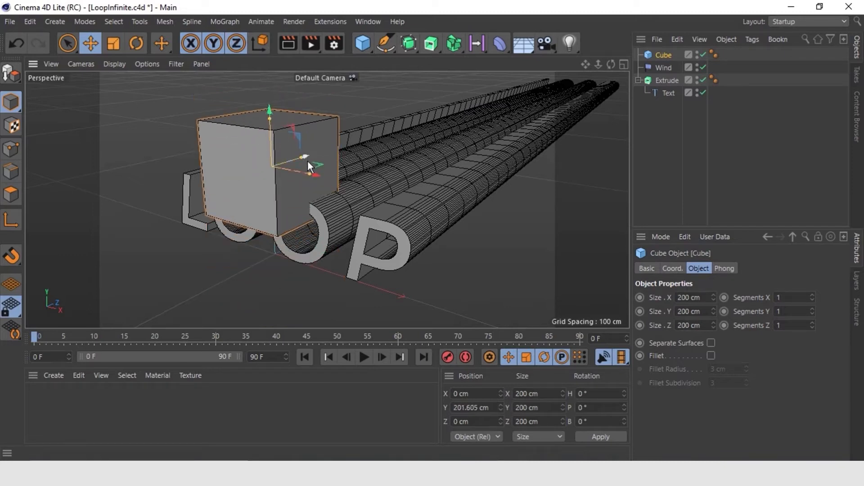
left_click(113, 44)
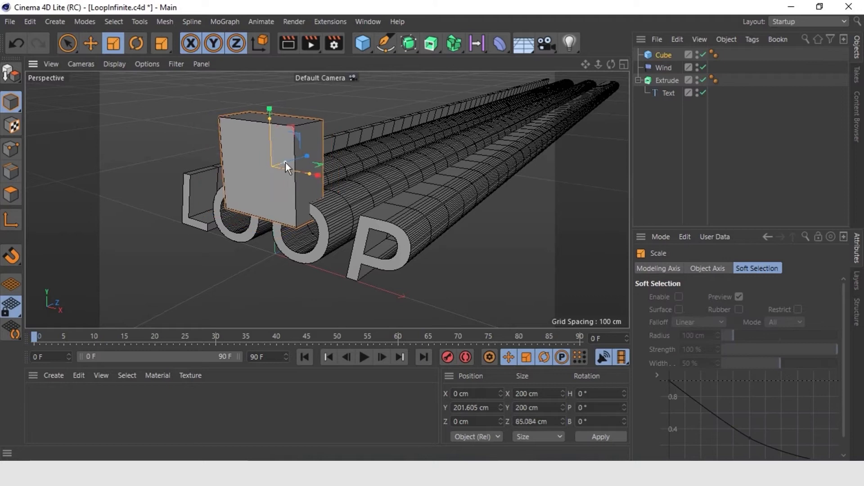
left_click_drag(287, 168, 270, 140)
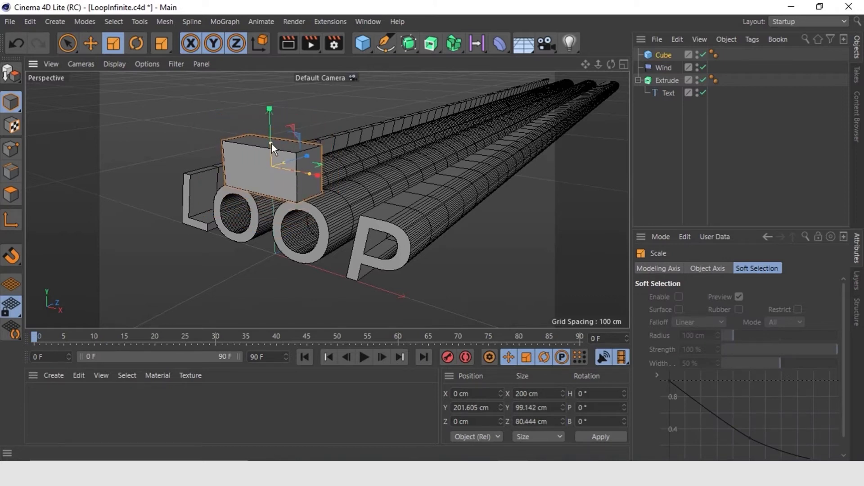
left_click_drag(269, 149, 267, 91)
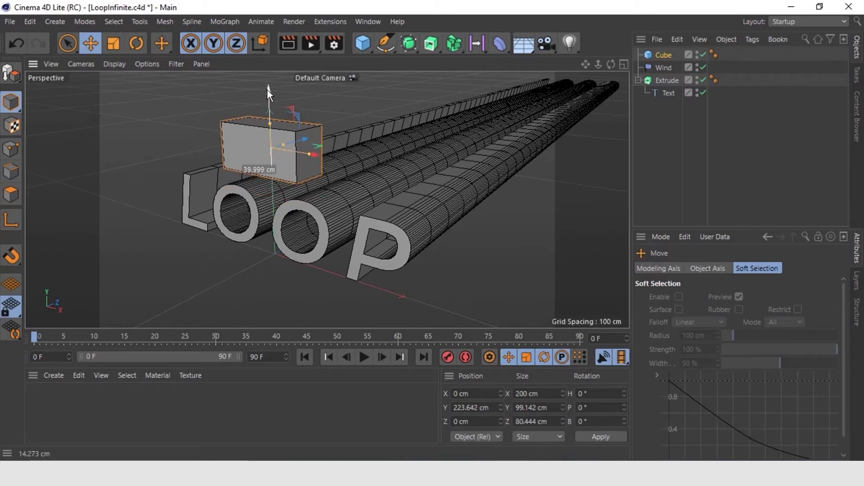
left_click_drag(268, 91, 268, 105)
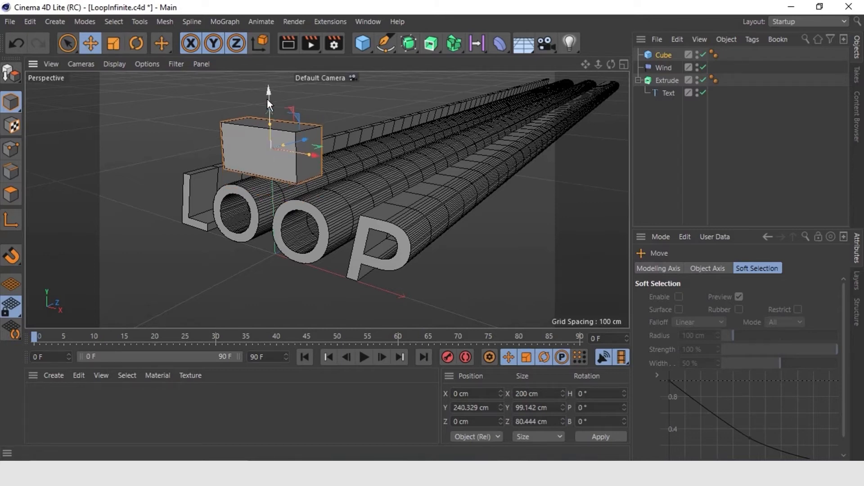
mouse_move(278, 117)
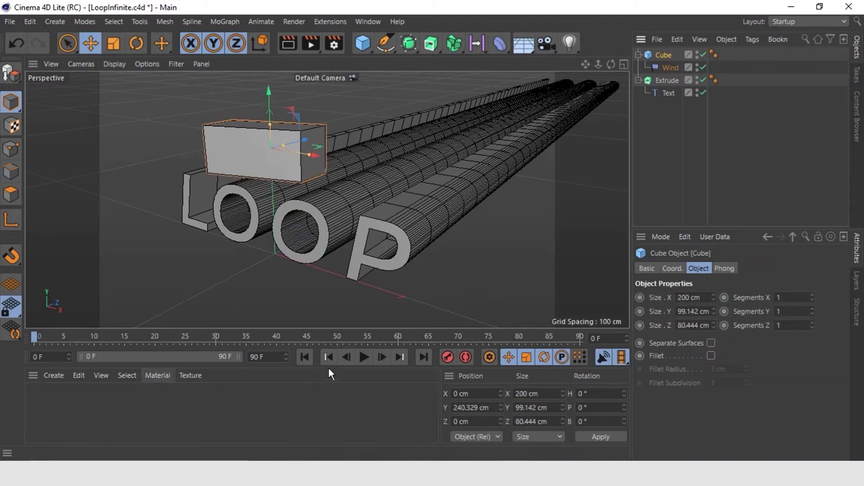
Step: Play the timeline to watch Wind warp the box, pausing at frame 34
left_click(363, 357)
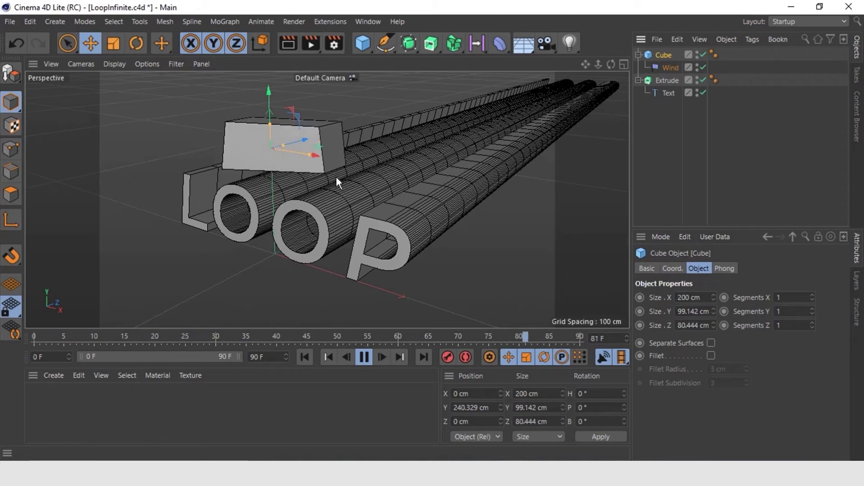
left_click(67, 43)
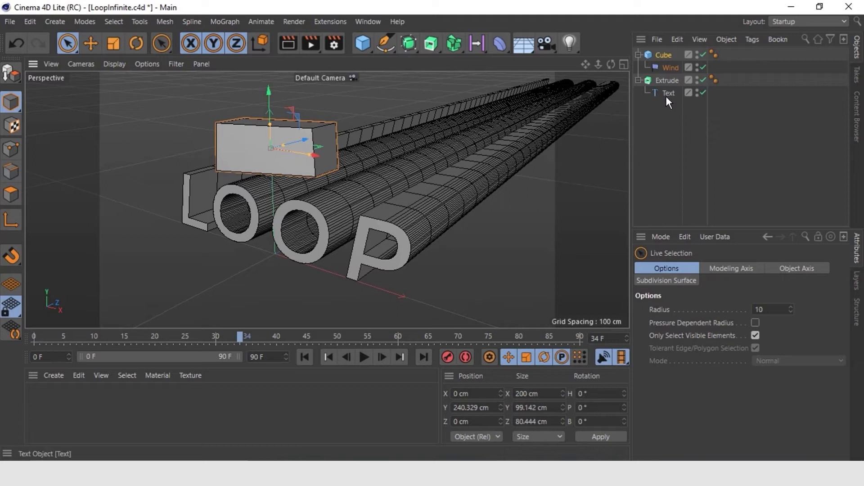
mouse_move(667, 84)
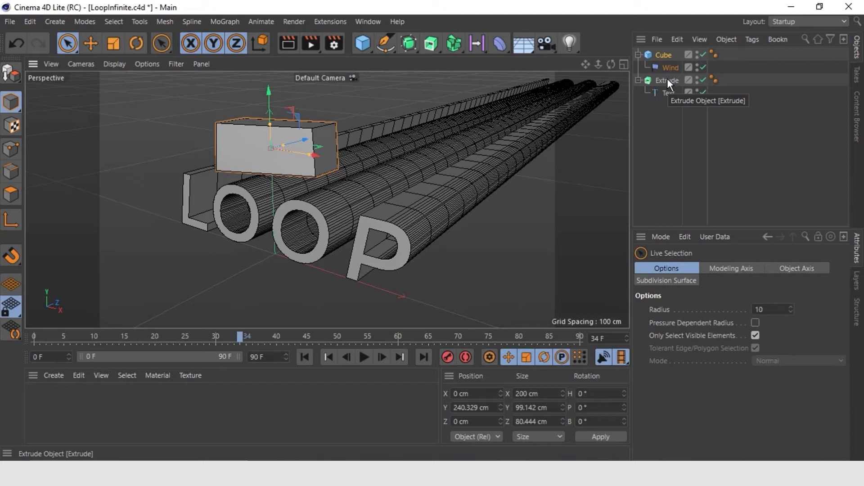
mouse_move(671, 81)
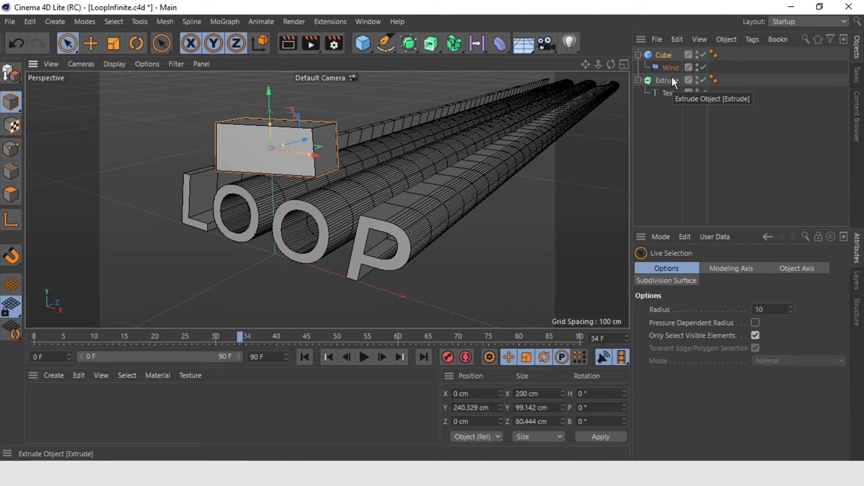
mouse_move(660, 132)
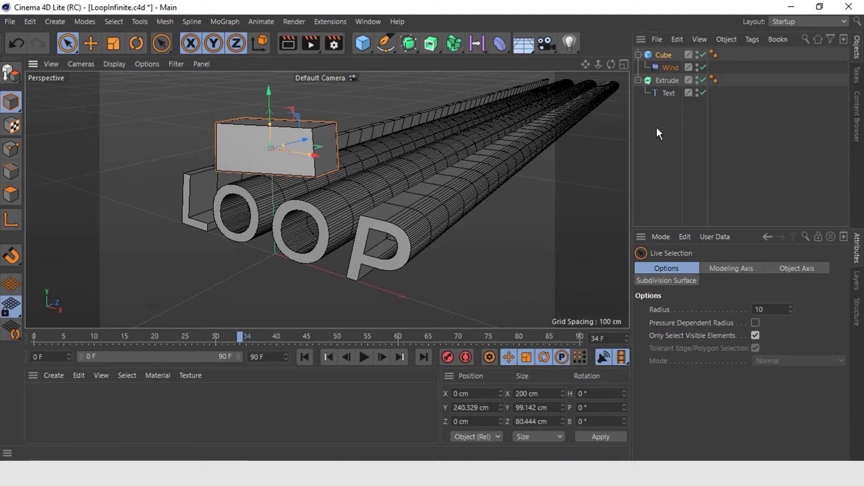
mouse_move(664, 133)
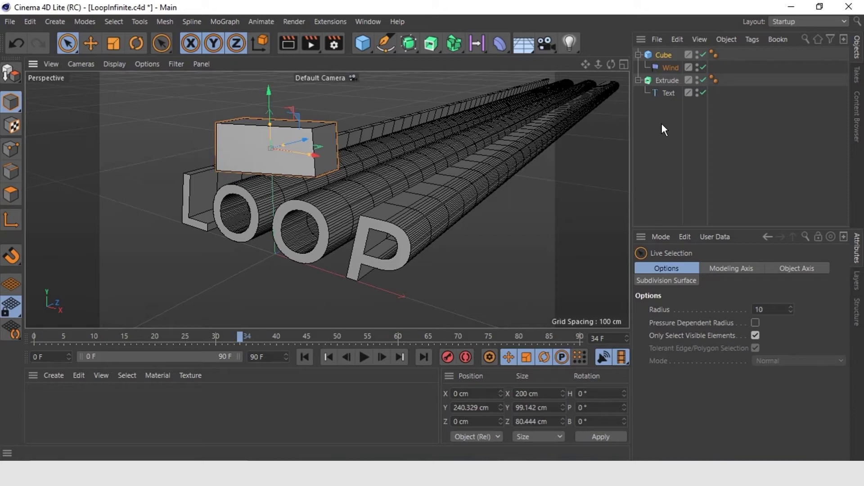
mouse_move(439, 125)
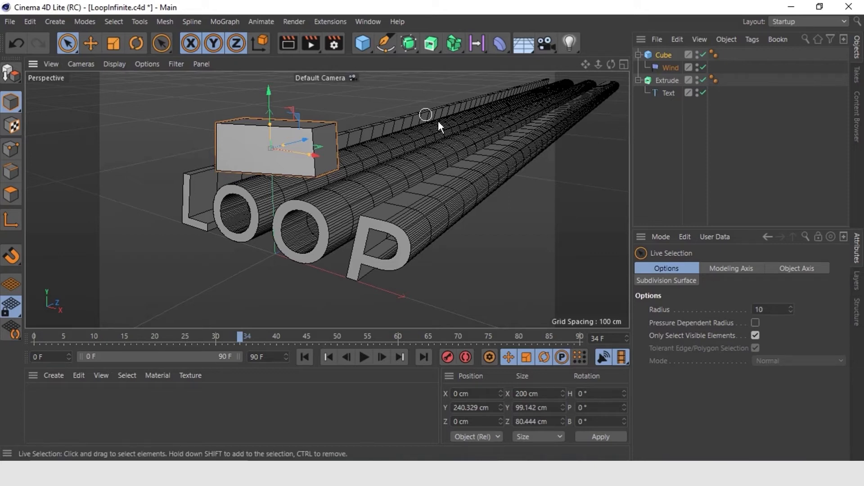
Step: Add a null object and rename it Loop
left_click(362, 43)
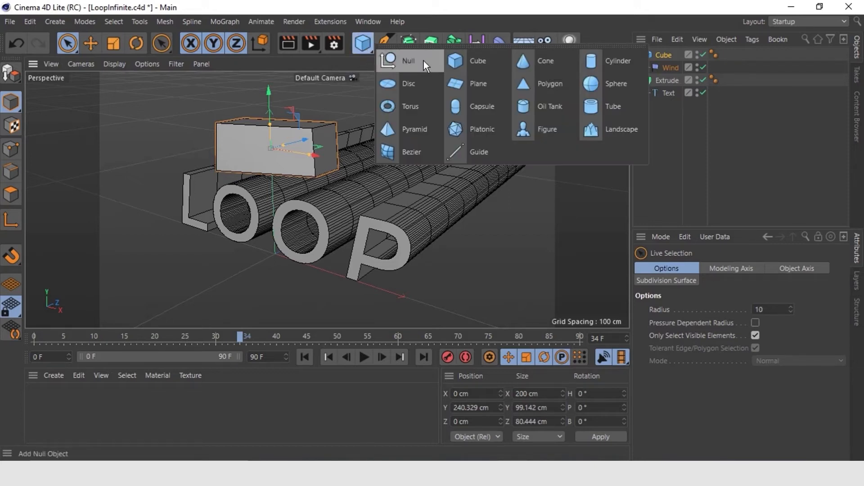
left_click(408, 60)
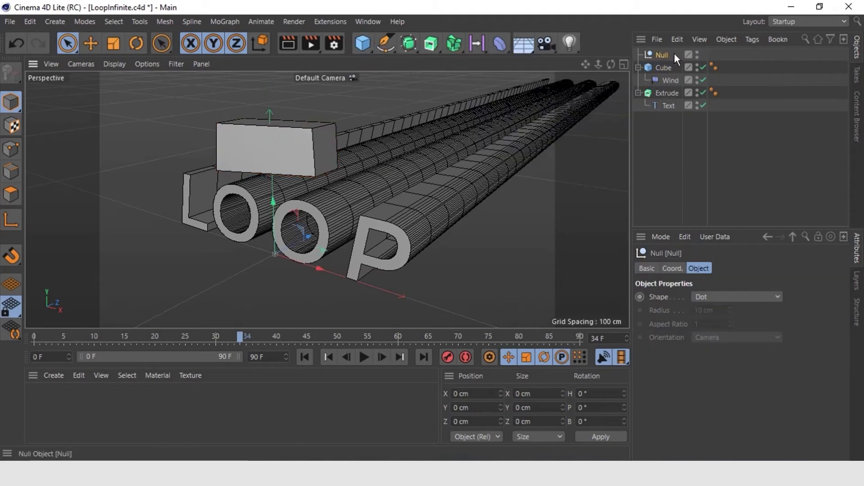
double_click(663, 54)
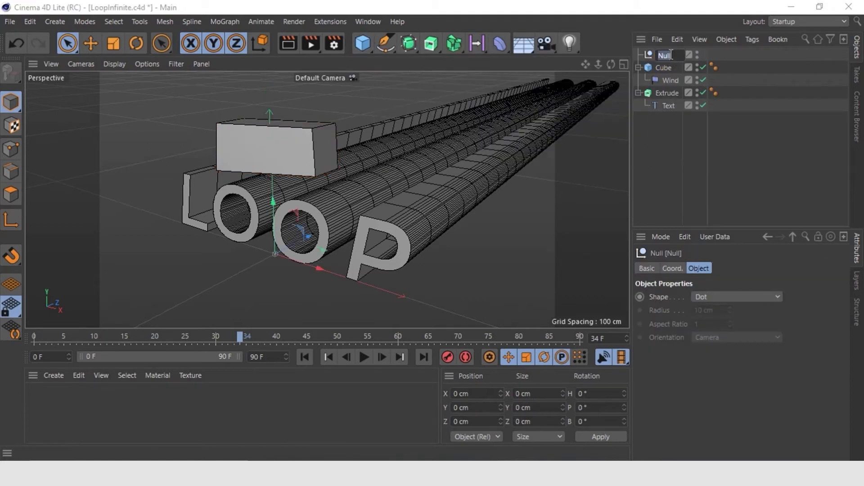
type("Loop")
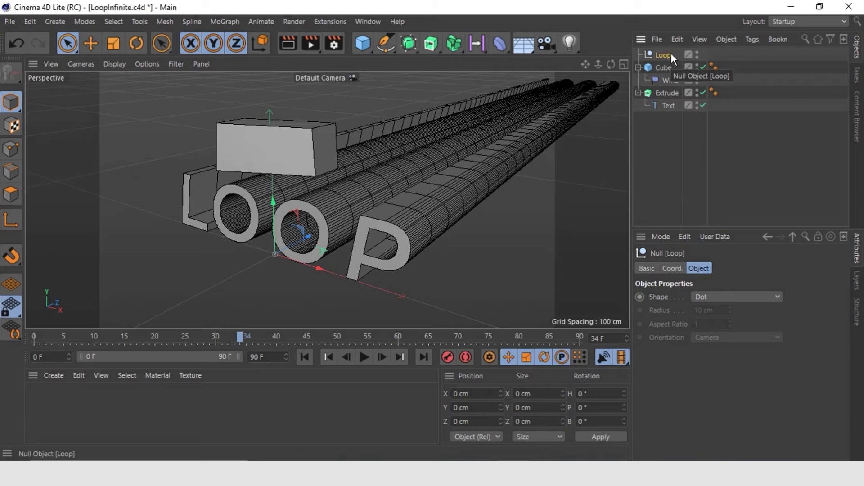
mouse_move(646, 52)
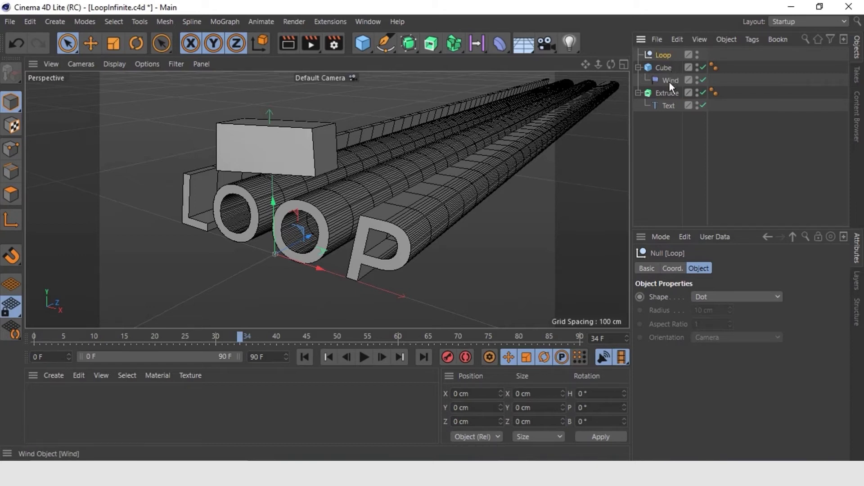
Step: Place Extrude and Wind in the Loop group and remove the Cube
left_click(664, 67)
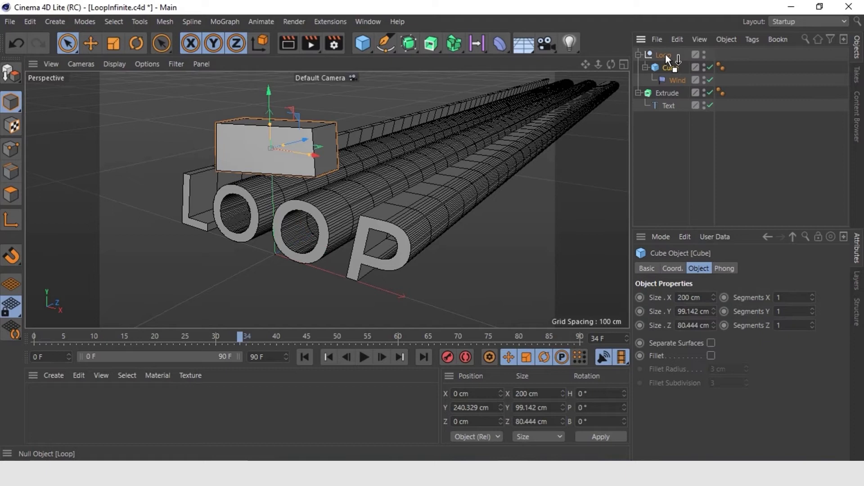
left_click(667, 93)
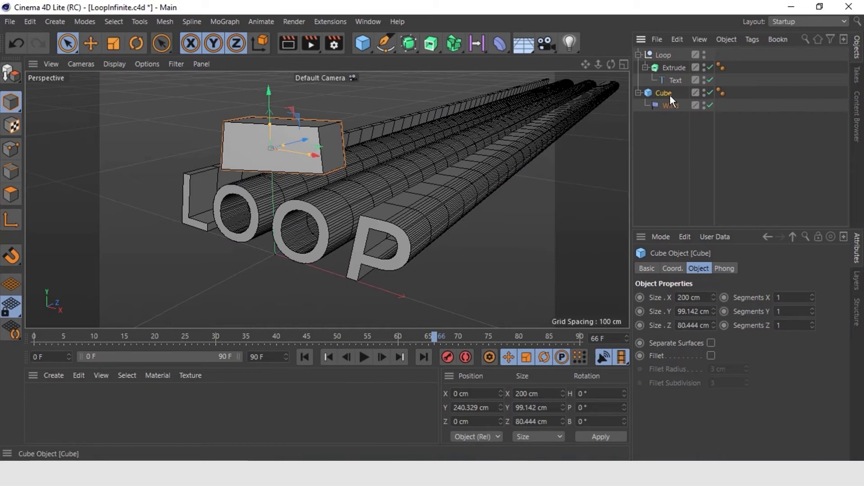
left_click(665, 105)
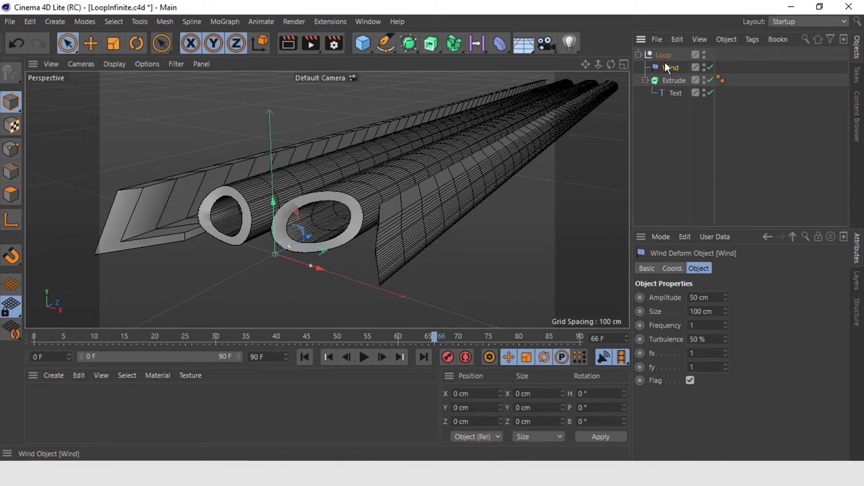
mouse_move(659, 83)
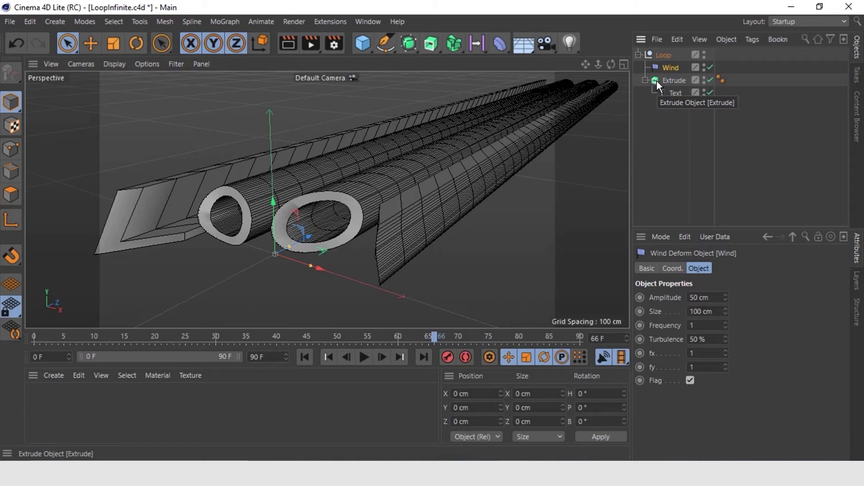
mouse_move(364, 357)
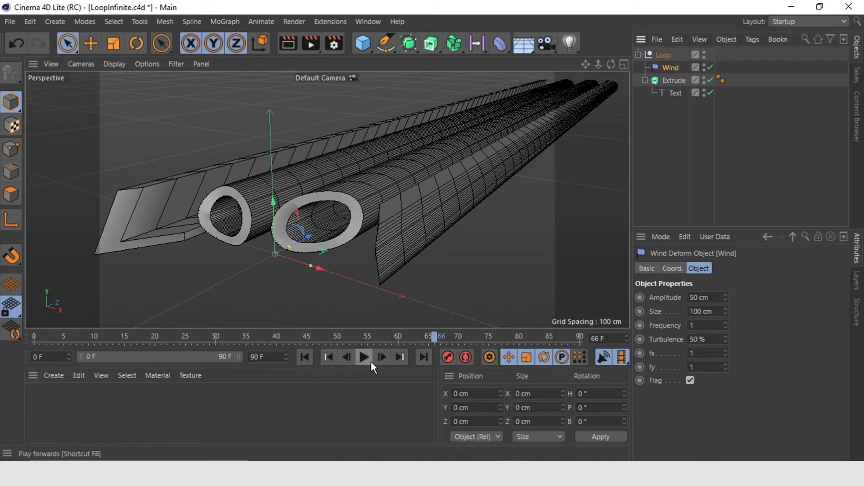
left_click(362, 357)
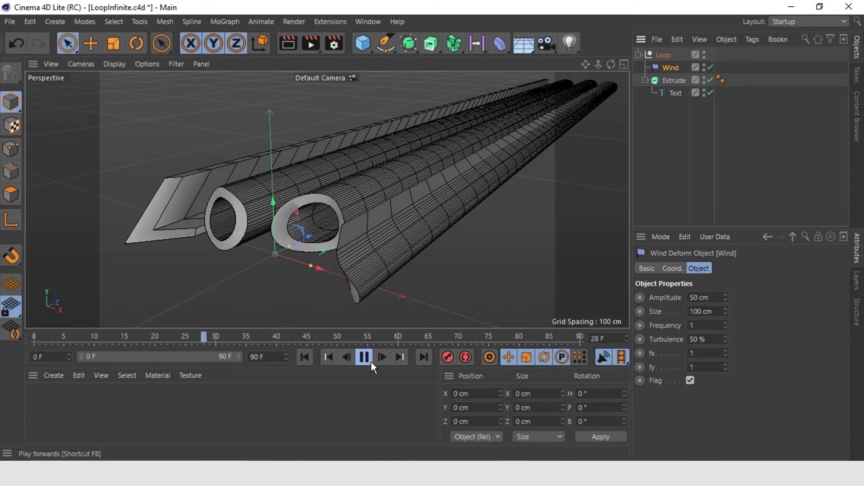
left_click(381, 357)
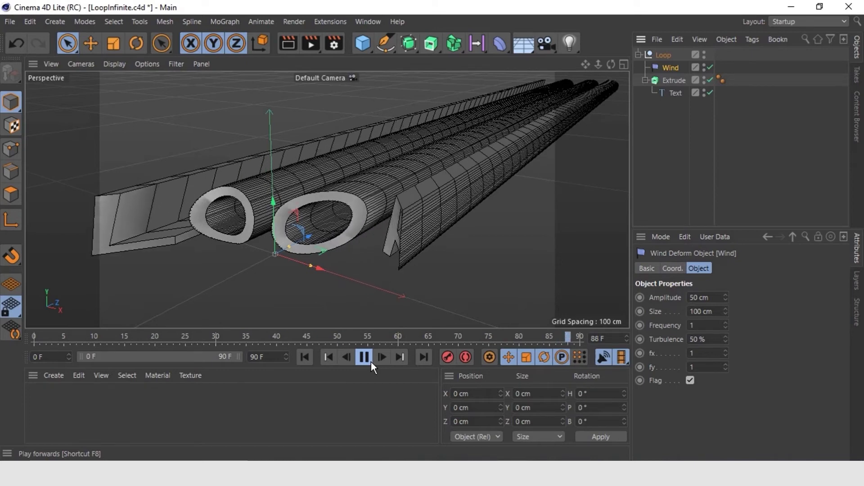
left_click(363, 357)
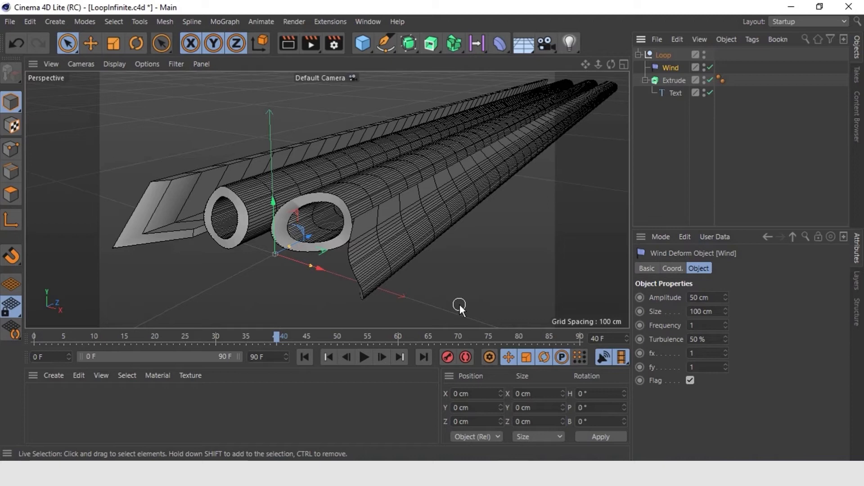
mouse_move(473, 305)
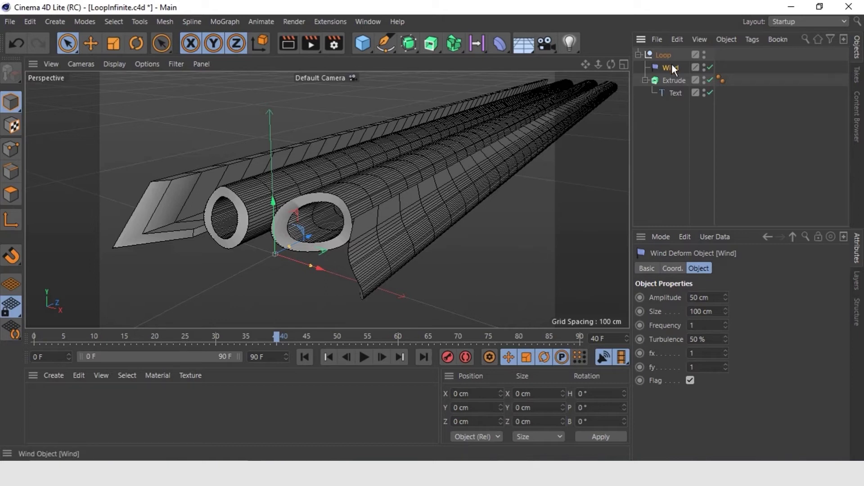
Step: Rotate the Wind deformer to 90° pitch and 90° bank, then preview the ripple
left_click(671, 268)
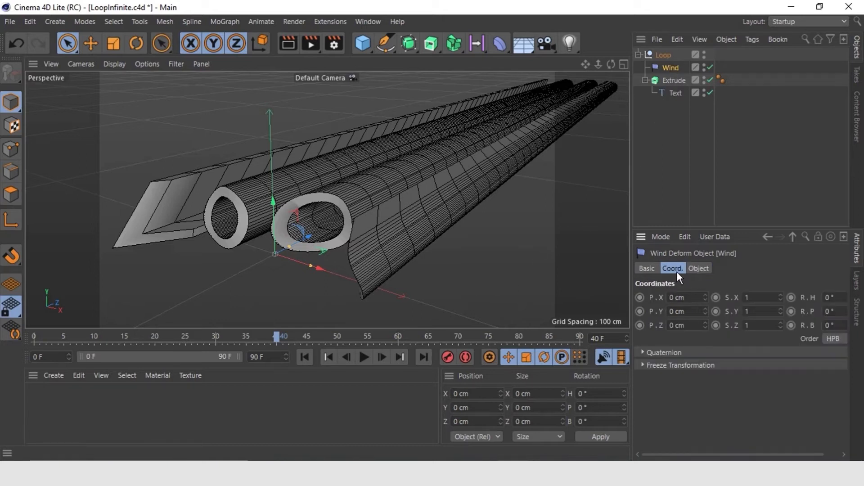
left_click(829, 311)
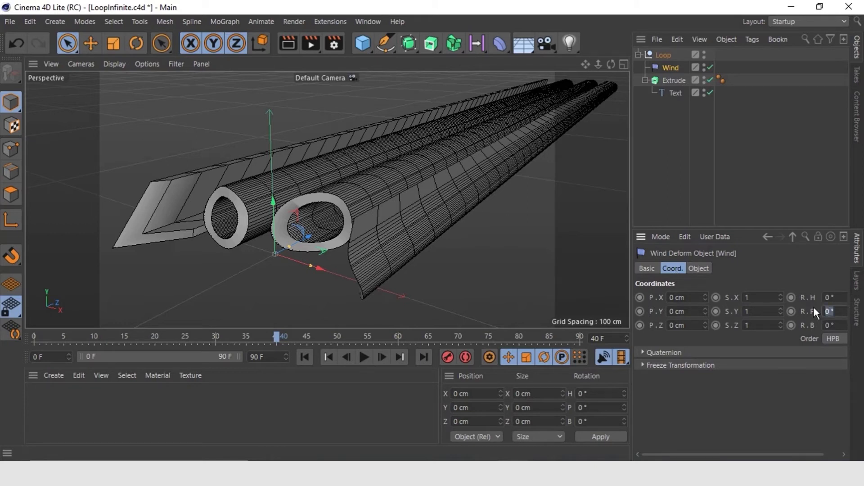
mouse_move(819, 313)
type("90")
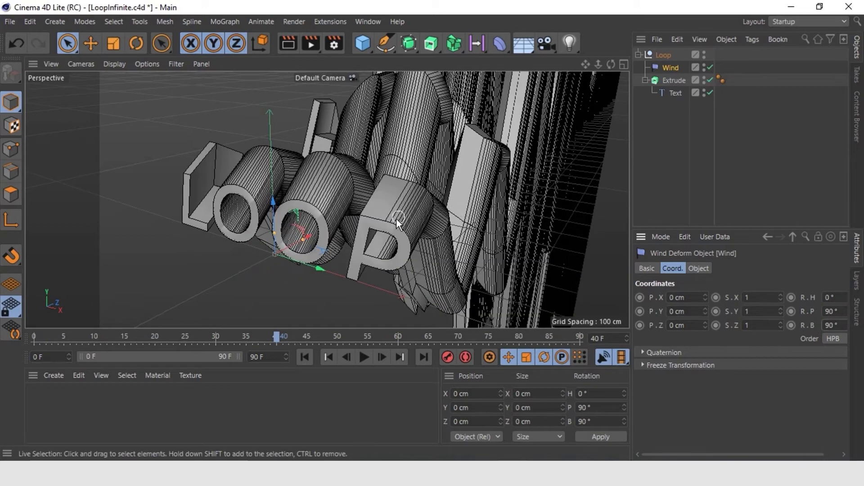
left_click(364, 357)
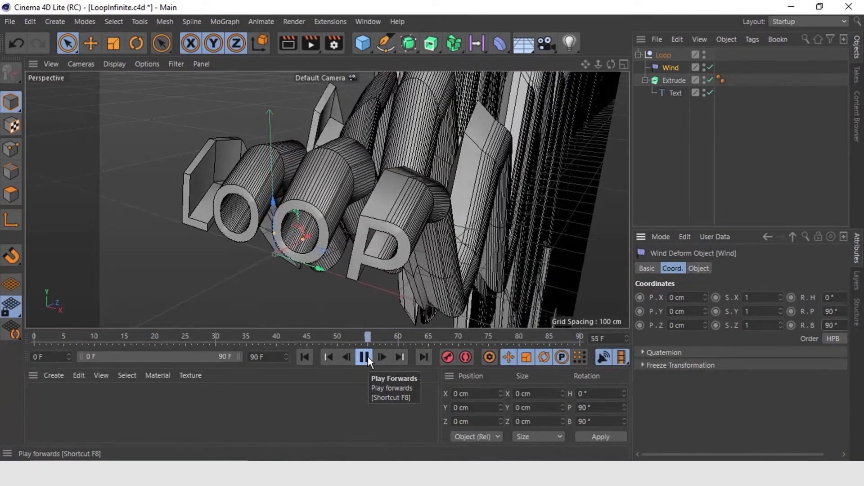
left_click(363, 357)
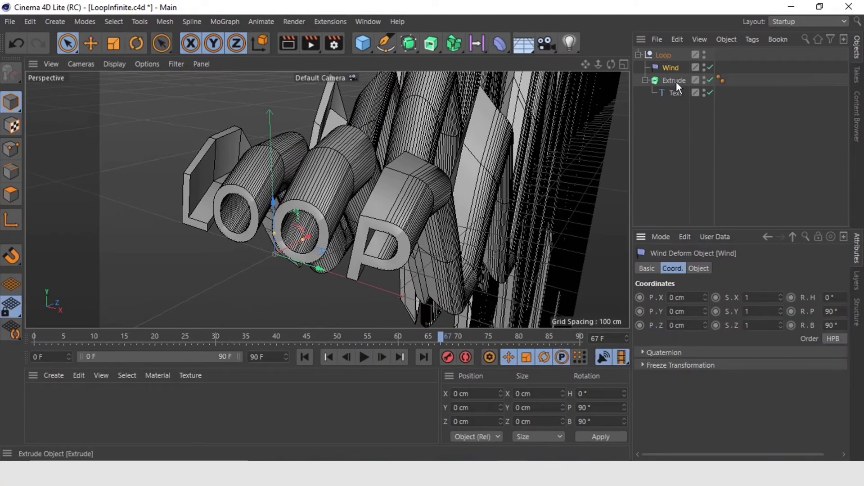
Step: Inspect Extrude's 145 subdivisions, preview playback, then show Wind's amplitude and frequency settings
left_click(674, 80)
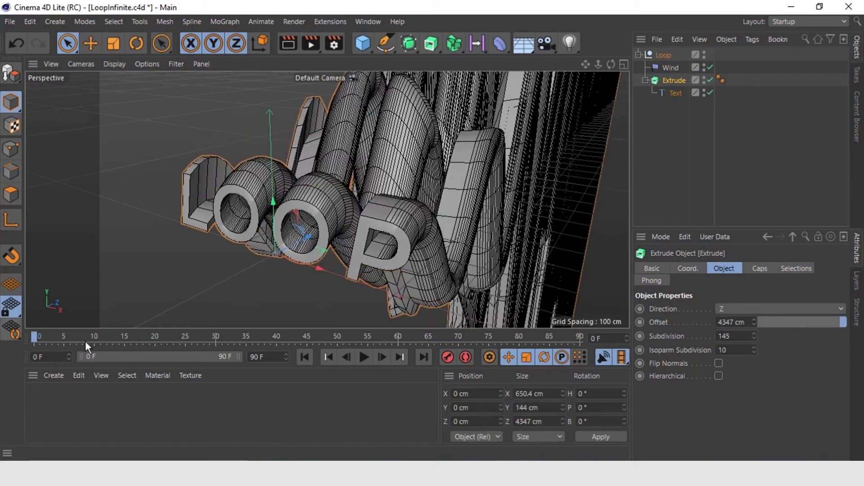
left_click(364, 356)
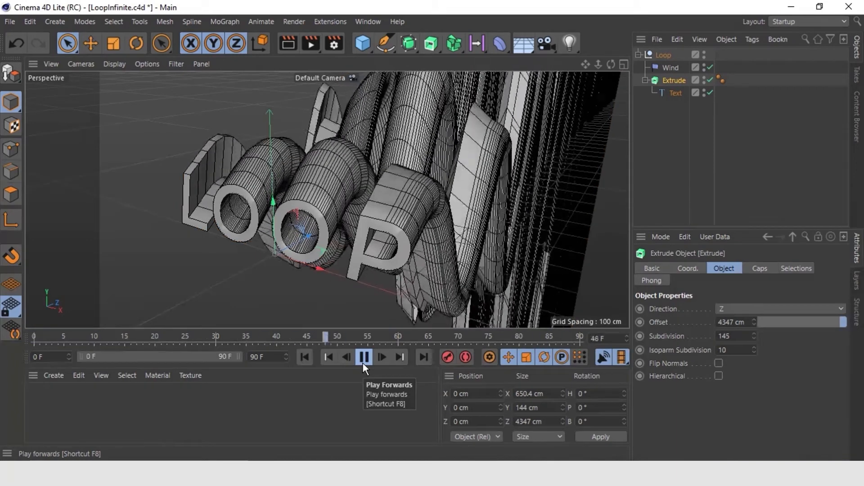
left_click(364, 357)
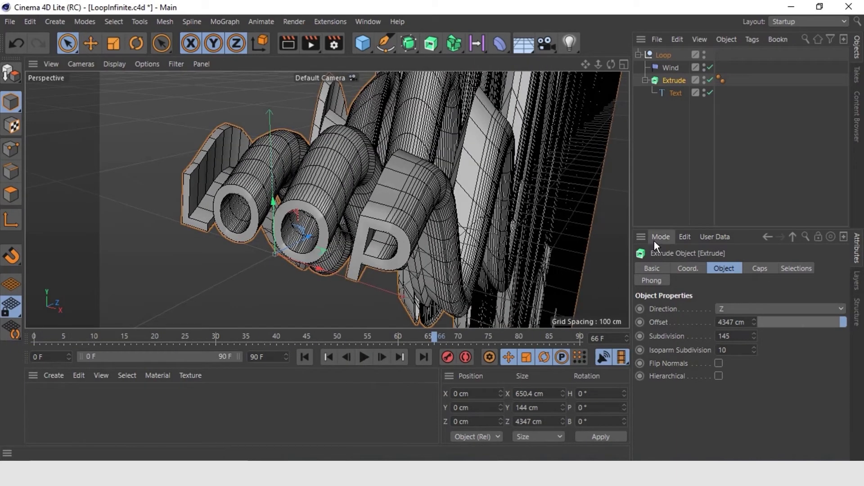
left_click(671, 67)
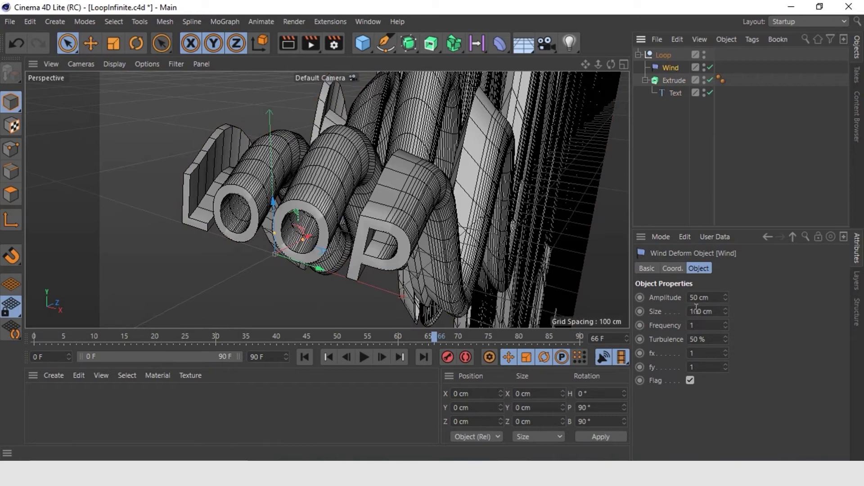
Step: Lower the Wind amplitude and preview the ripple
left_click(727, 300)
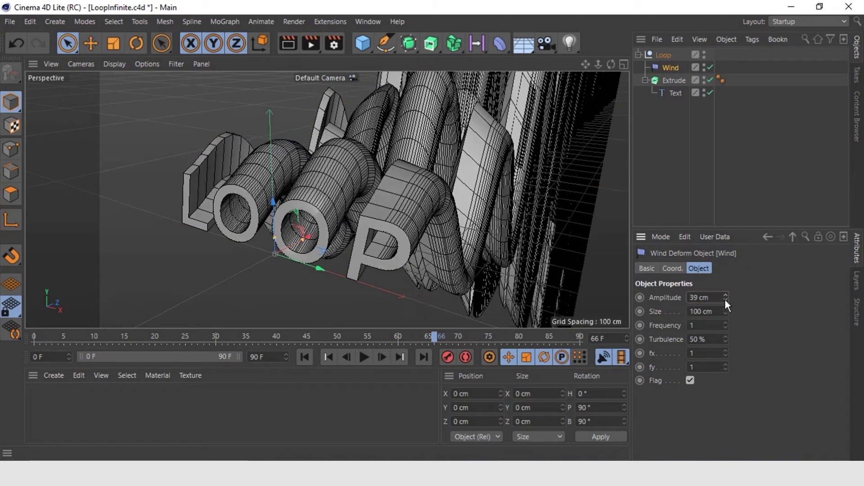
left_click(725, 299)
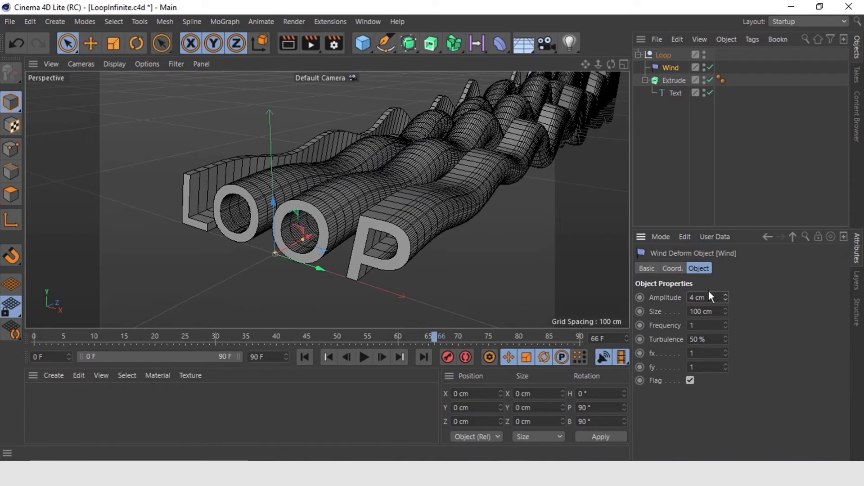
left_click(364, 357)
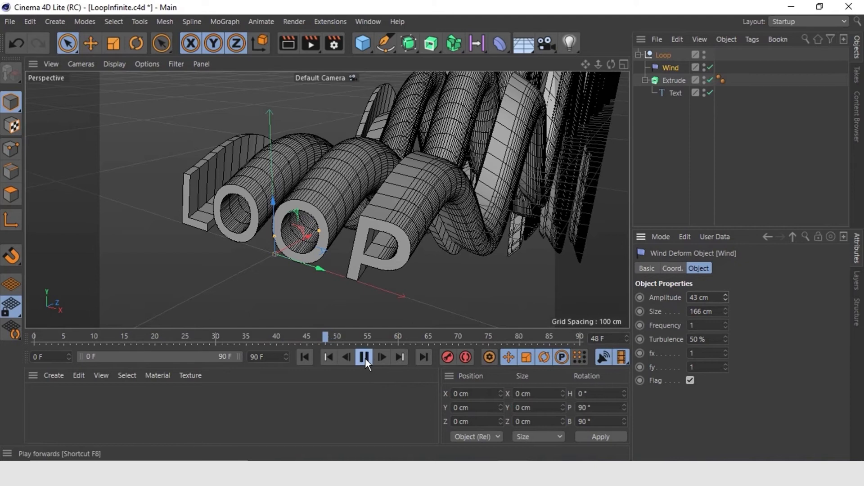
left_click(363, 357)
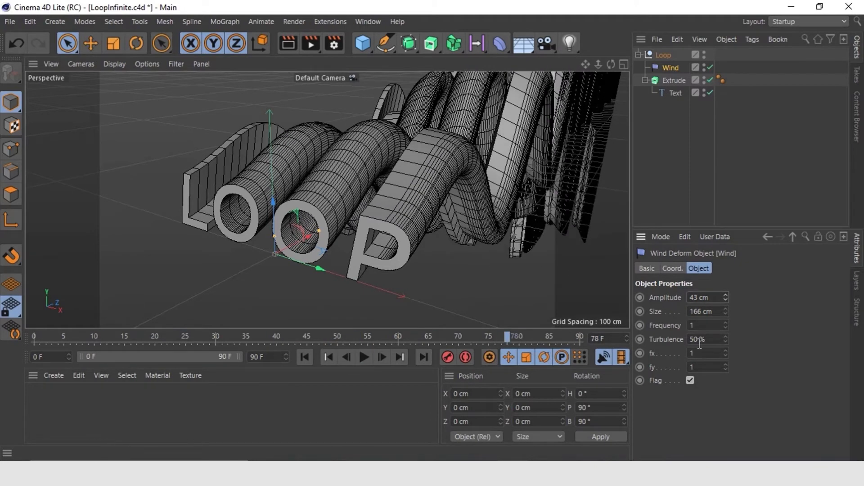
Step: Set Wind frequency to 2 and turbulence to 0%, then preview playback
left_click(723, 323)
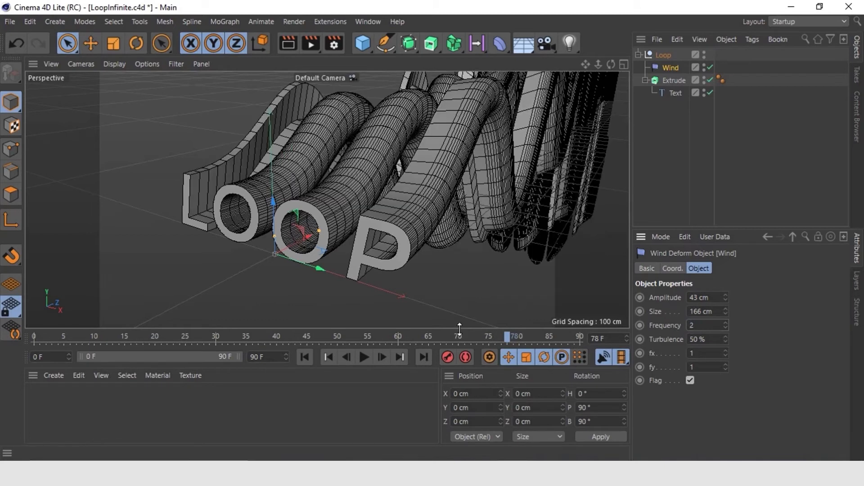
left_click(725, 341)
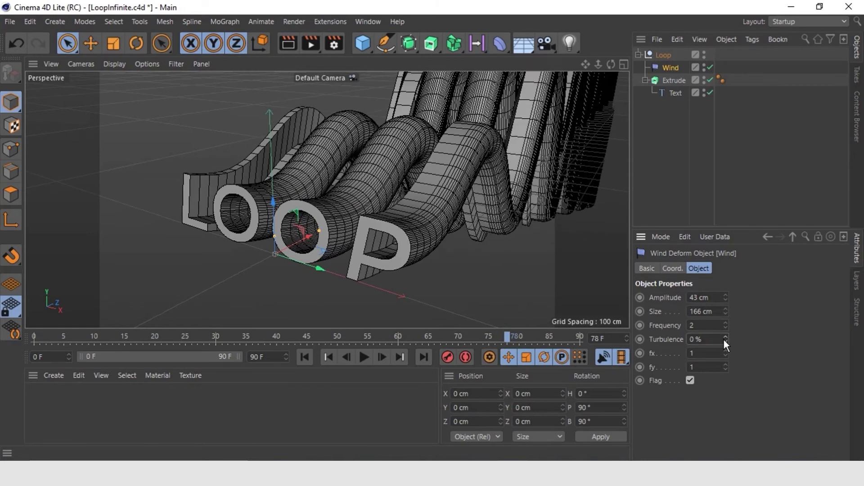
left_click(363, 357)
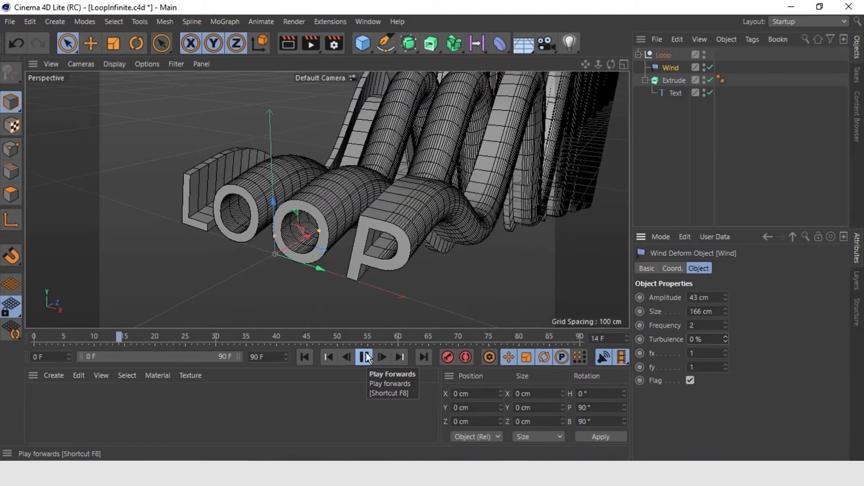
left_click(364, 357)
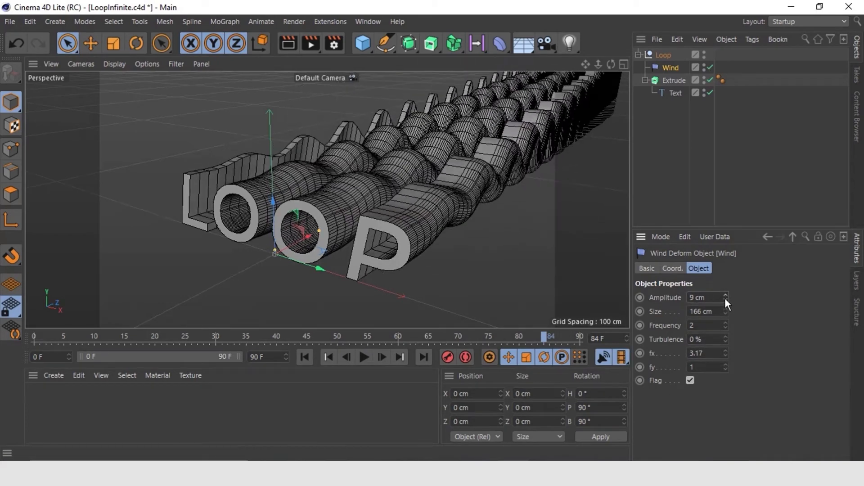
Step: Set Wind amplitude to 6 cm, switch off Flag, and replay the animation
left_click(725, 299)
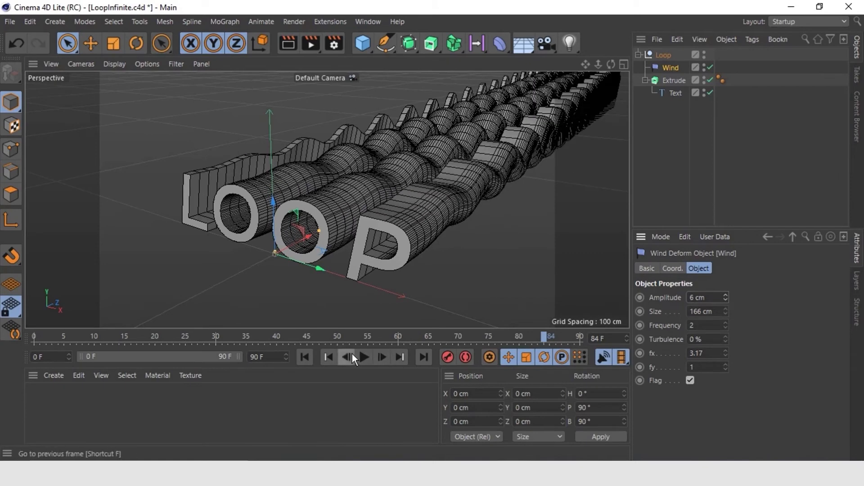
left_click(363, 357)
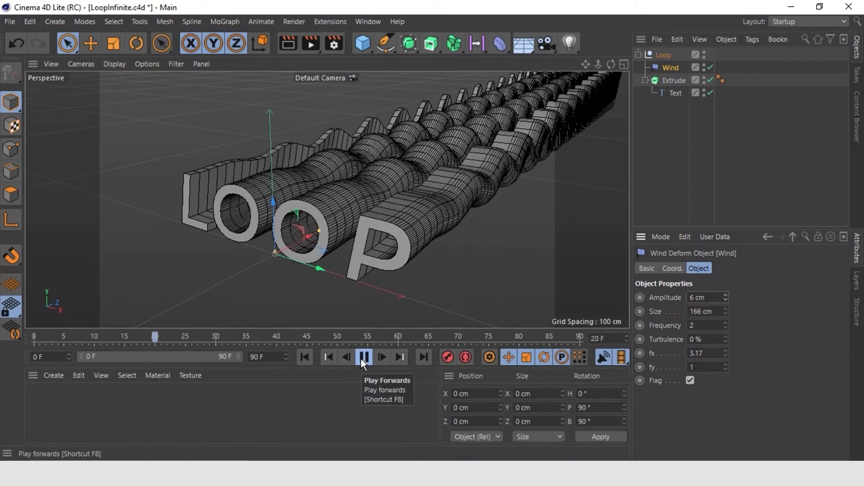
left_click(364, 357)
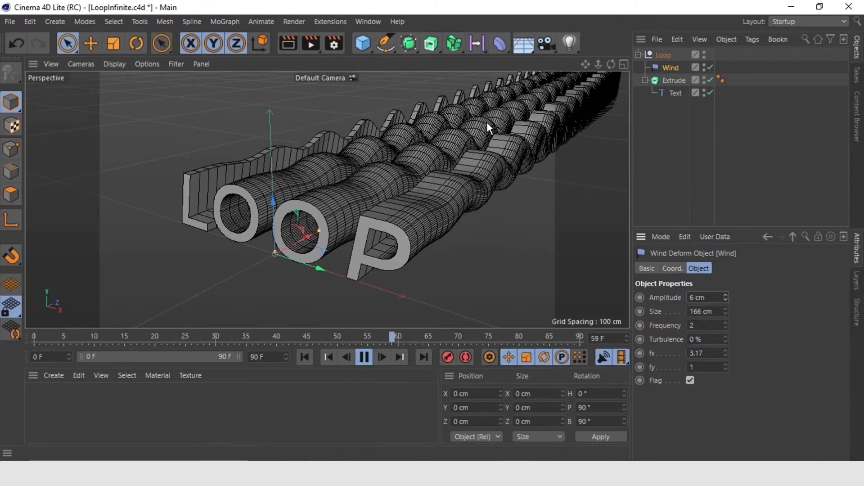
left_click(363, 357)
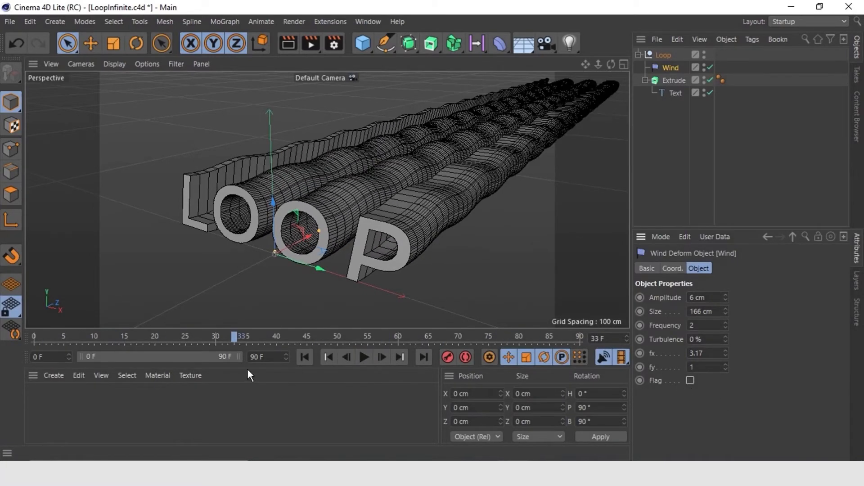
left_click(364, 357)
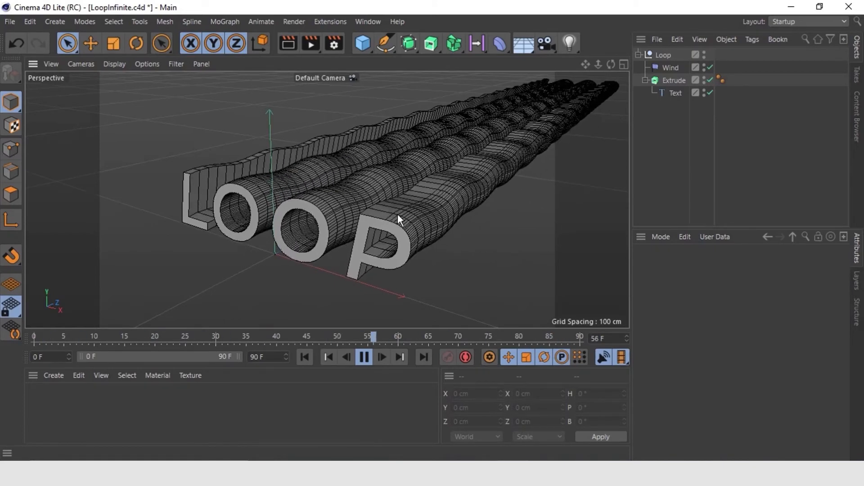
Step: Stop playback and make a material named white using Luminance with Color disabled
left_click(363, 357)
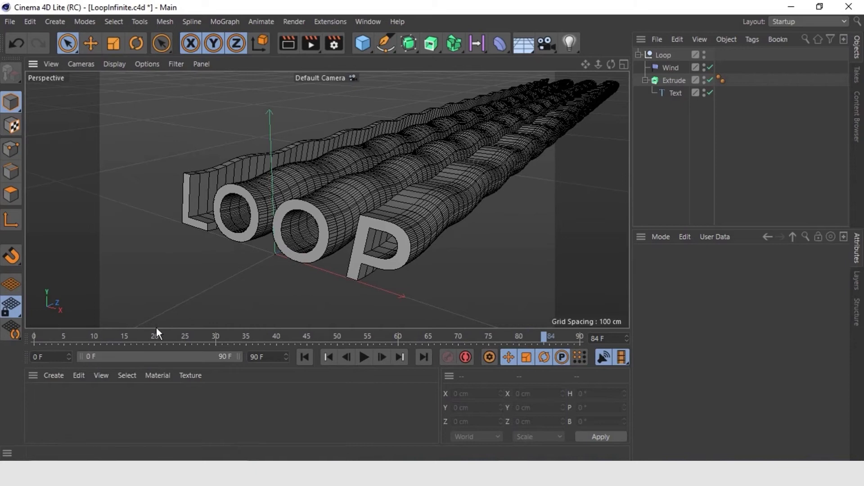
mouse_move(66, 419)
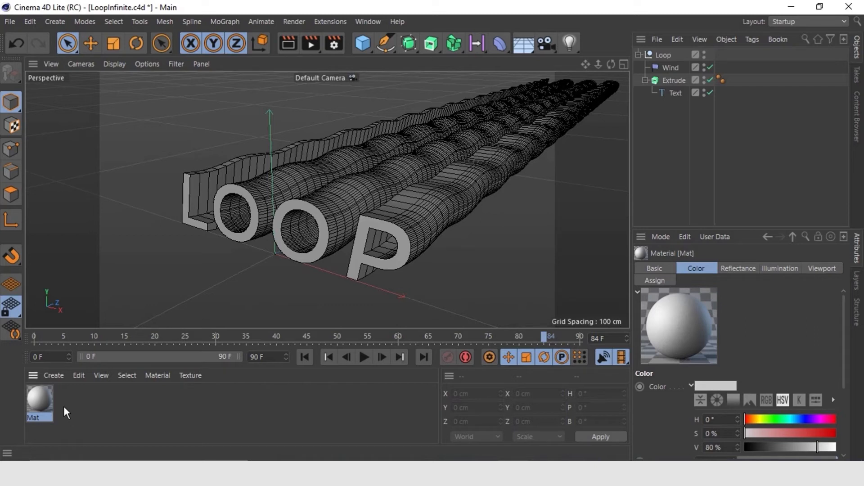
double_click(39, 417)
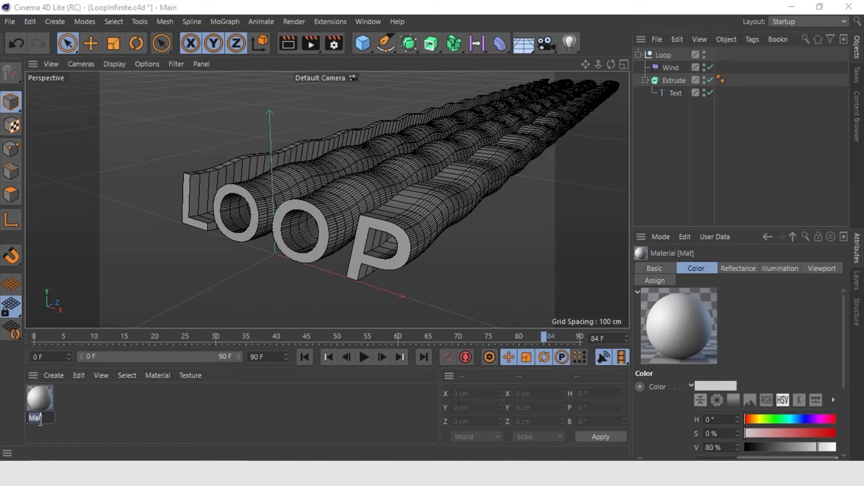
type("white")
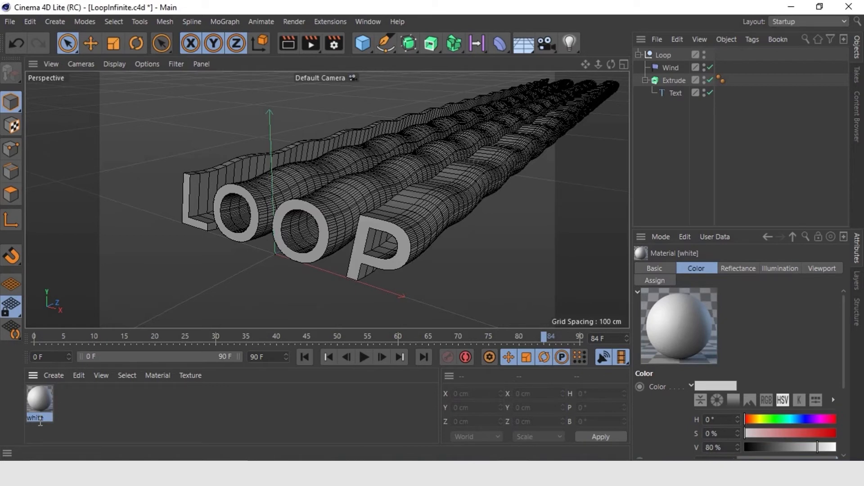
left_click(654, 268)
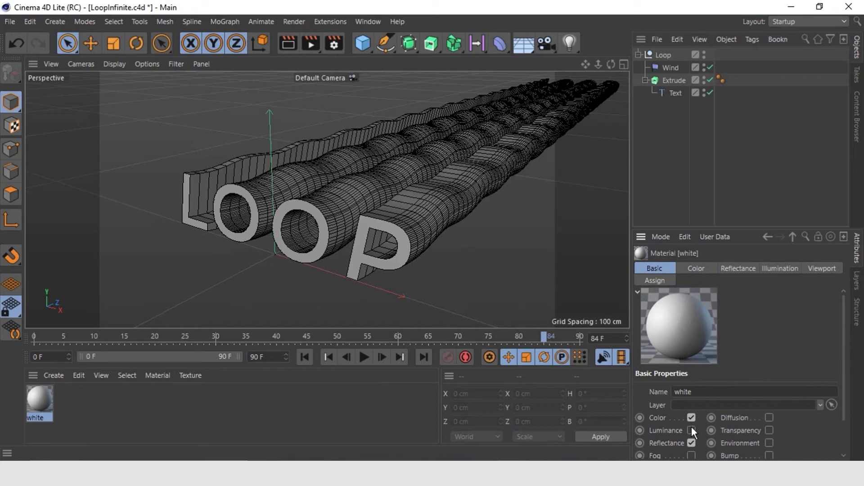
left_click(692, 431)
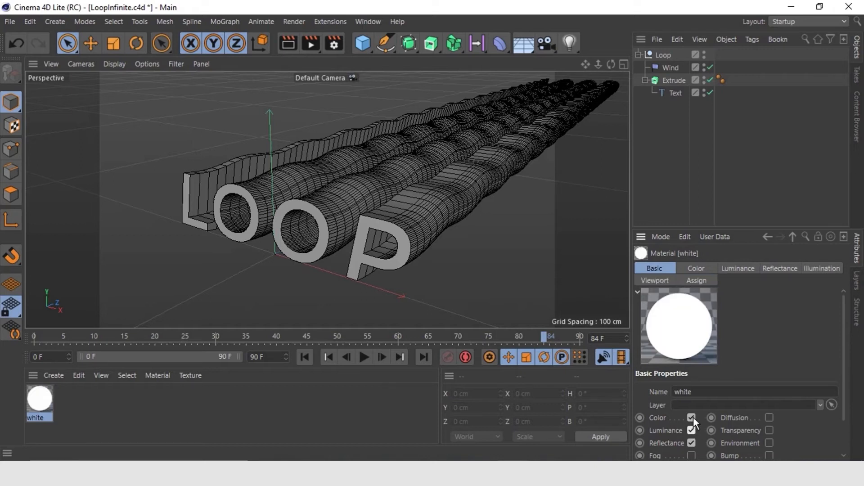
left_click(692, 418)
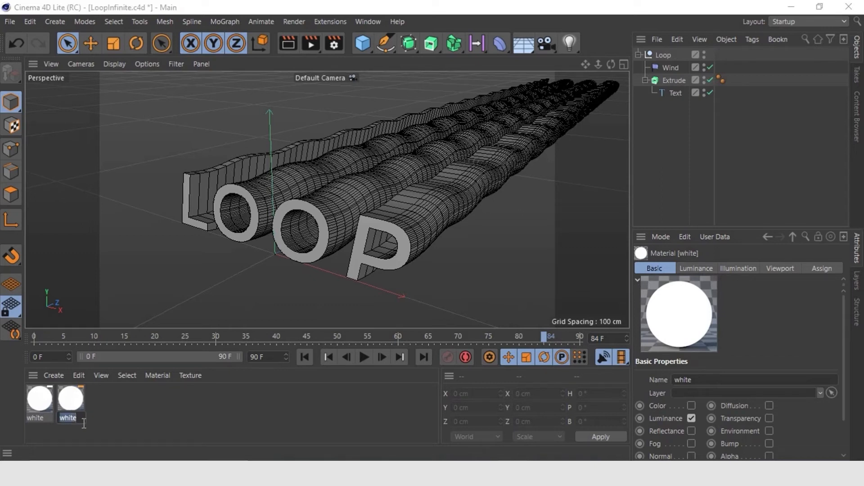
Step: Rename the duplicated material to black and turn off its Luminance
type("black")
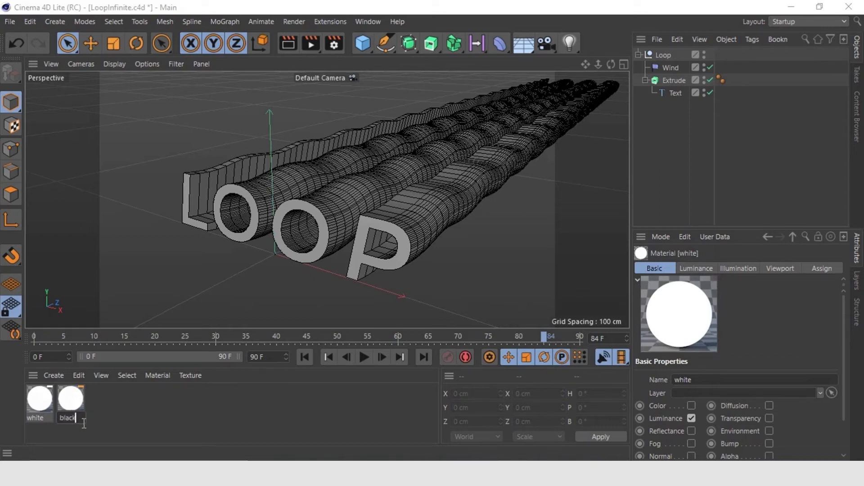
left_click(69, 400)
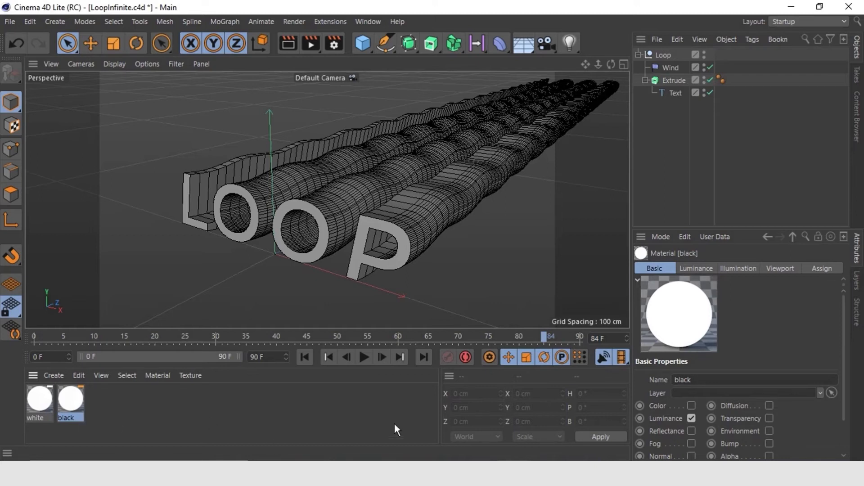
mouse_move(600, 424)
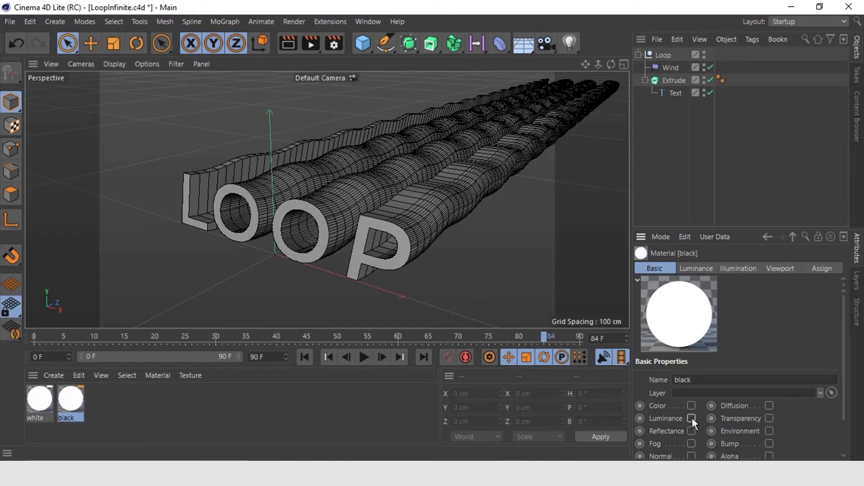
left_click(693, 418)
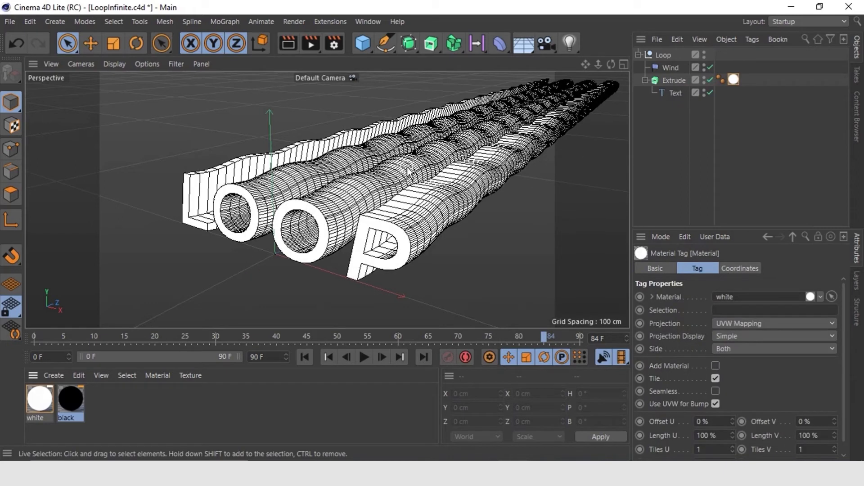
mouse_move(563, 160)
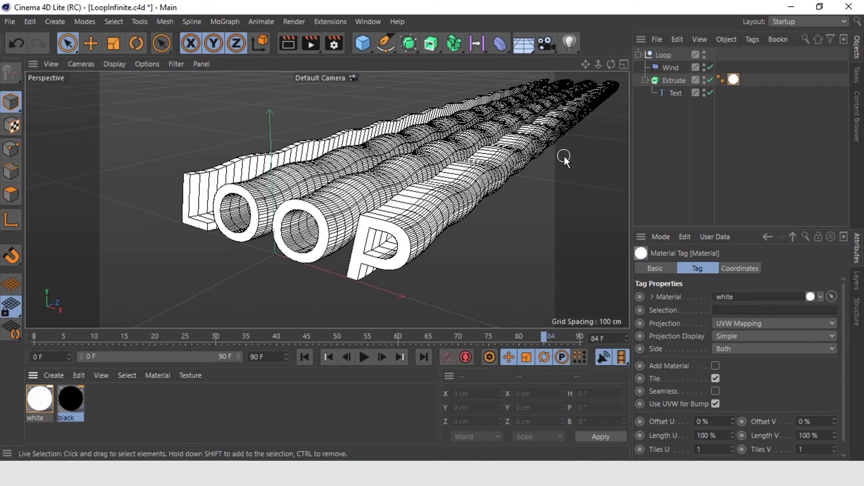
Step: Duplicate the Extrude object and select the new copy
left_click(674, 81)
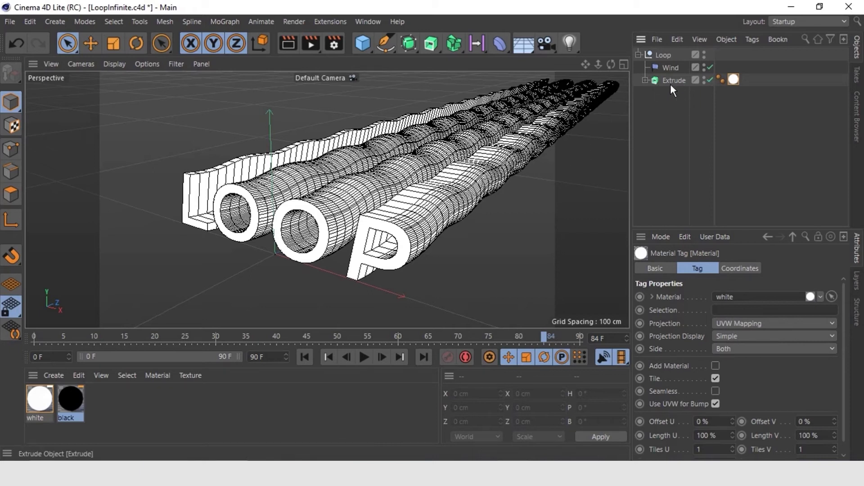
left_click(671, 80)
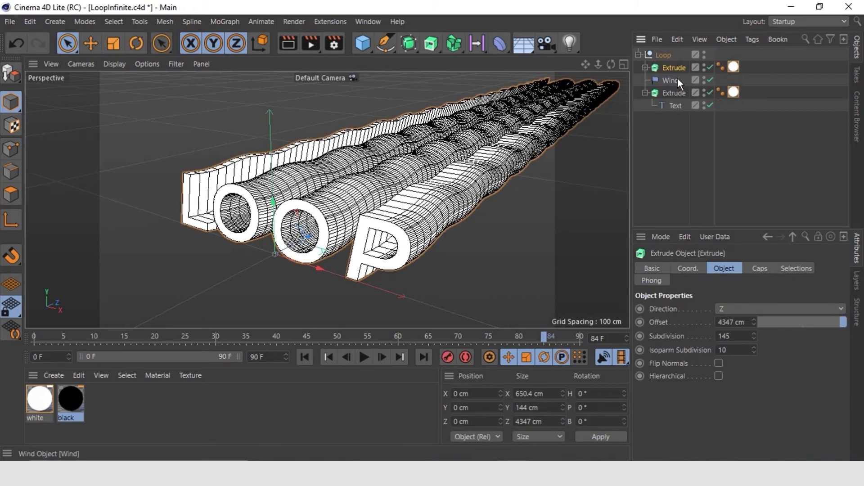
left_click(674, 67)
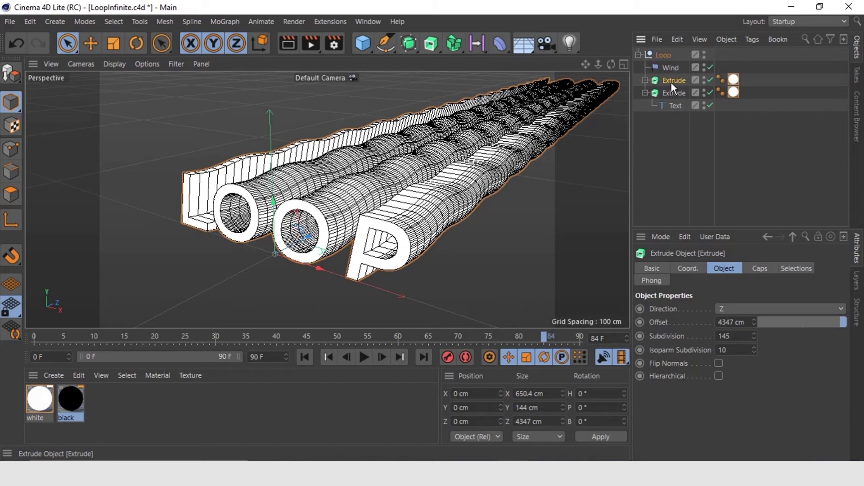
mouse_move(678, 88)
type("Front")
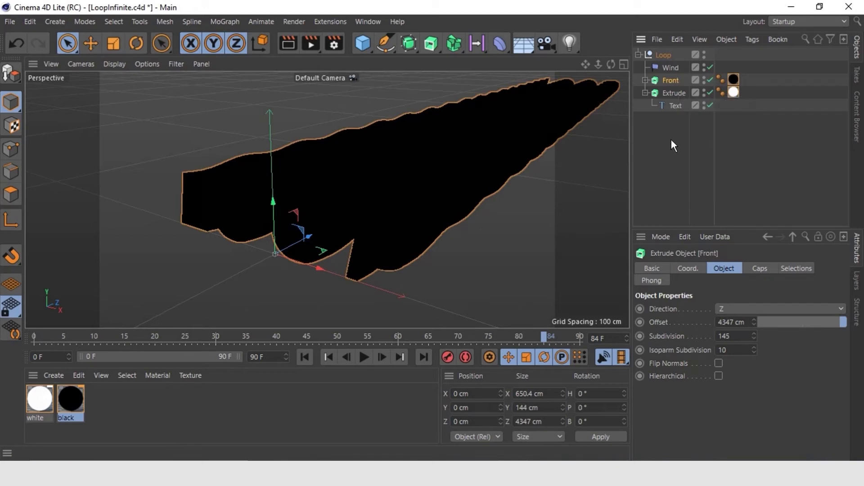
mouse_move(753, 129)
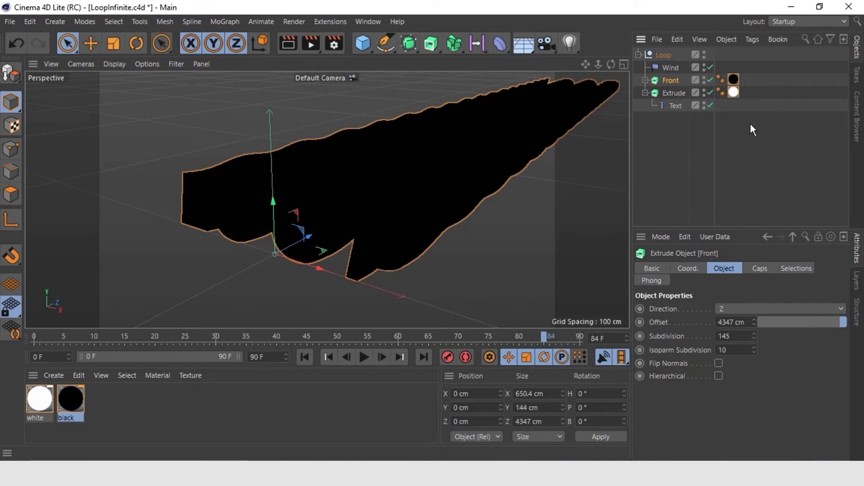
Step: Select the Extrude object to edit its subdivision
left_click(670, 80)
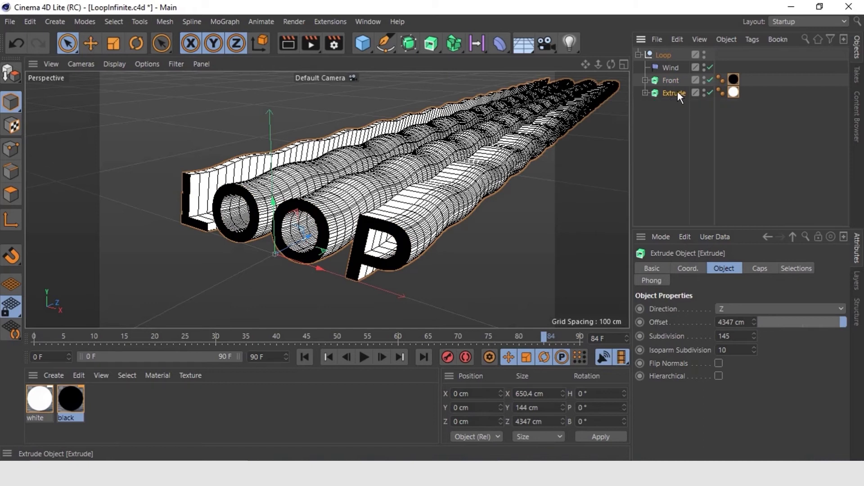
mouse_move(756, 344)
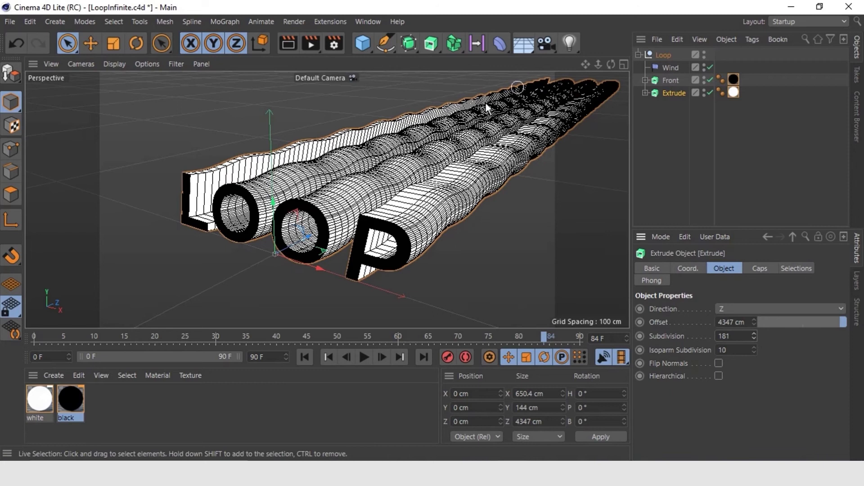
mouse_move(632, 133)
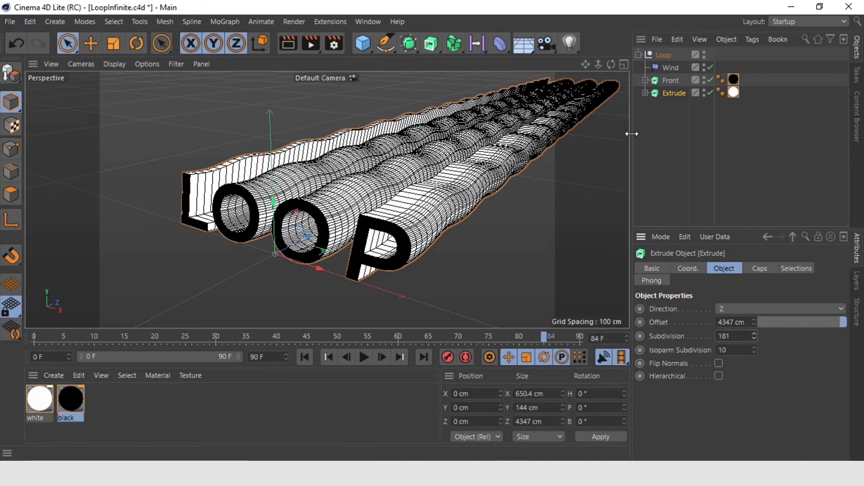
mouse_move(626, 138)
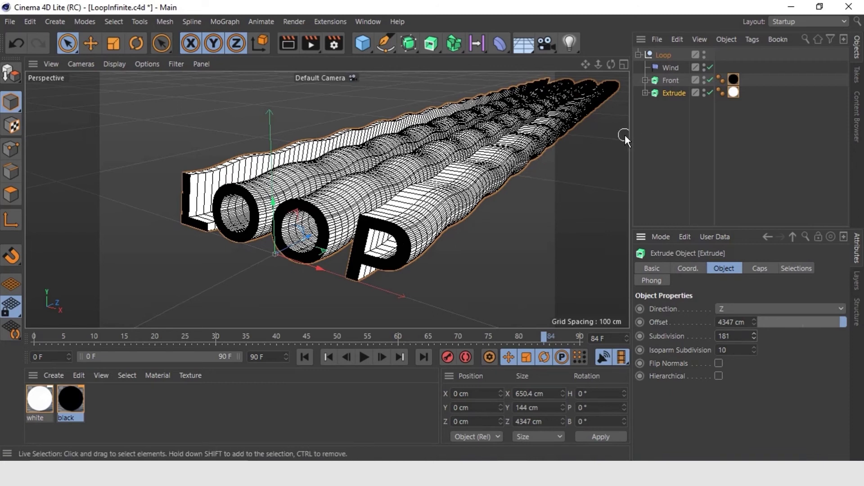
mouse_move(125, 294)
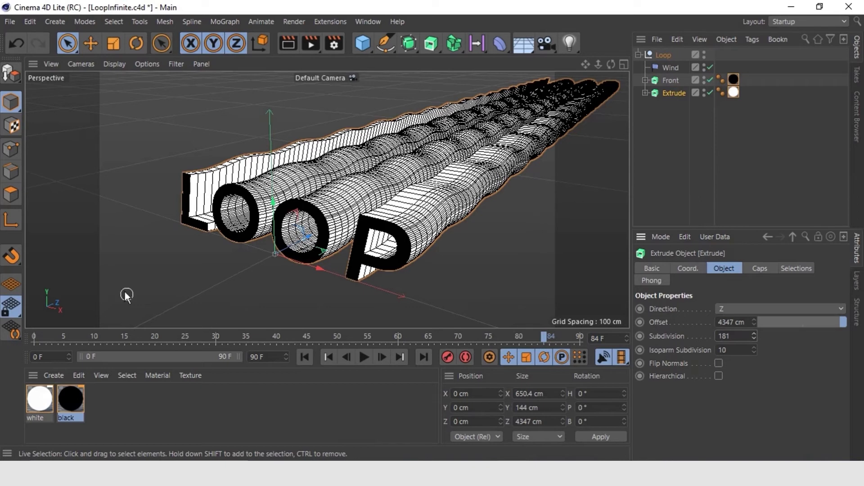
mouse_move(555, 216)
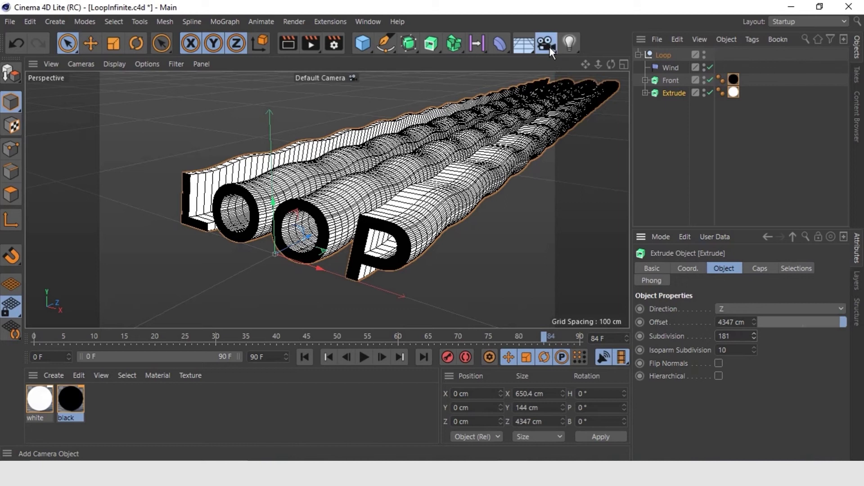
Step: Add a camera to the scene and give it a 120 mm focal length
left_click(545, 44)
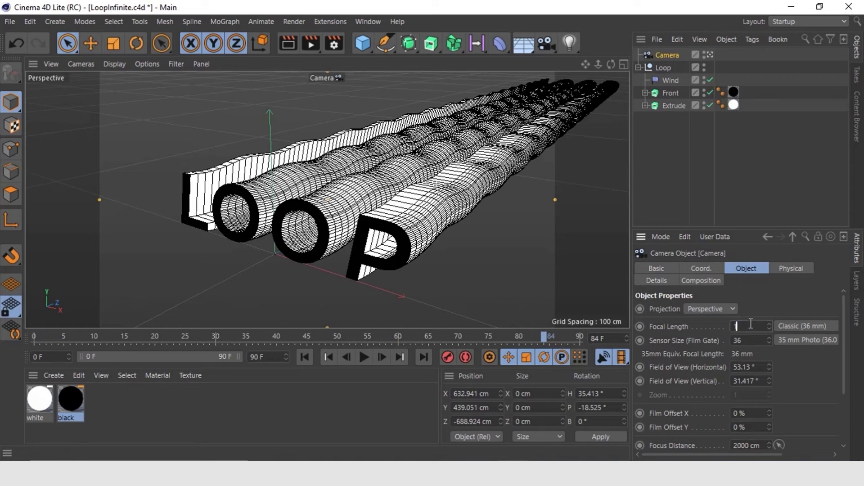
type("120")
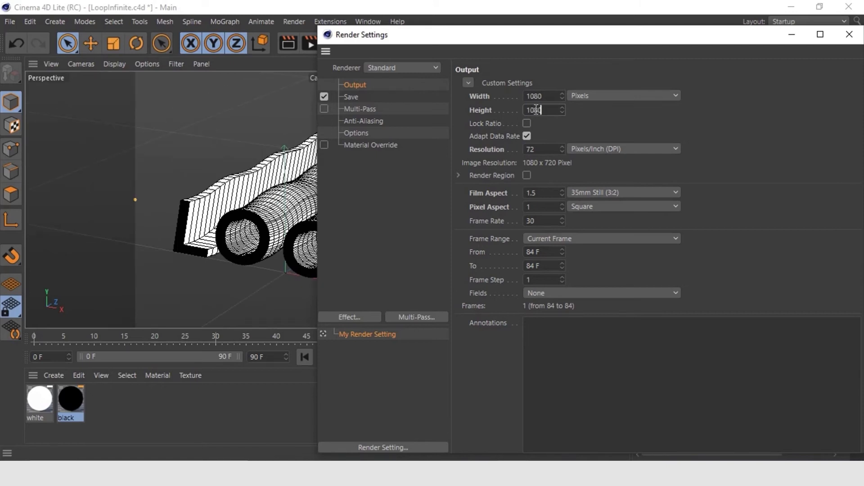
Step: Apply a square 1080 × 1080 pixel render output size
left_click(850, 34)
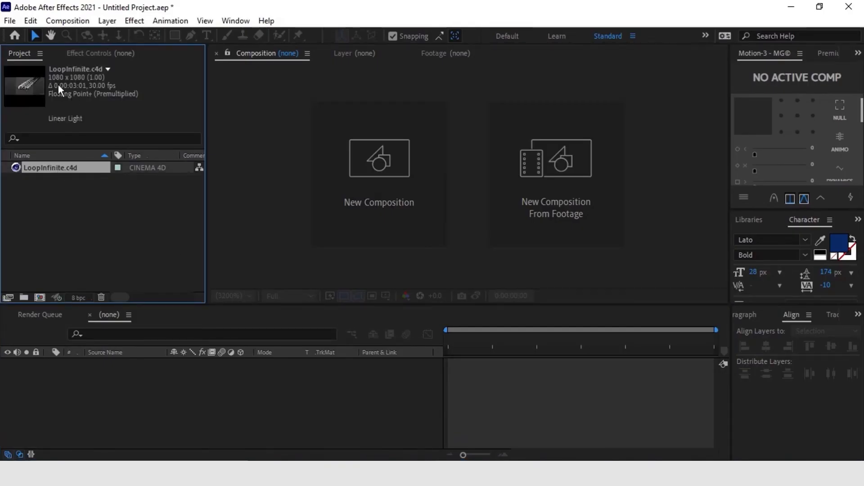
Step: Create the LoopInfinite composition from the imported LoopInfinite.c4d file
left_click(50, 167)
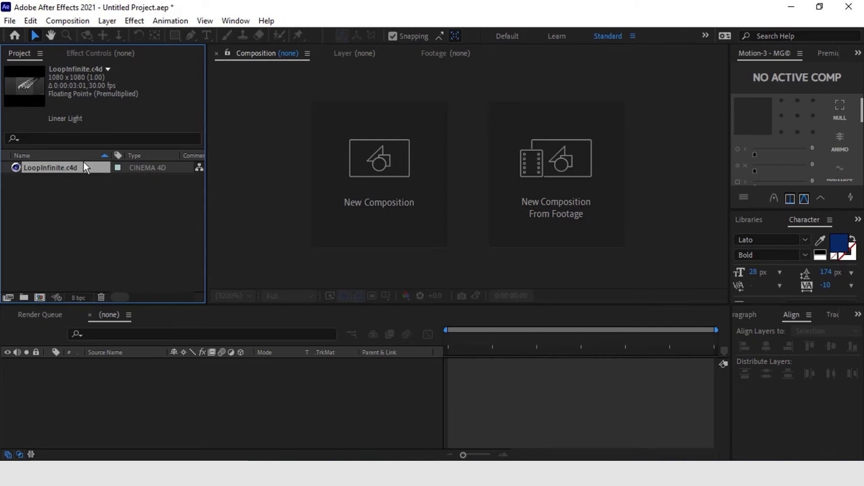
mouse_move(90, 177)
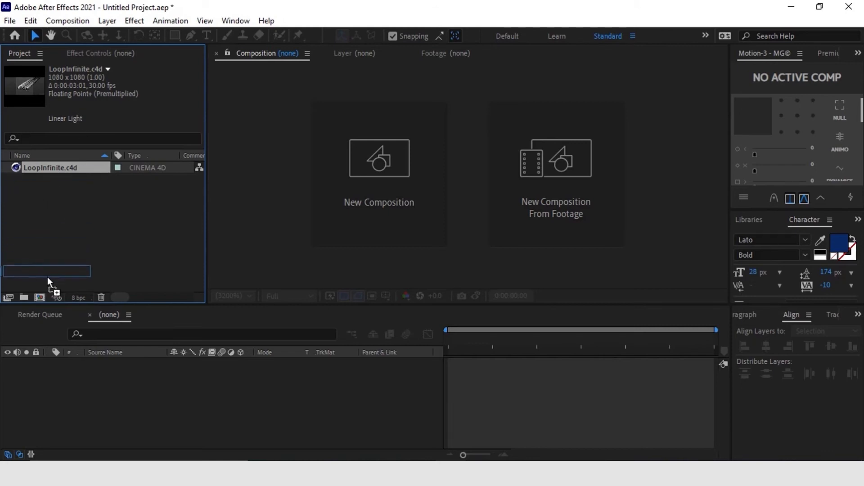
double_click(51, 167)
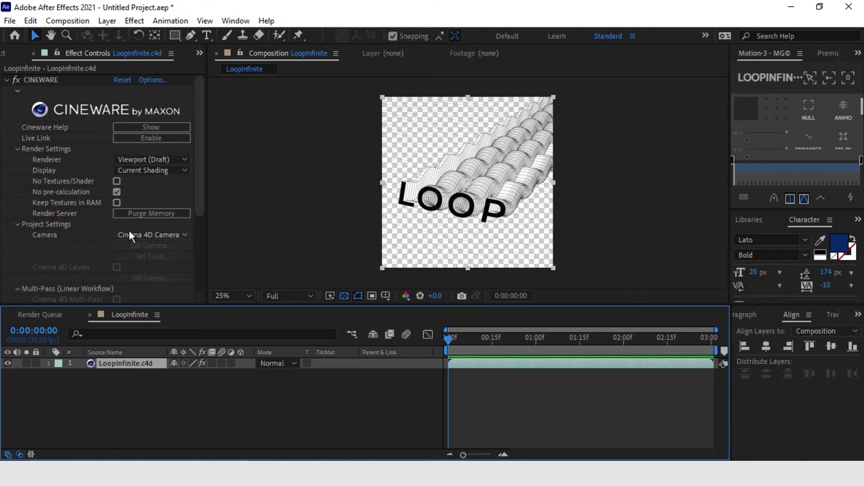
mouse_move(27, 167)
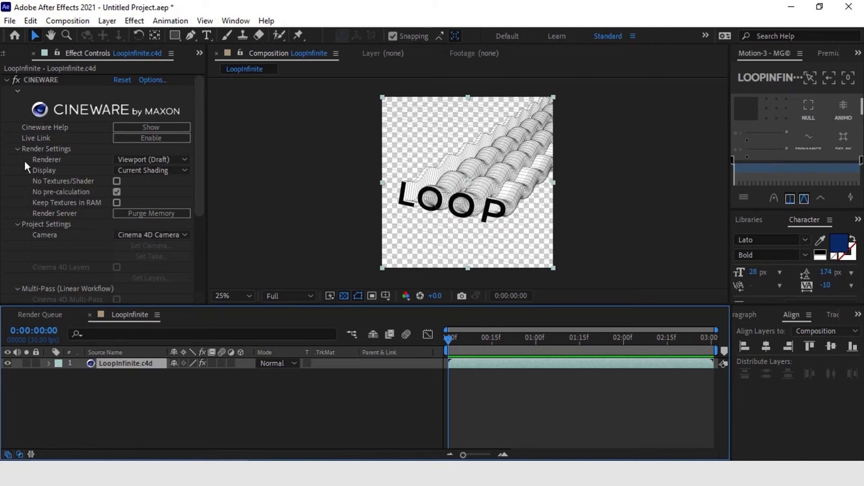
mouse_move(471, 169)
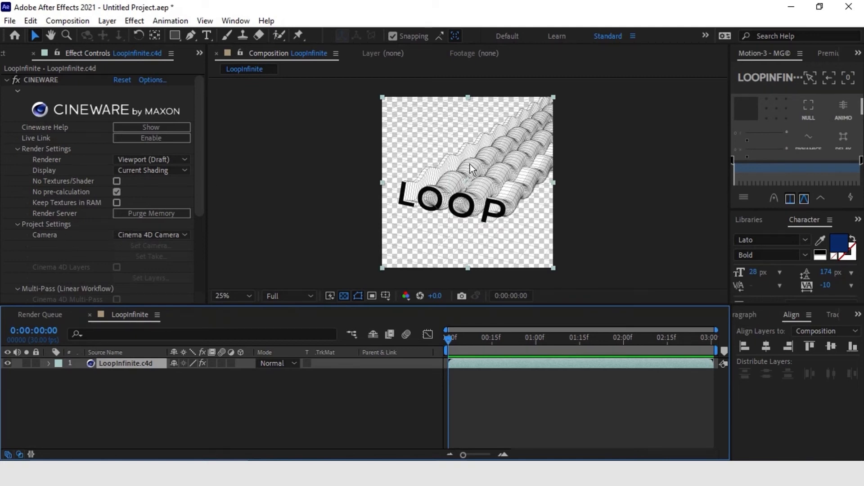
mouse_move(530, 143)
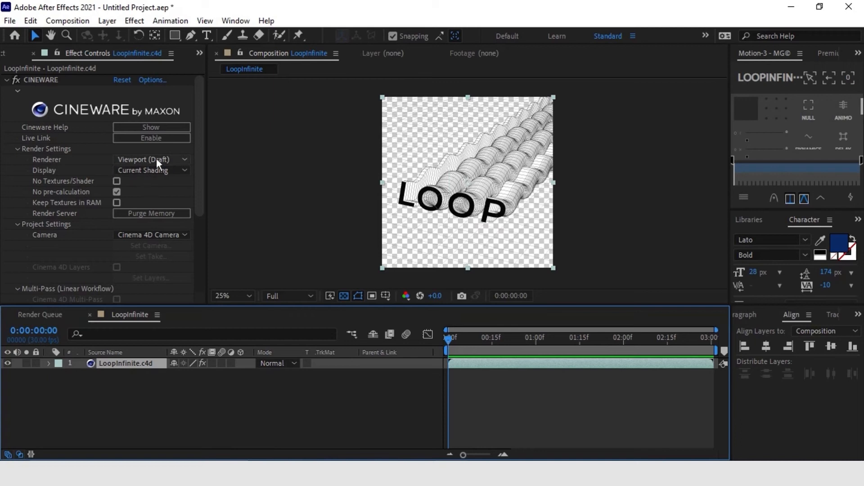
Step: Switch the Cineware renderer from Viewport (Draft) to Current
left_click(152, 159)
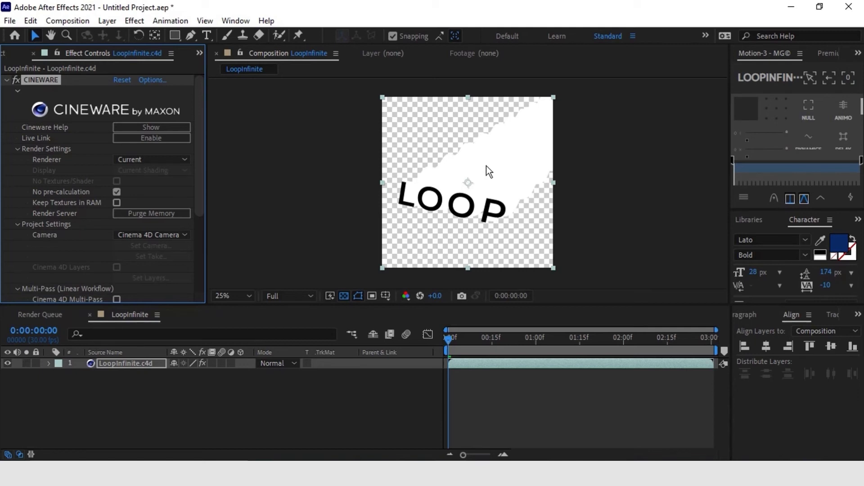
mouse_move(526, 174)
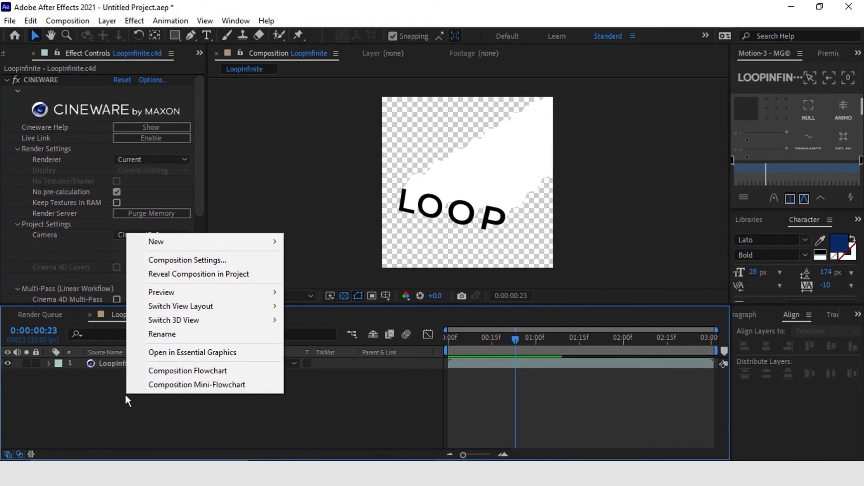
mouse_move(176, 242)
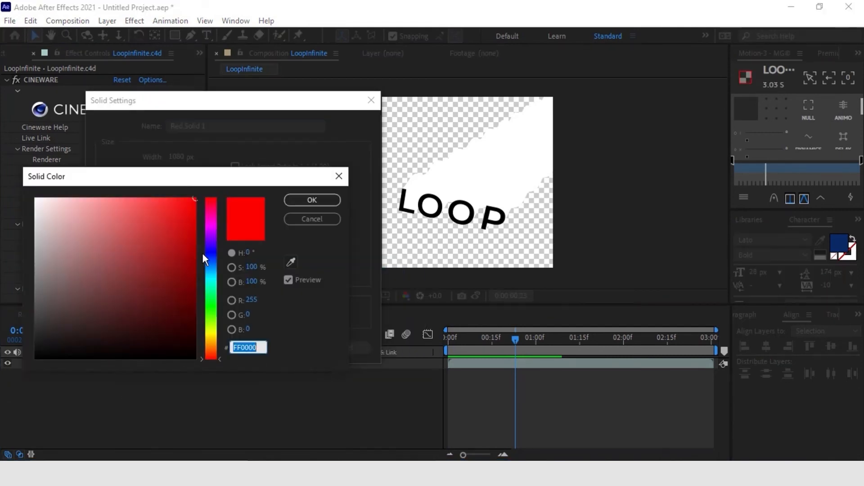
Step: Create the purple background solid, then reselect the LoopInfinite.c4d layer
left_click(311, 199)
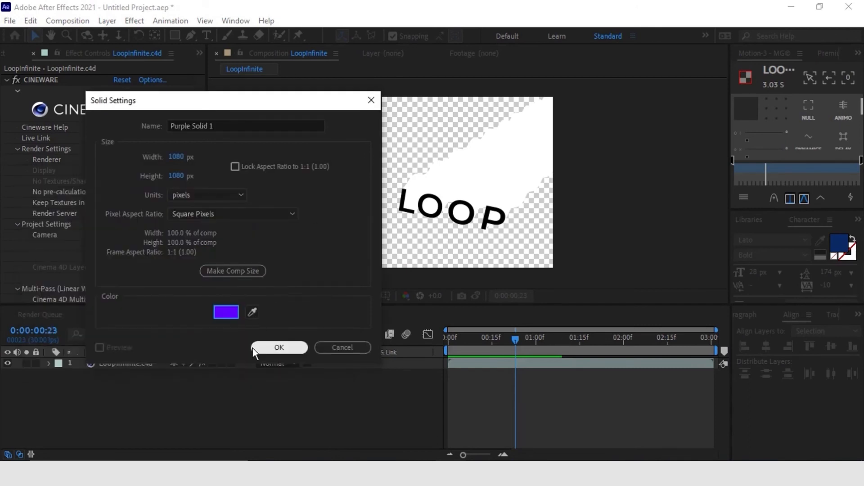
left_click(279, 347)
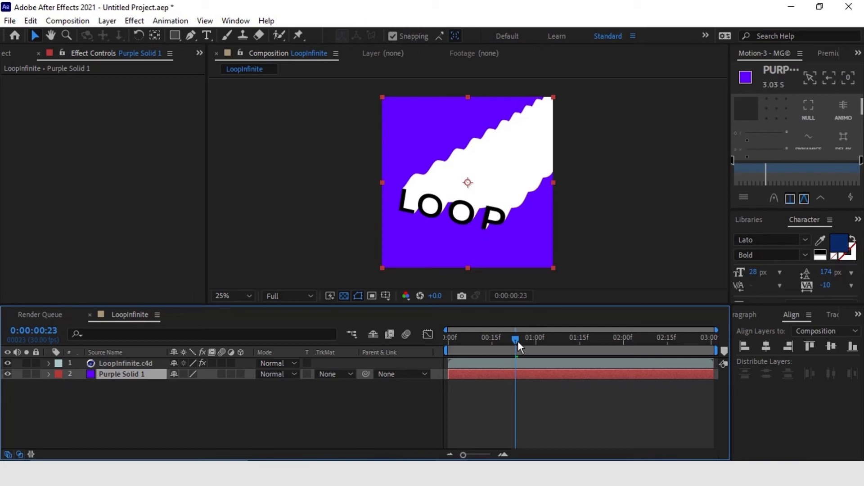
left_click(126, 364)
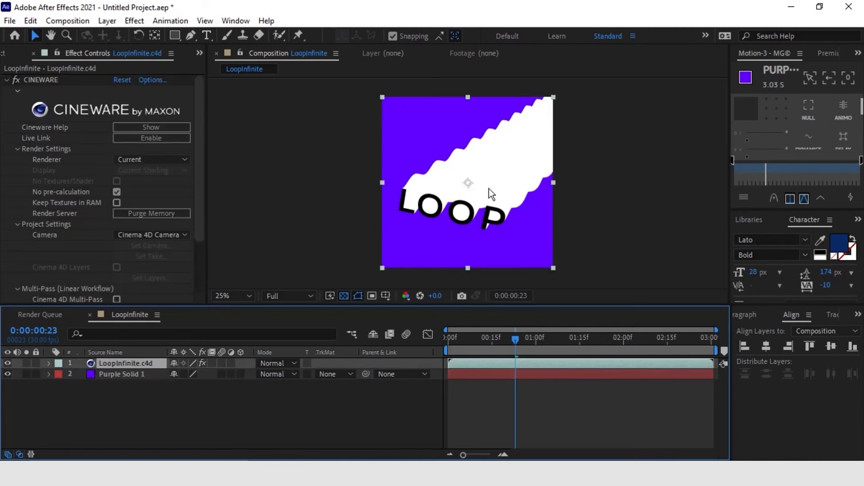
Step: Apply Tint to LoopInfinite.c4d, mapping black to blue and white to a teal tone
left_click(5, 79)
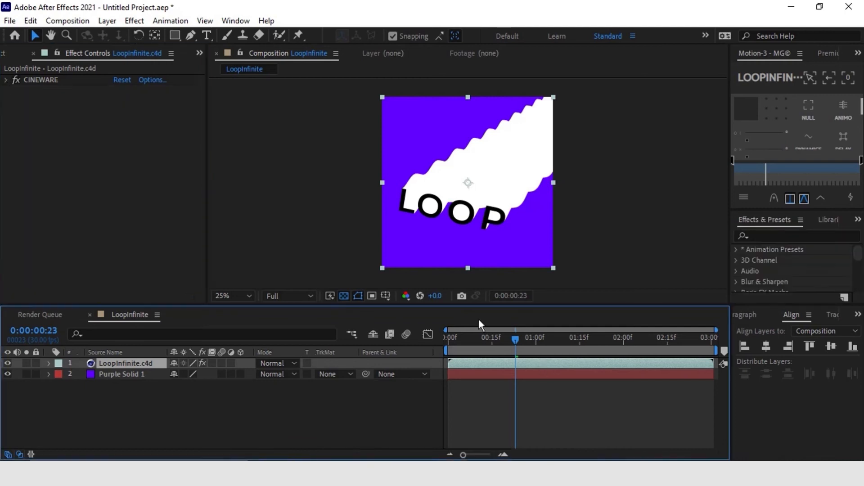
left_click(134, 20)
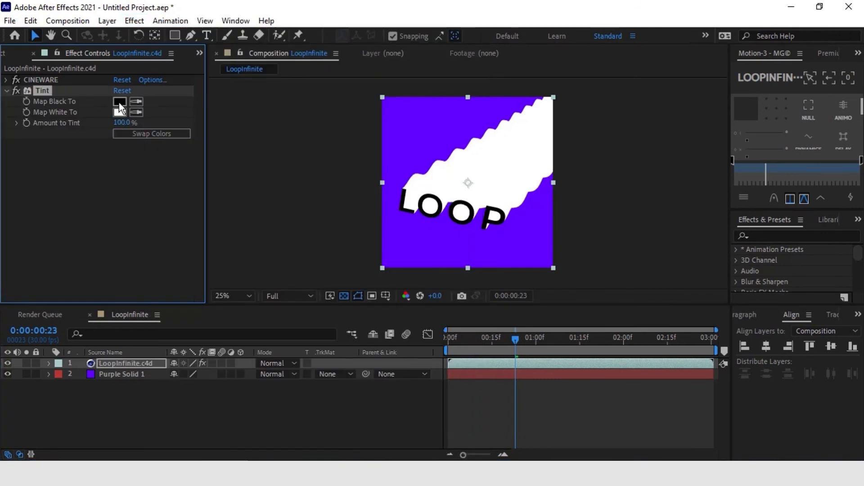
left_click(119, 101)
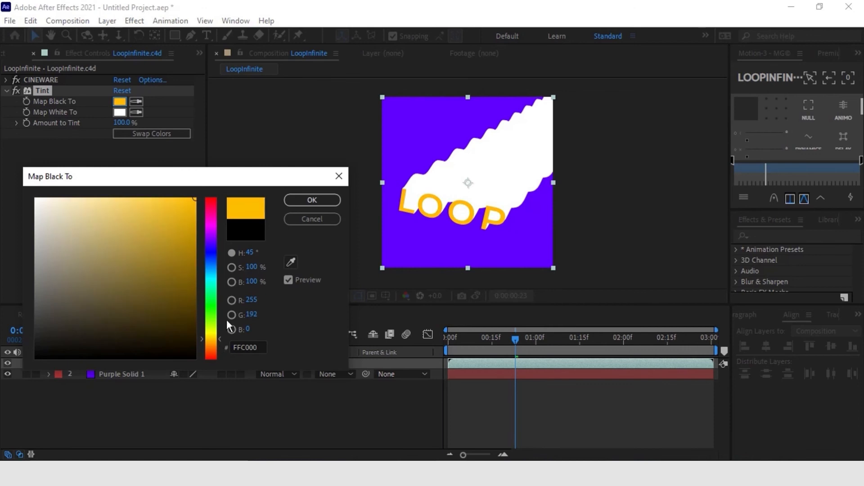
left_click(120, 112)
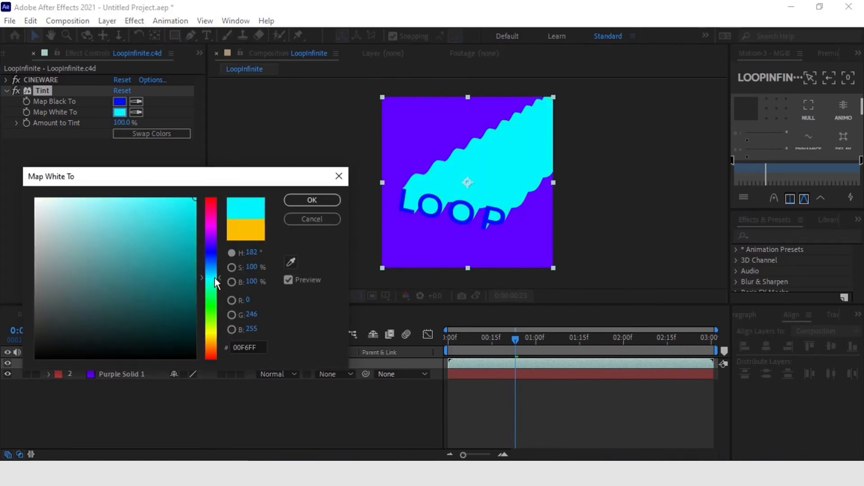
left_click(185, 285)
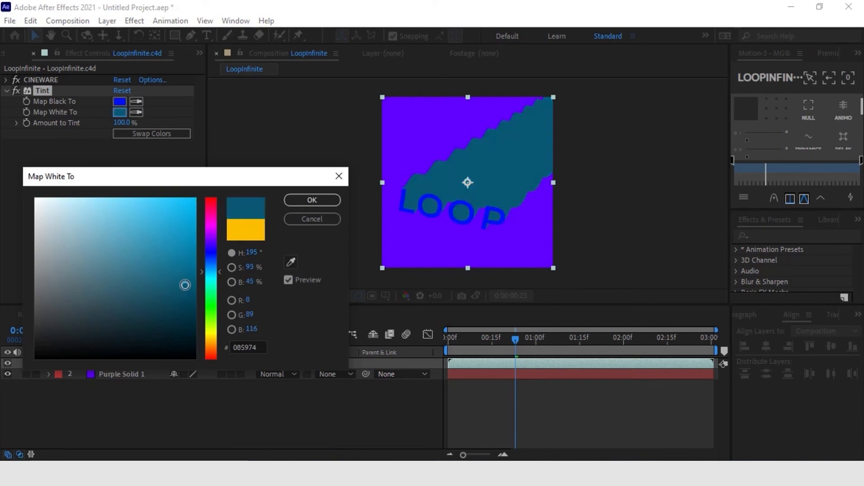
left_click(312, 199)
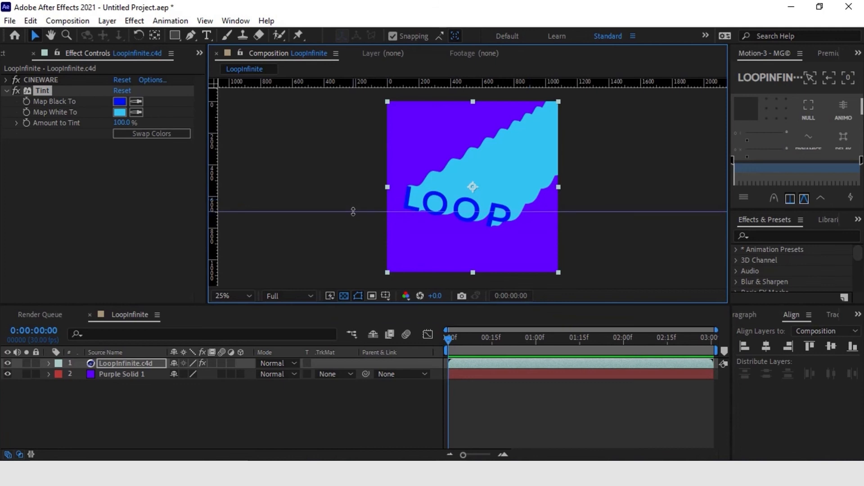
mouse_move(224, 189)
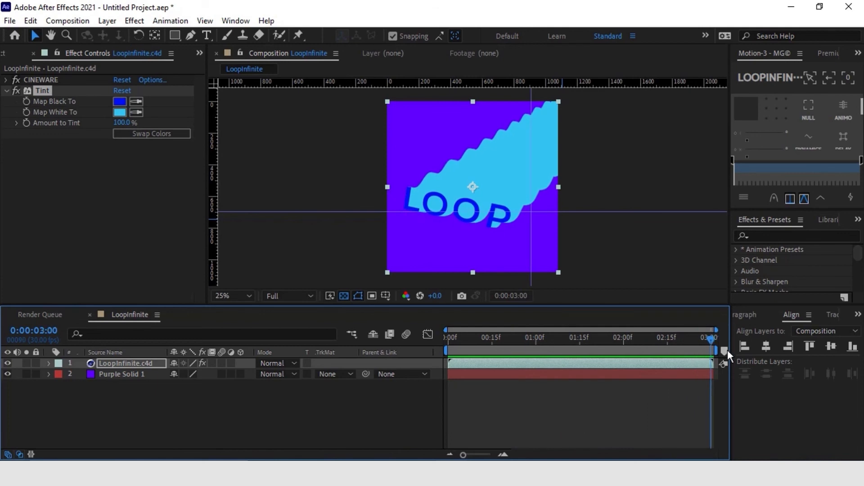
mouse_move(655, 368)
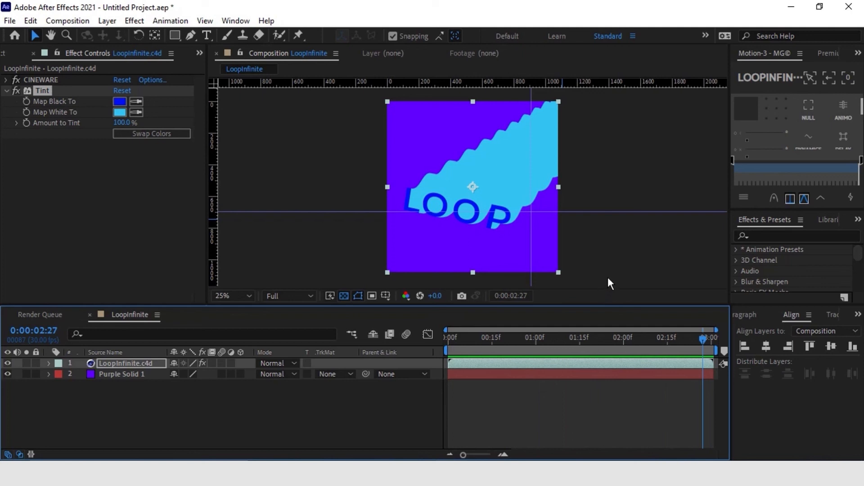
mouse_move(459, 217)
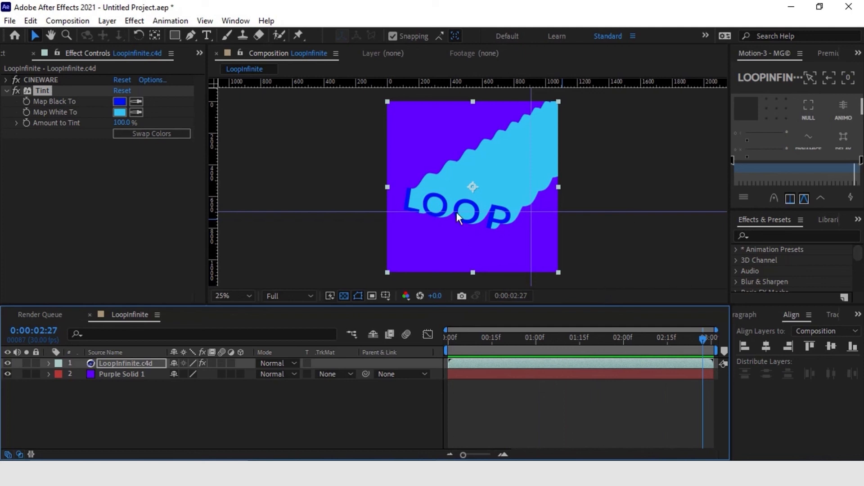
mouse_move(144, 145)
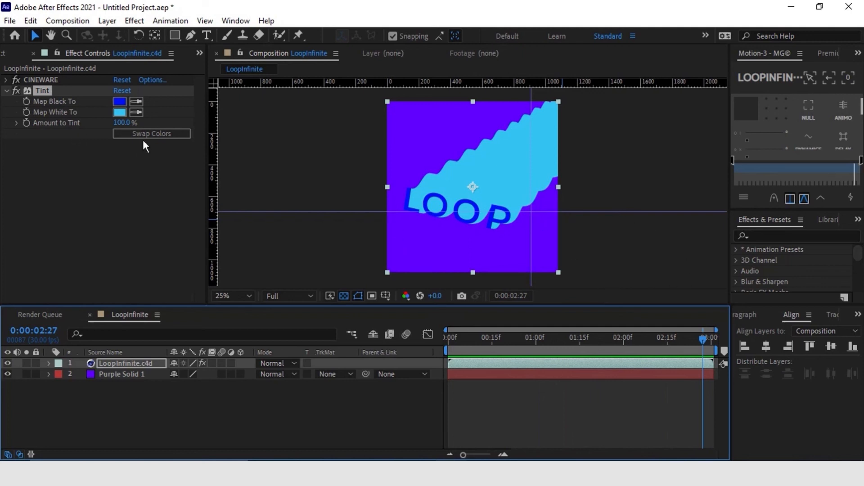
Step: Fill Purple Solid 1 with red and set the Tint's Map White to lime green
left_click(134, 21)
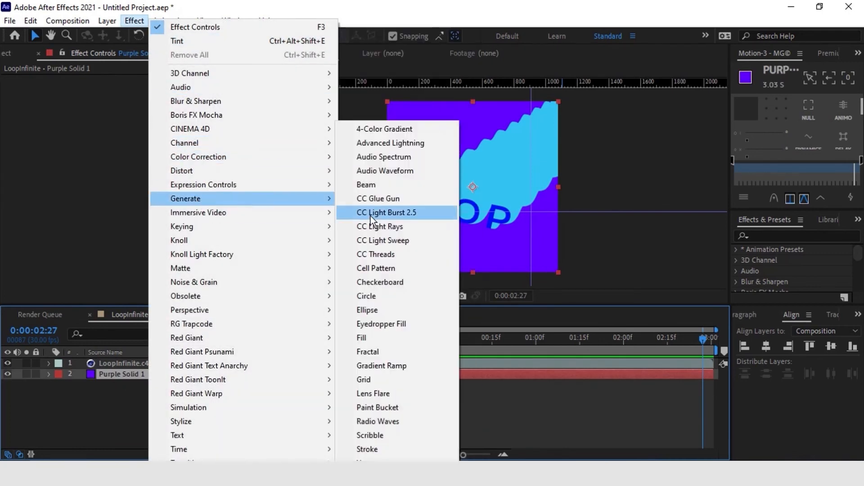
left_click(361, 339)
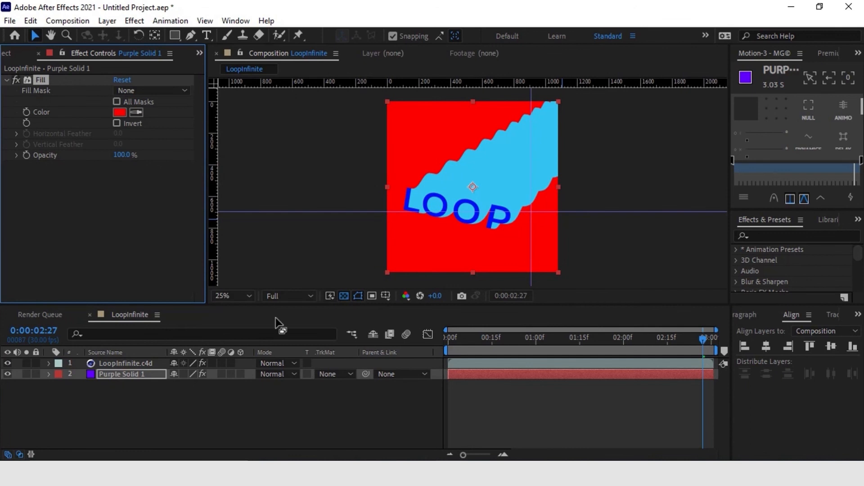
left_click(125, 363)
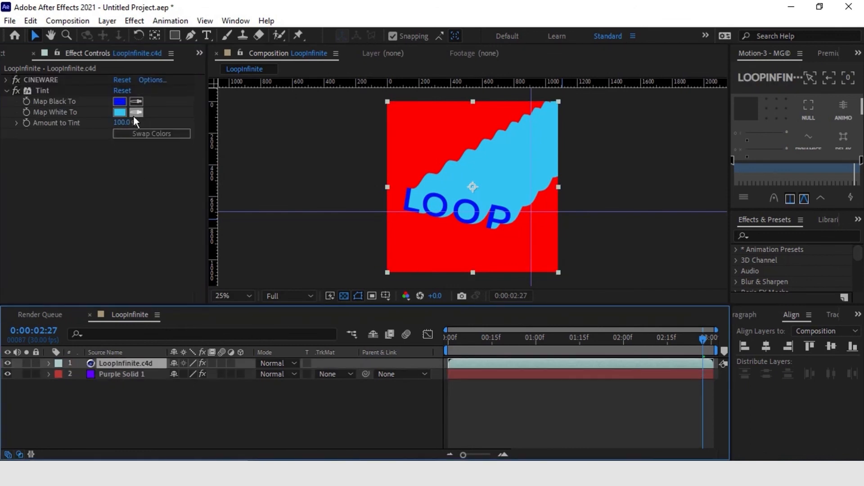
left_click(120, 112)
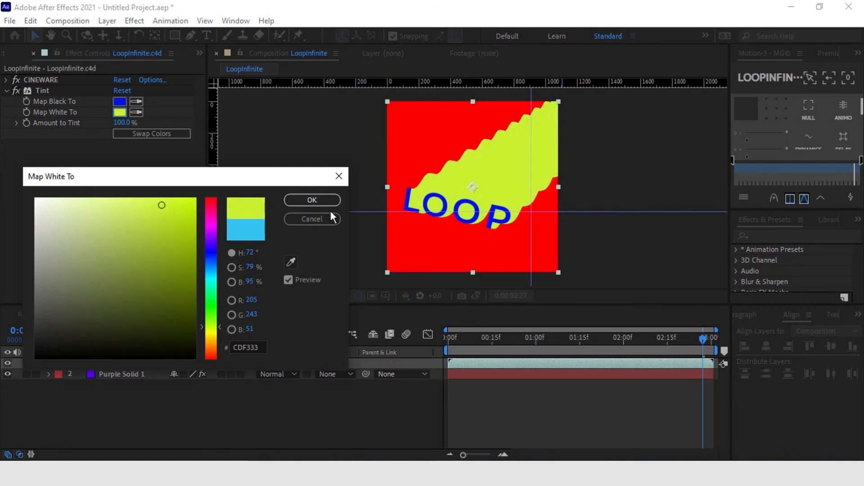
left_click(311, 199)
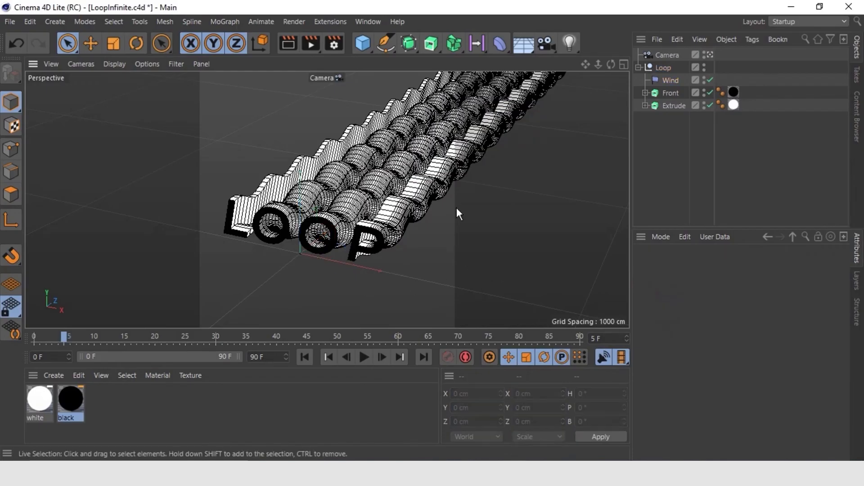
Step: Play the LoopInfinite animation to watch the LOOP tubes ripple
left_click(363, 357)
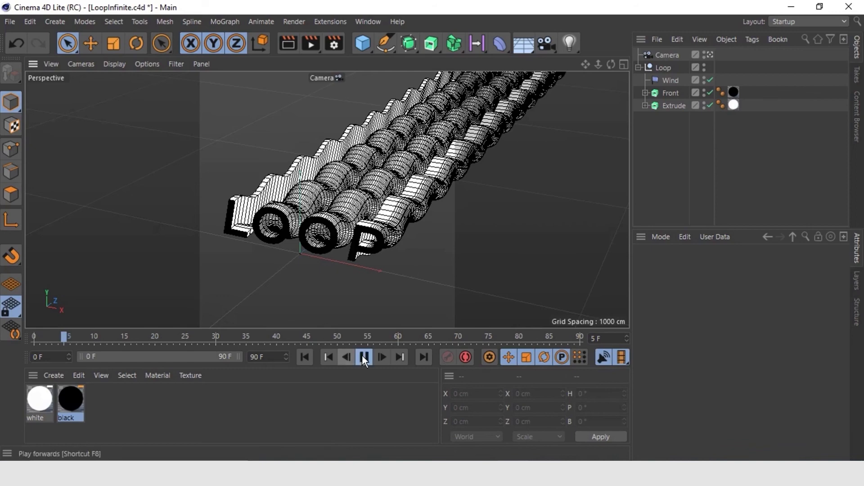
left_click(363, 357)
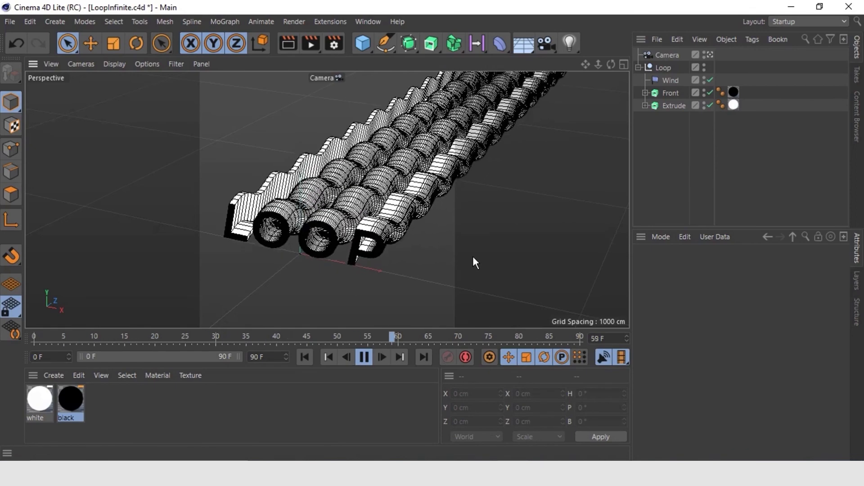